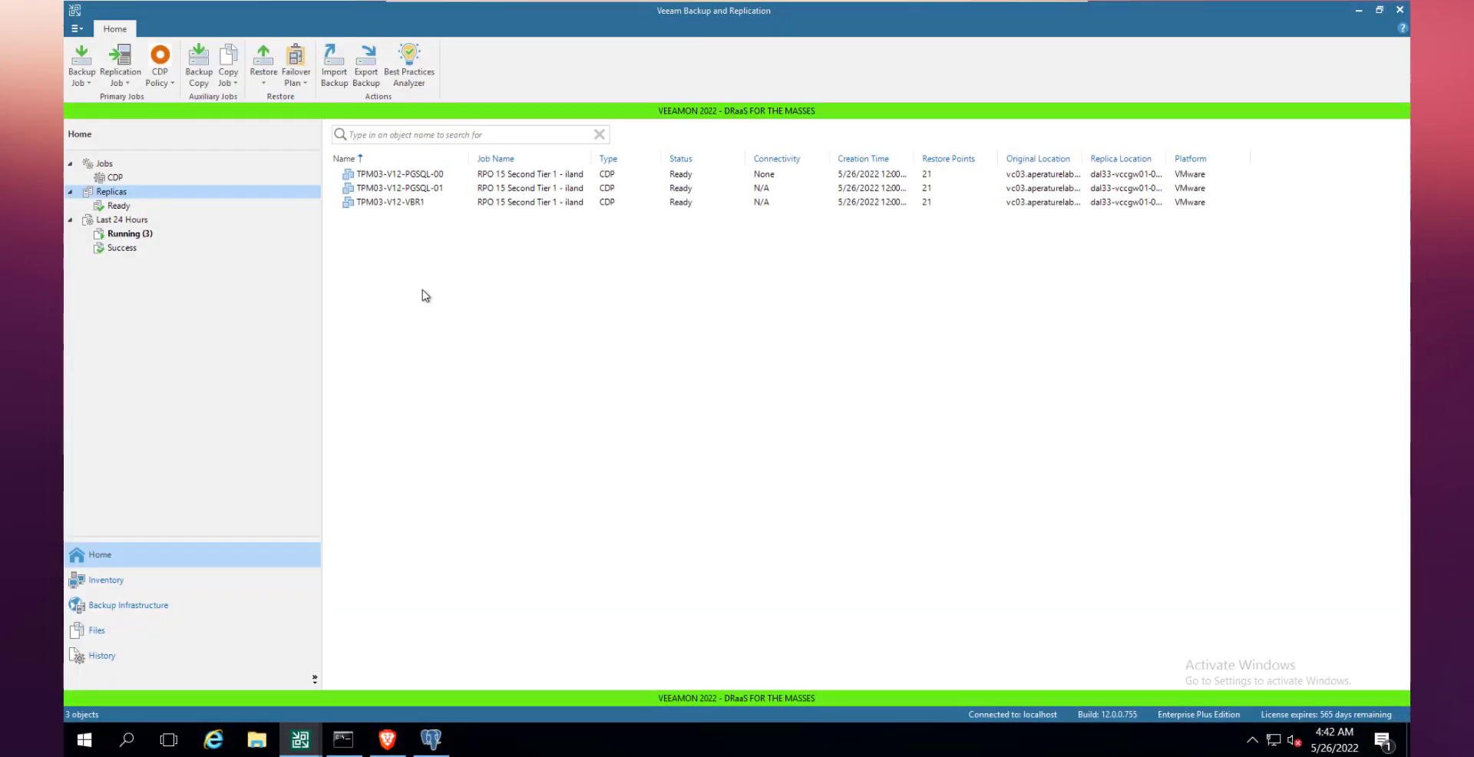
mouse_move(442, 296)
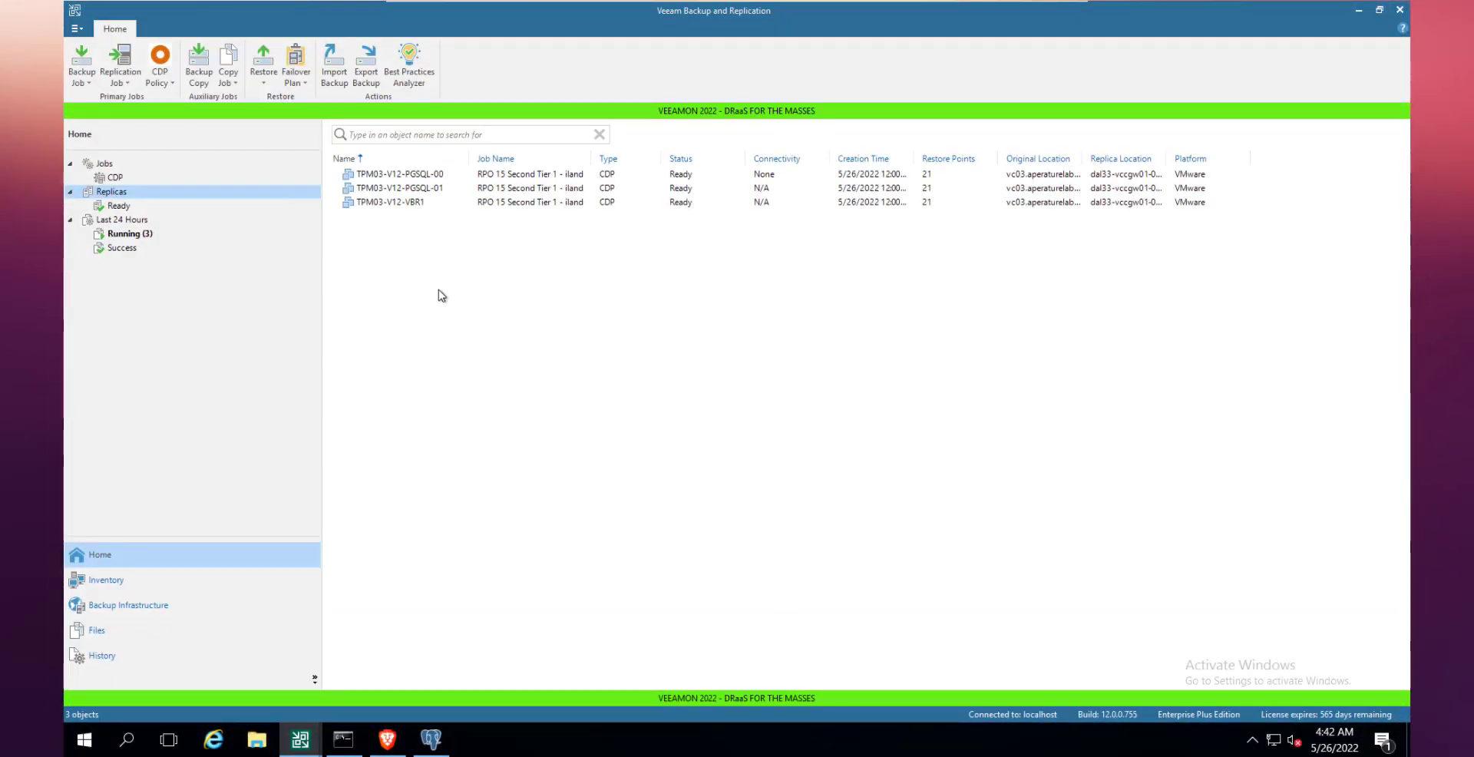
mouse_move(418, 288)
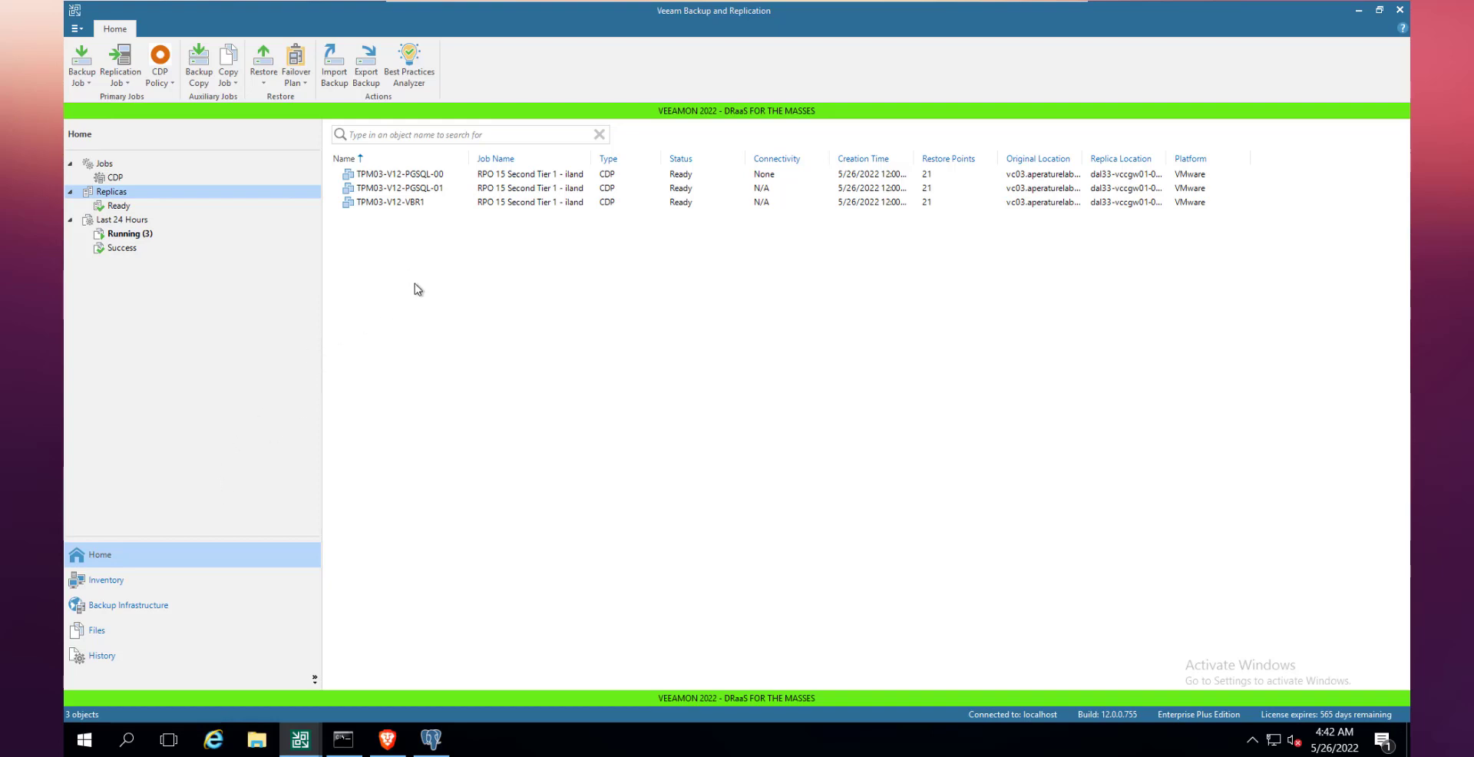
mouse_move(591, 164)
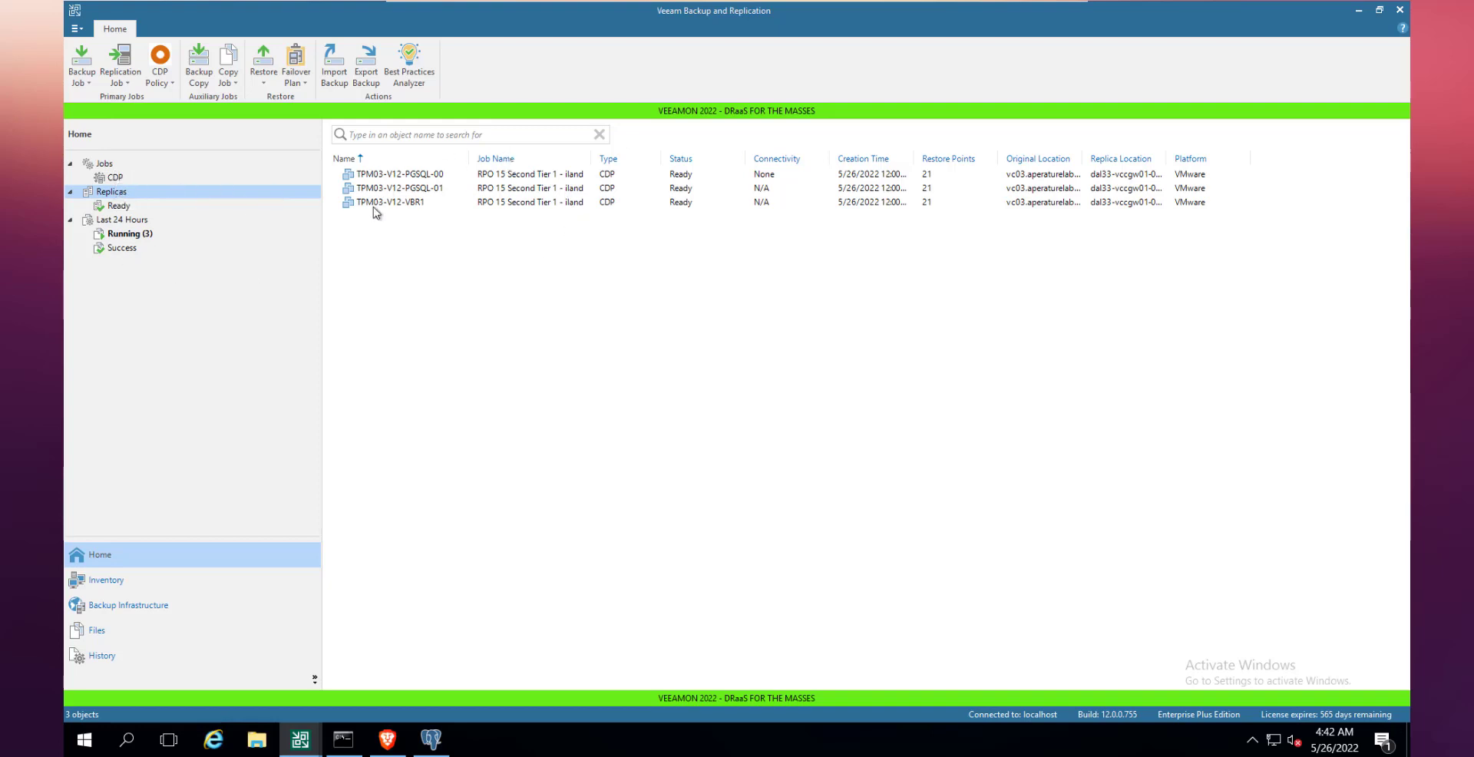
mouse_move(462, 187)
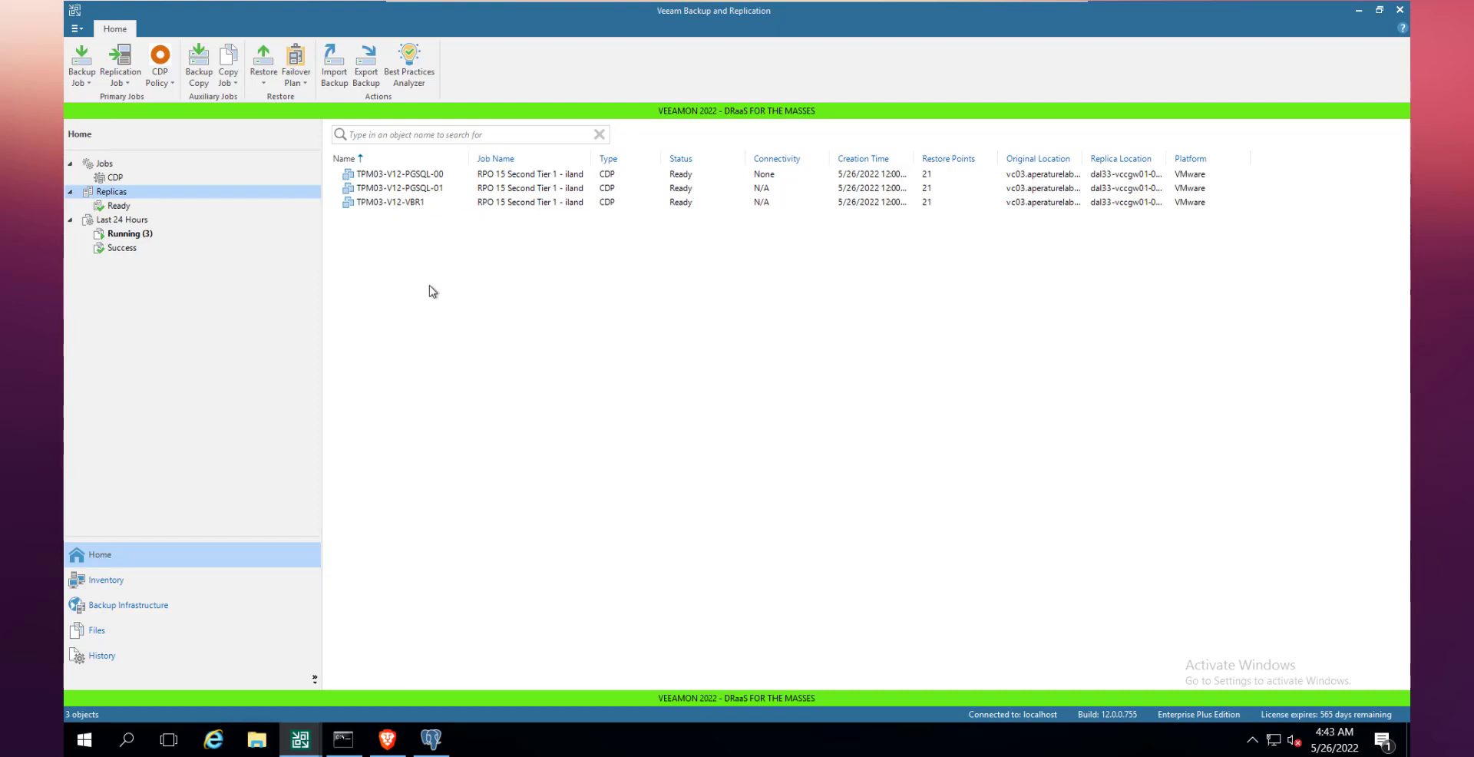
Open the 'RPO 15 Second Tier 1 - iland' CDP policy for editing from Jobs > CDP.
left_click(115, 178)
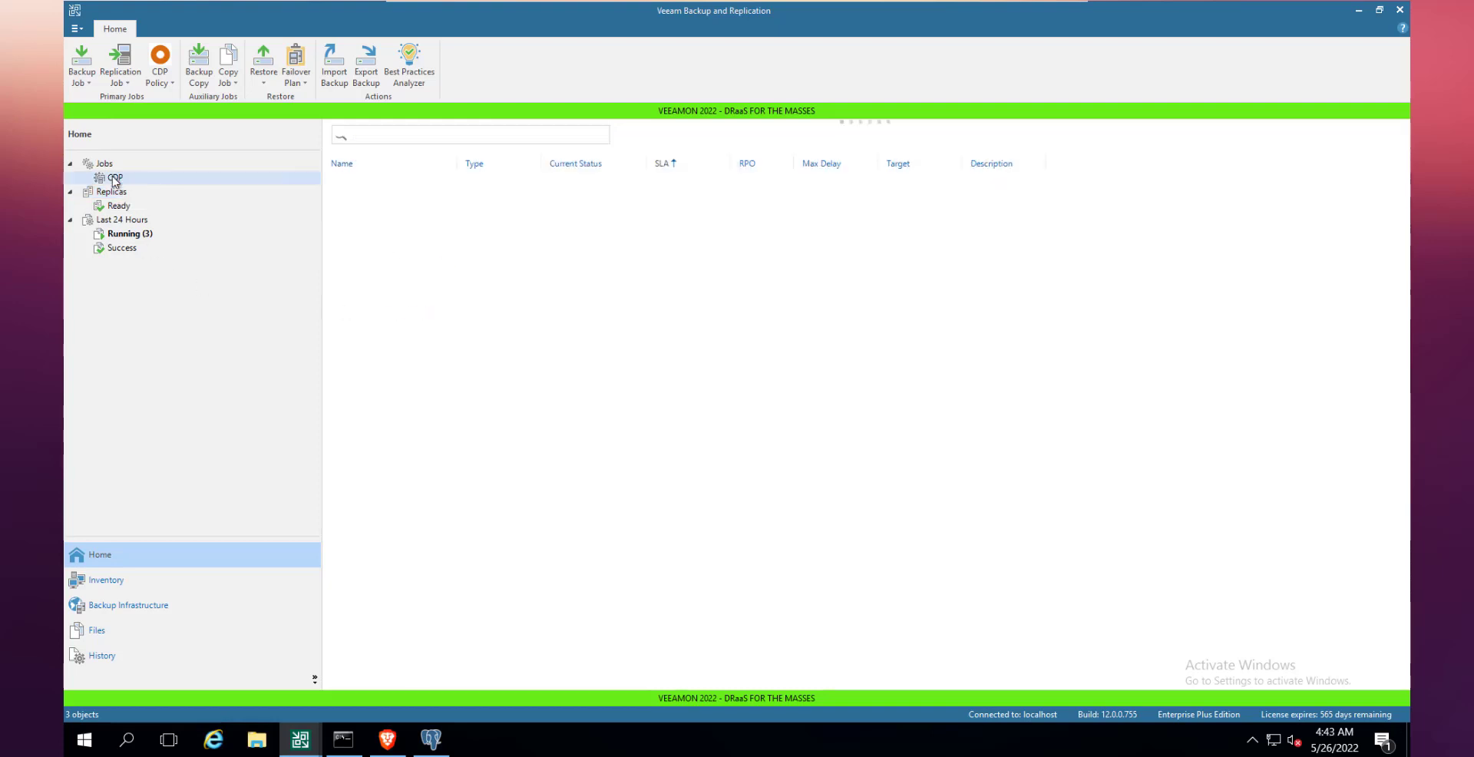
left_click(113, 178)
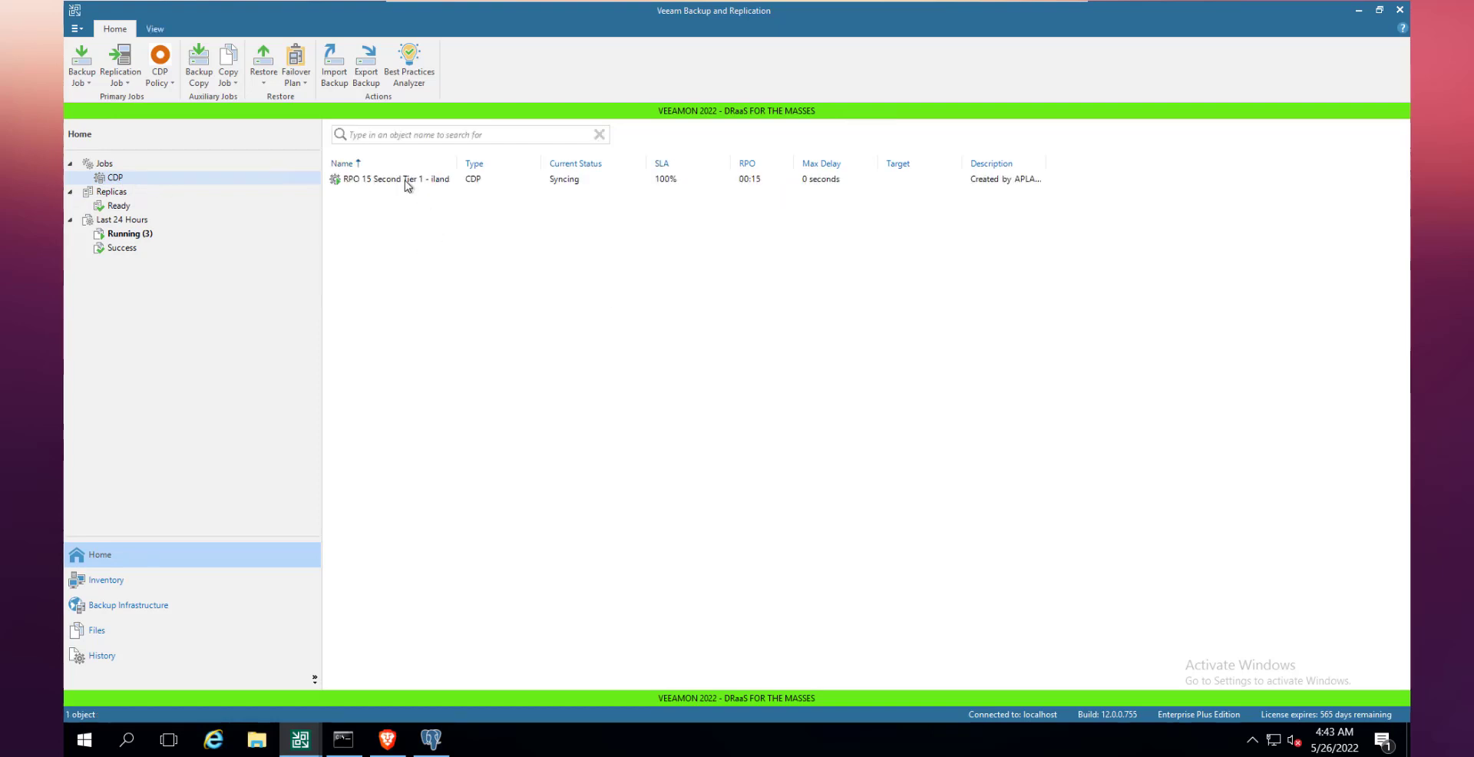
right_click(390, 178)
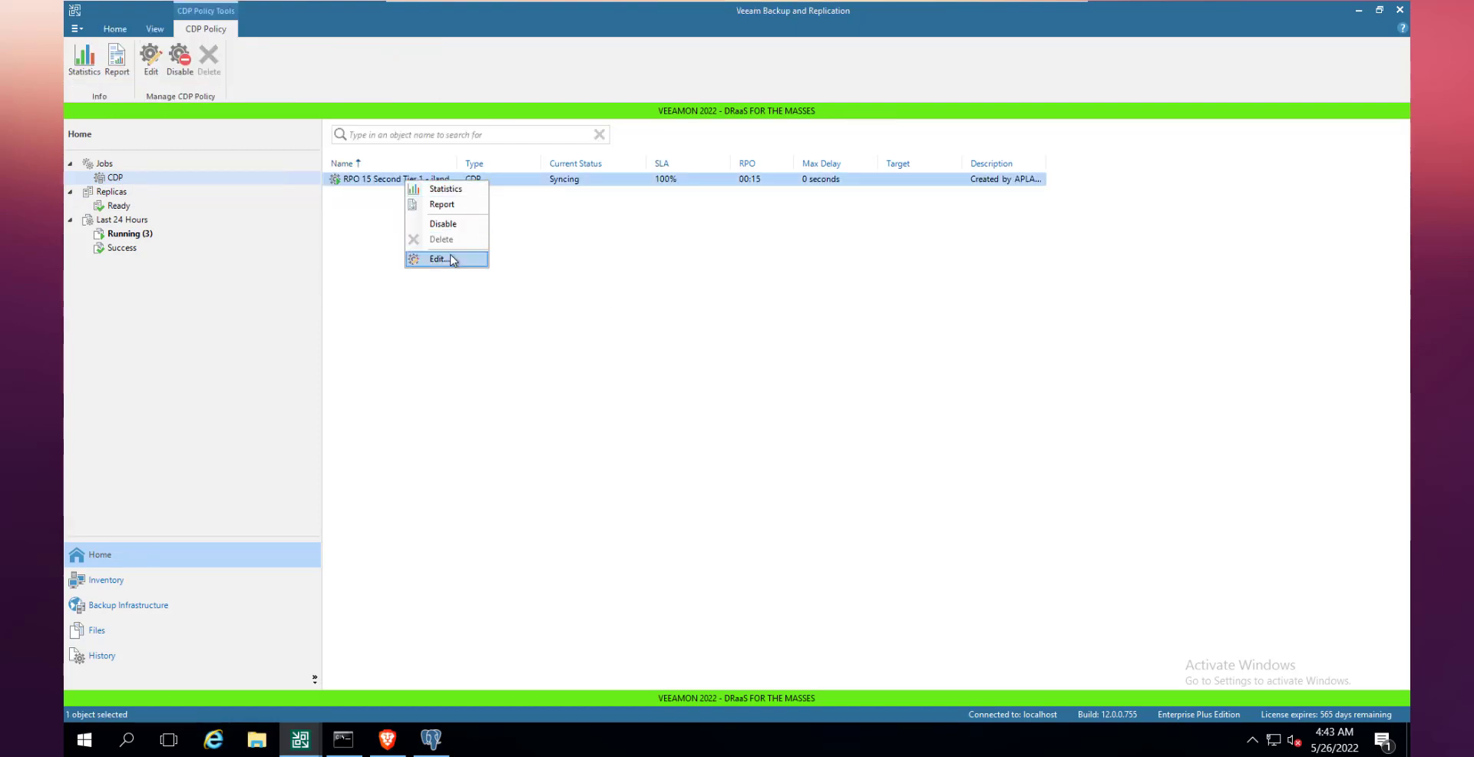
left_click(437, 258)
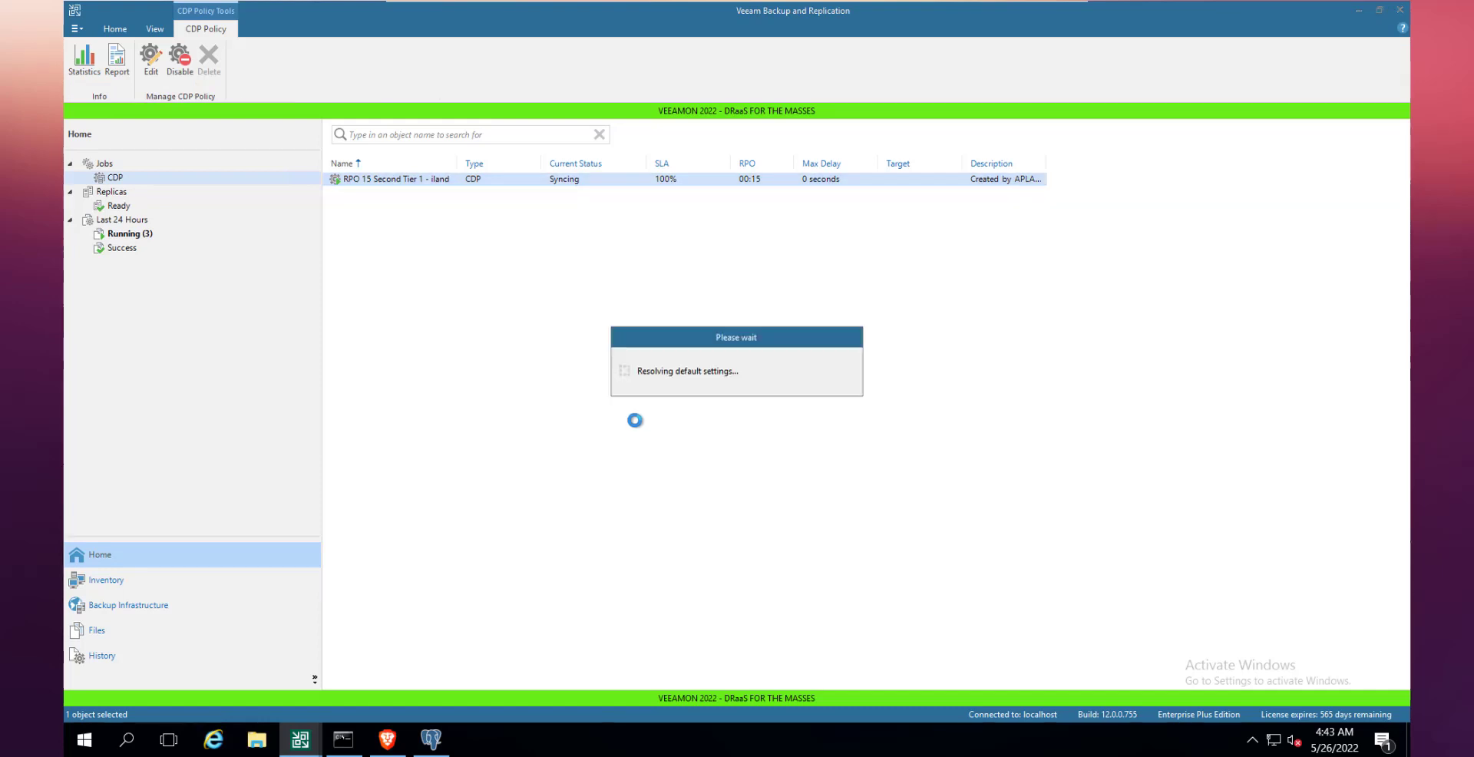
Review the policy's machines, Destination, Policy Settings and Schedule pages, then cancel without applying changes.
left_click(150, 61)
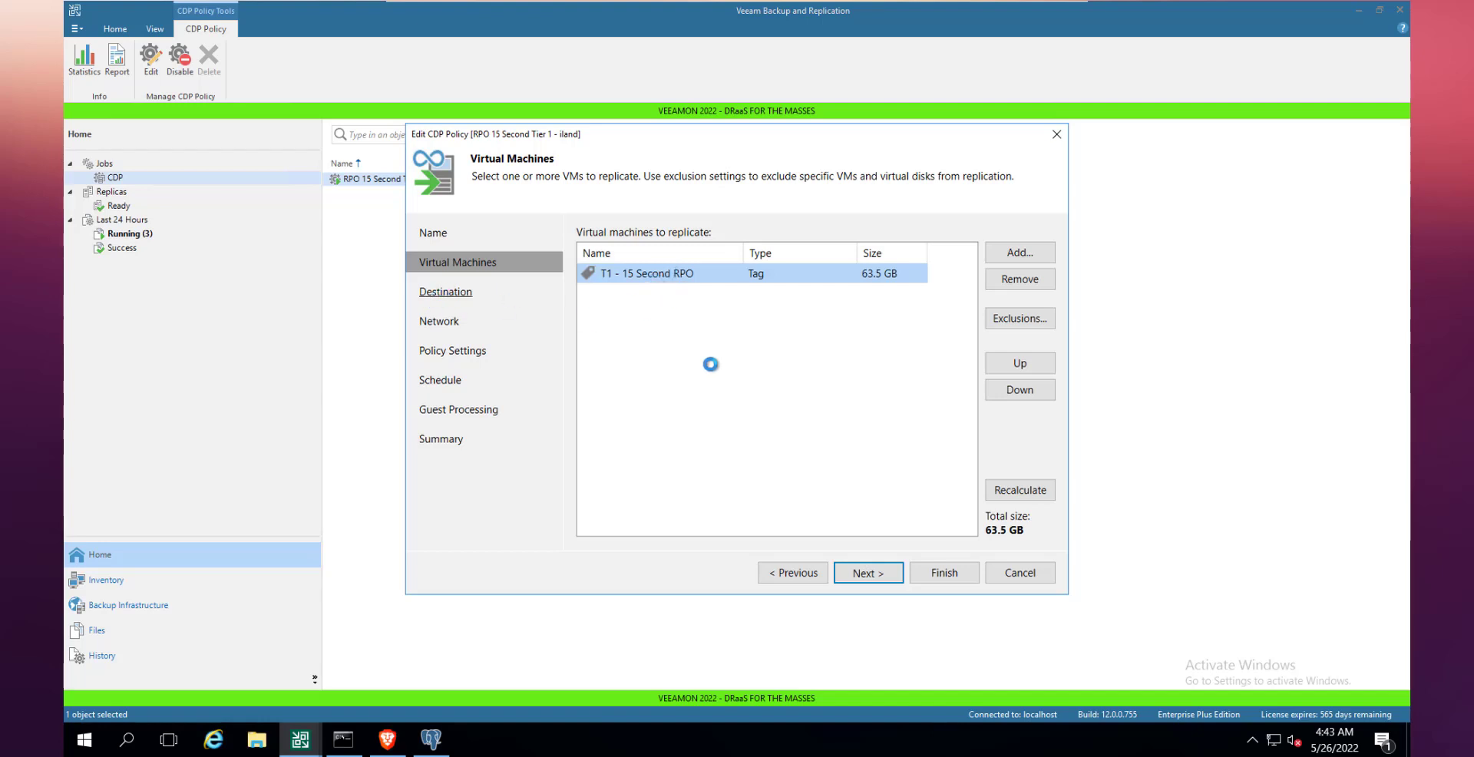
left_click(866, 573)
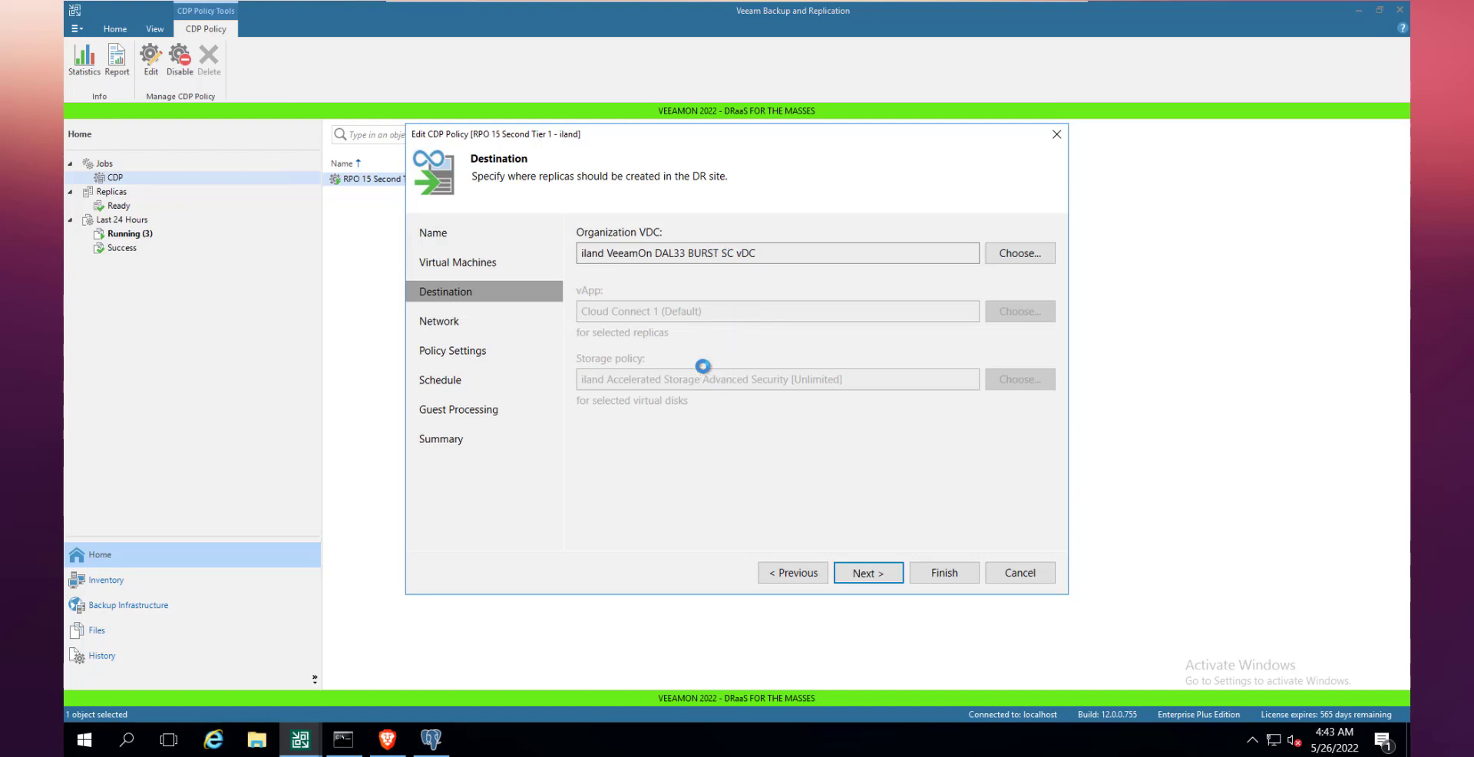
mouse_move(451, 350)
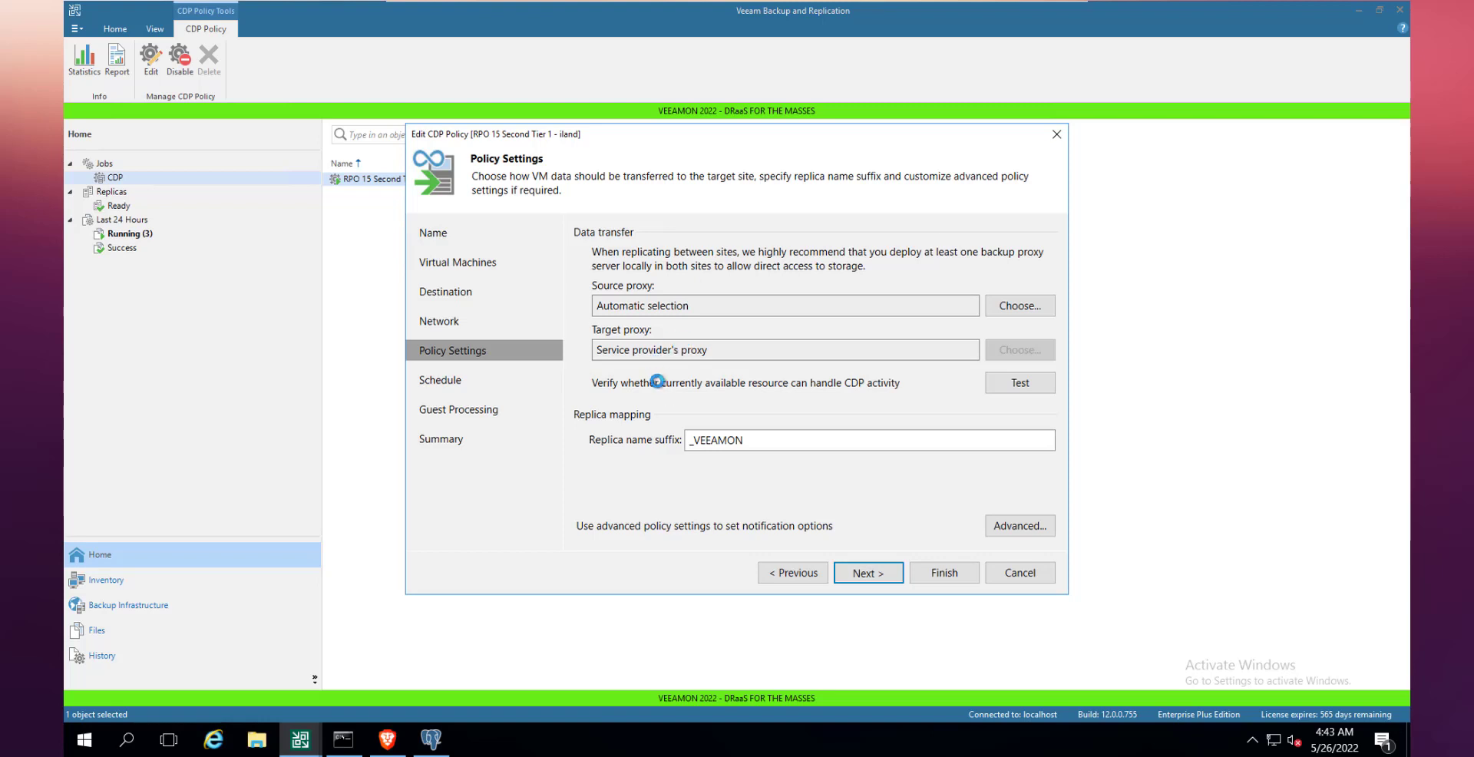
mouse_move(439, 379)
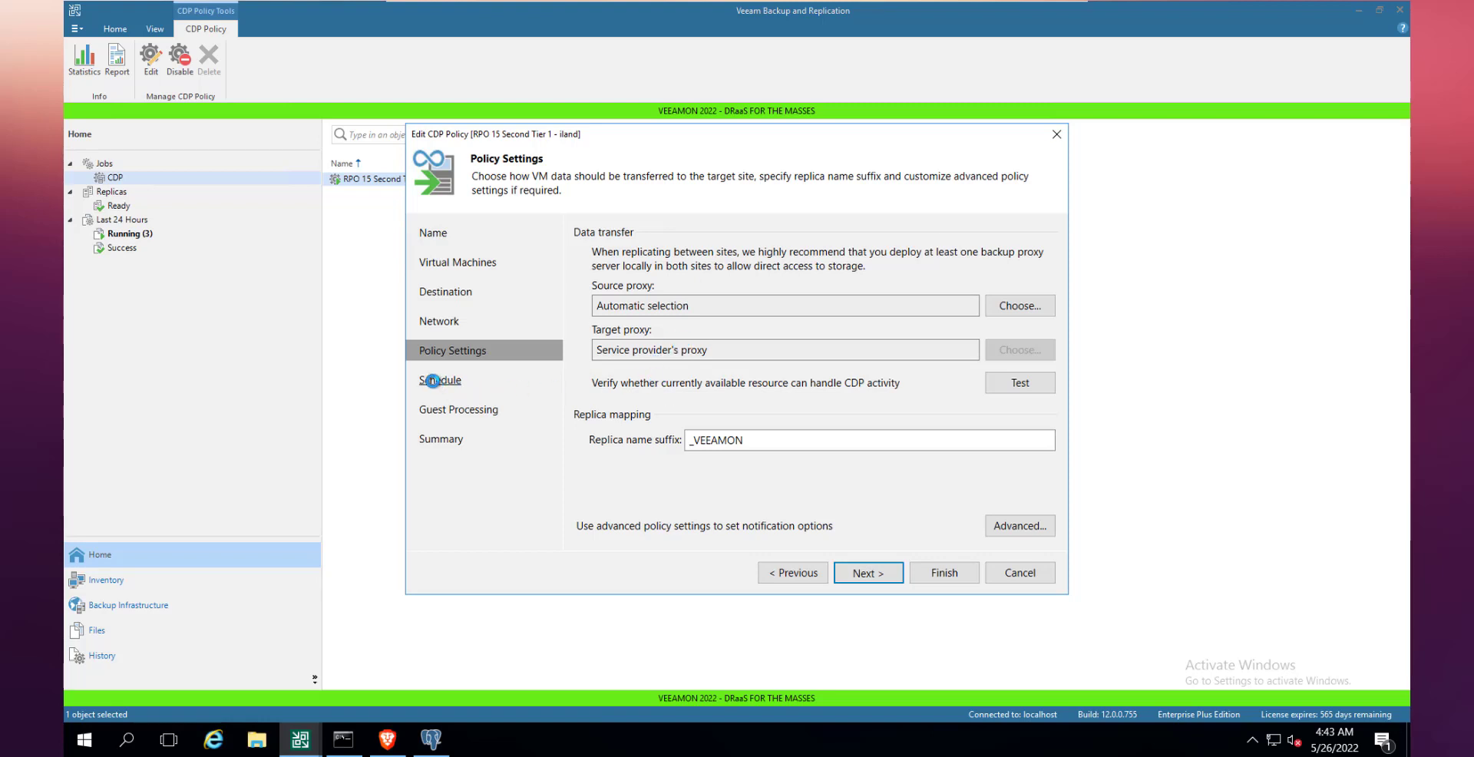
left_click(441, 379)
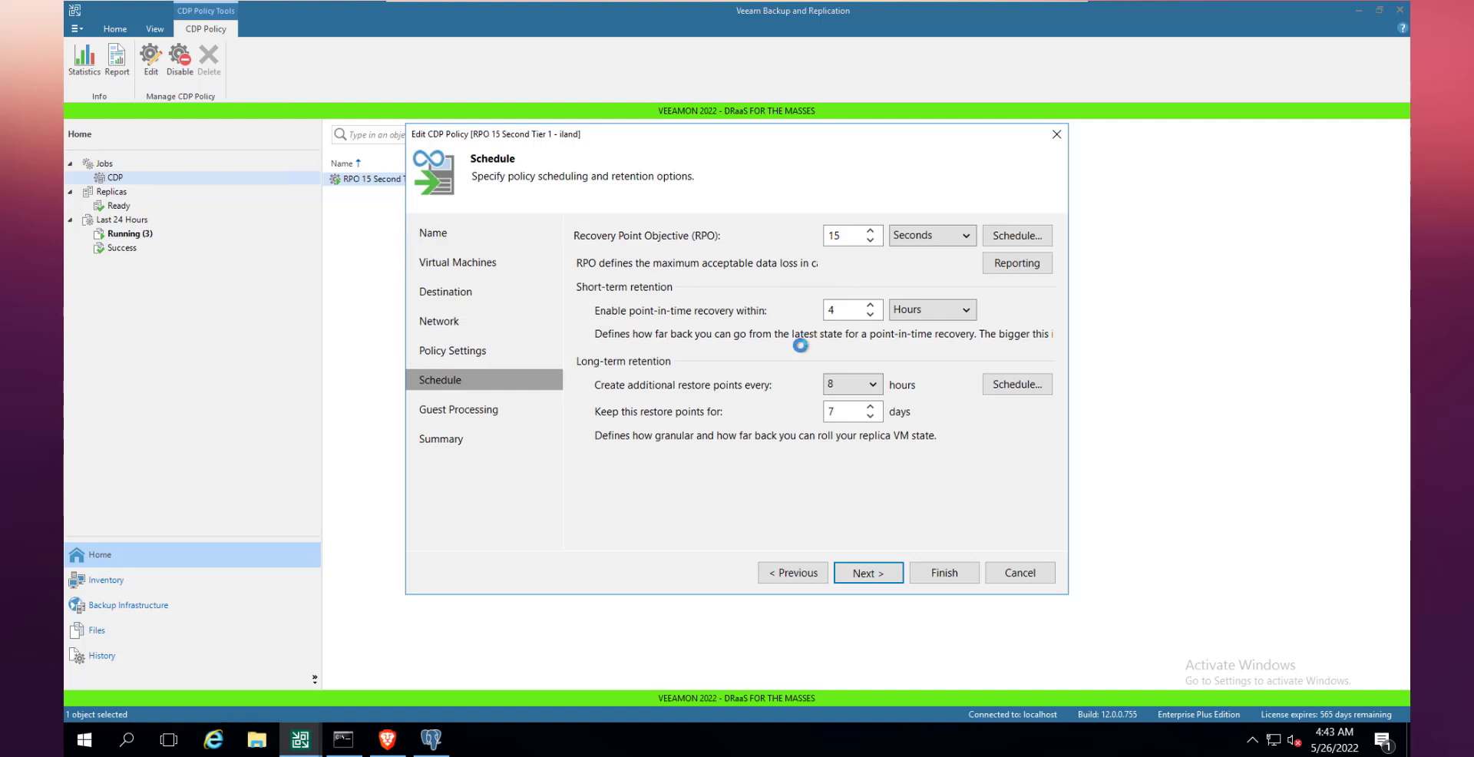
mouse_move(797, 396)
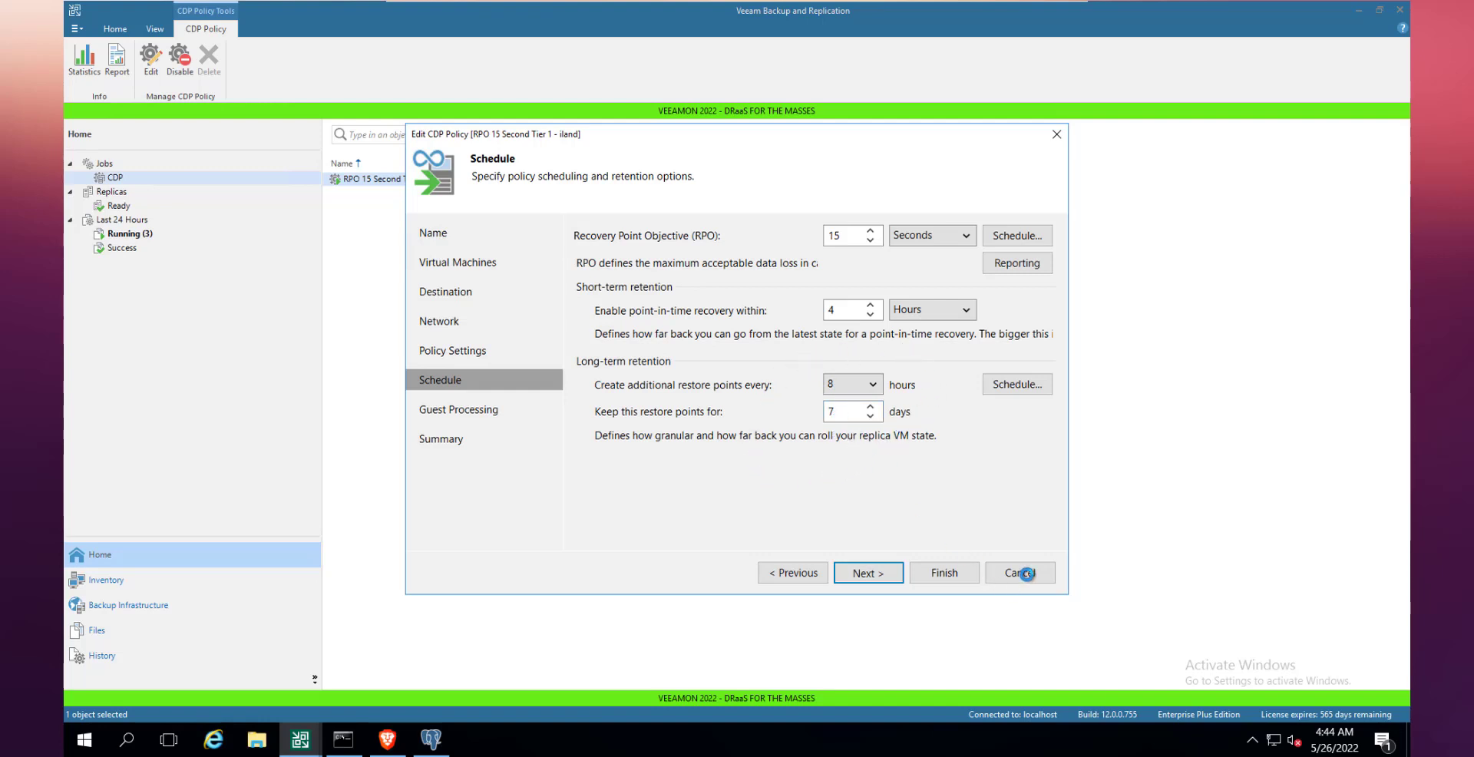
left_click(1019, 571)
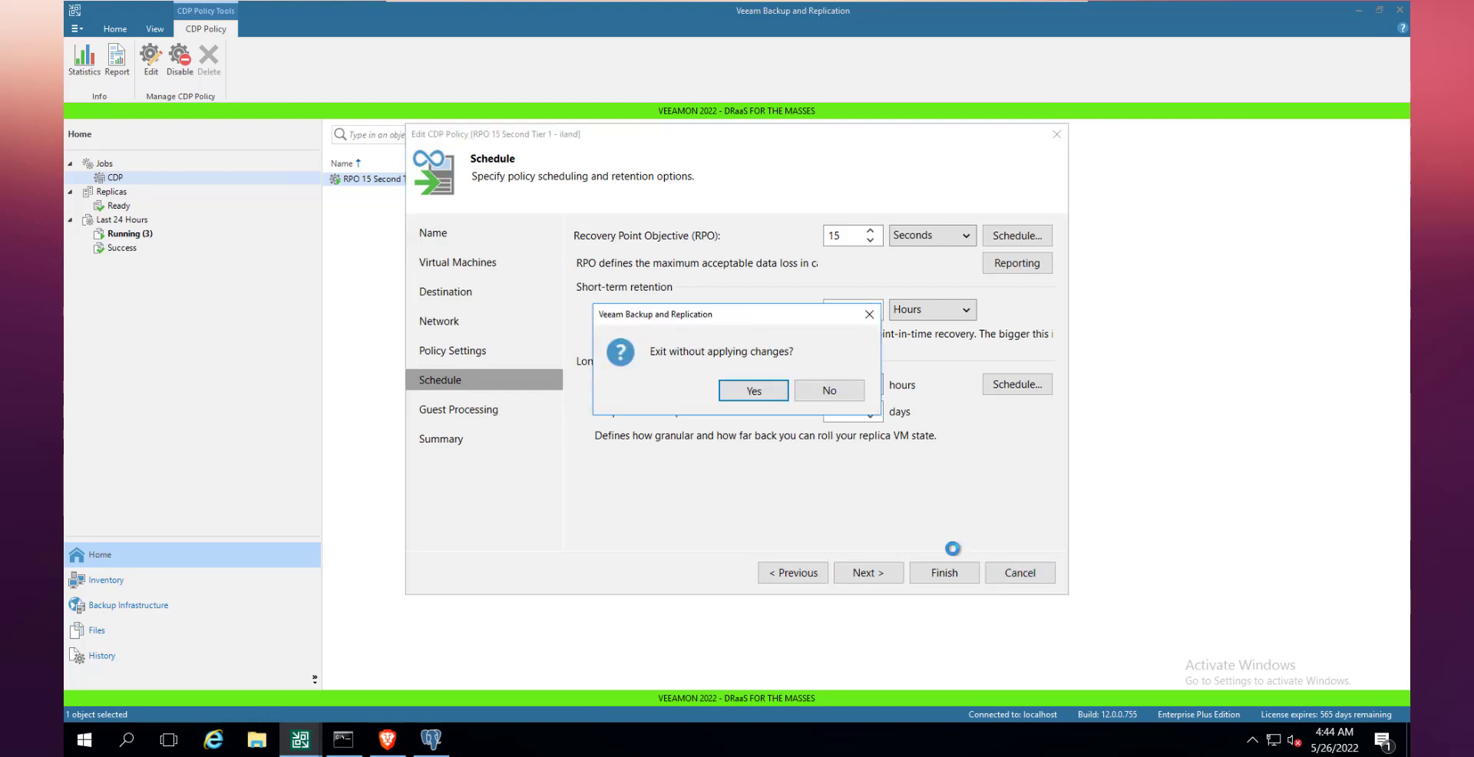
Confirm leaving the policy editor without changes and bring up actions on the tpm03-v12-vbr1 job list.
left_click(752, 390)
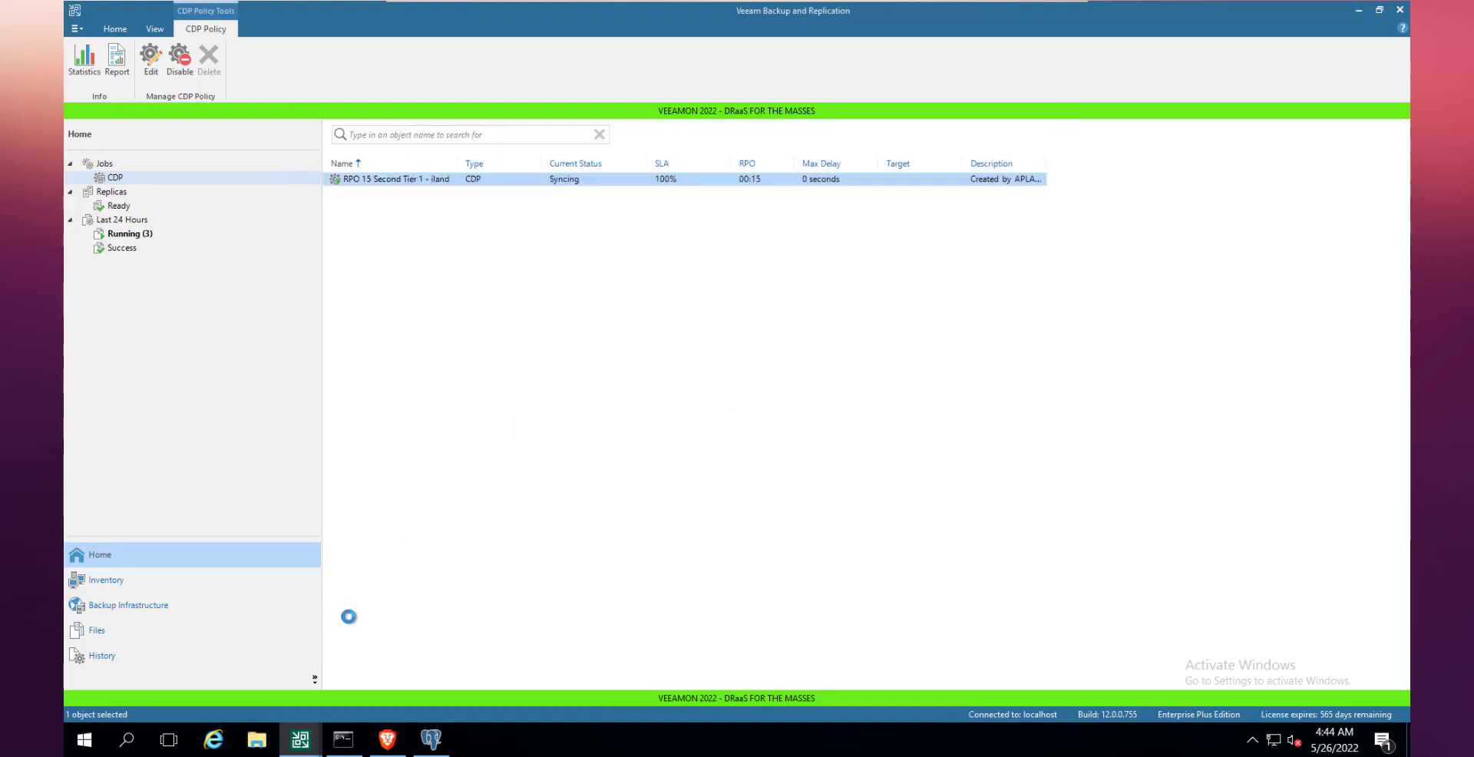
mouse_move(300, 740)
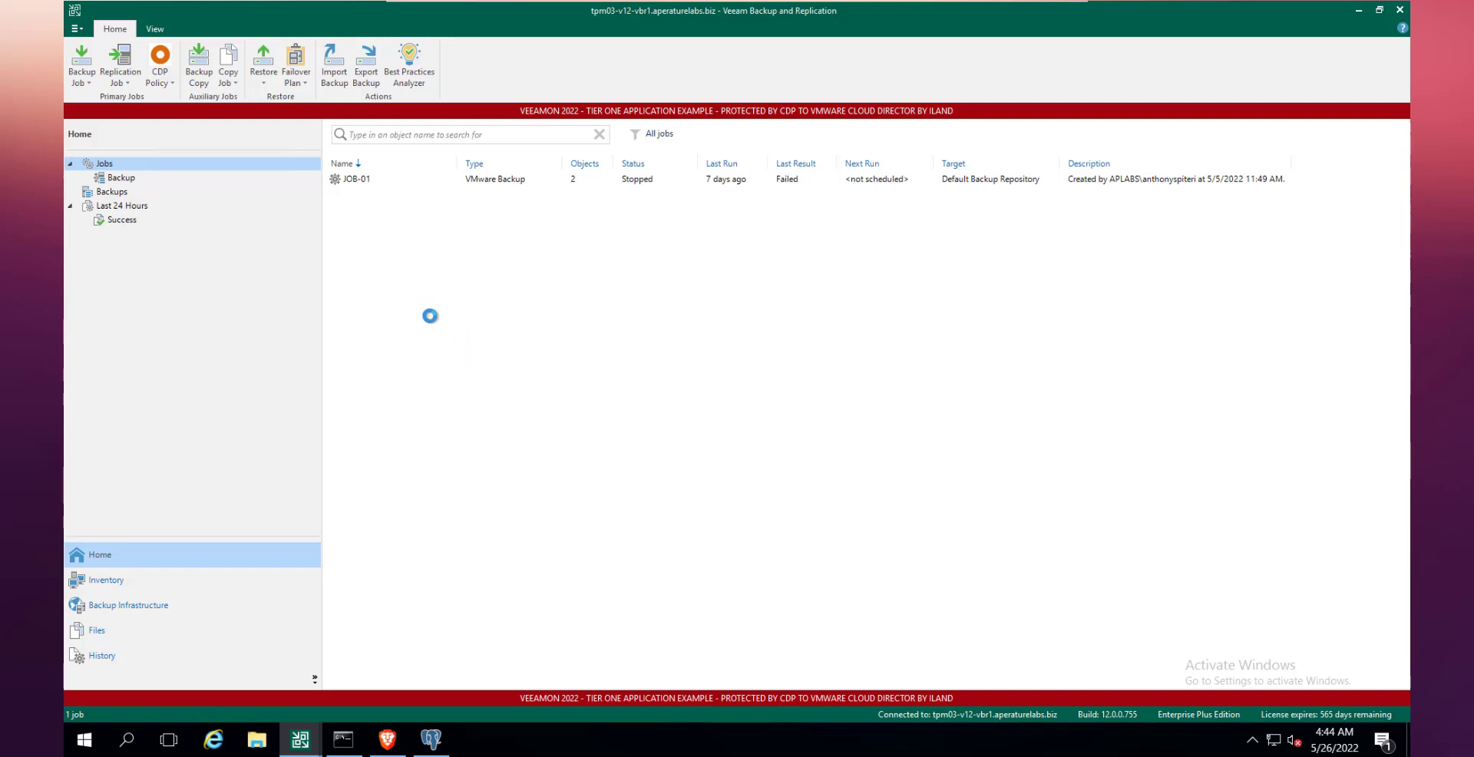
right_click(355, 178)
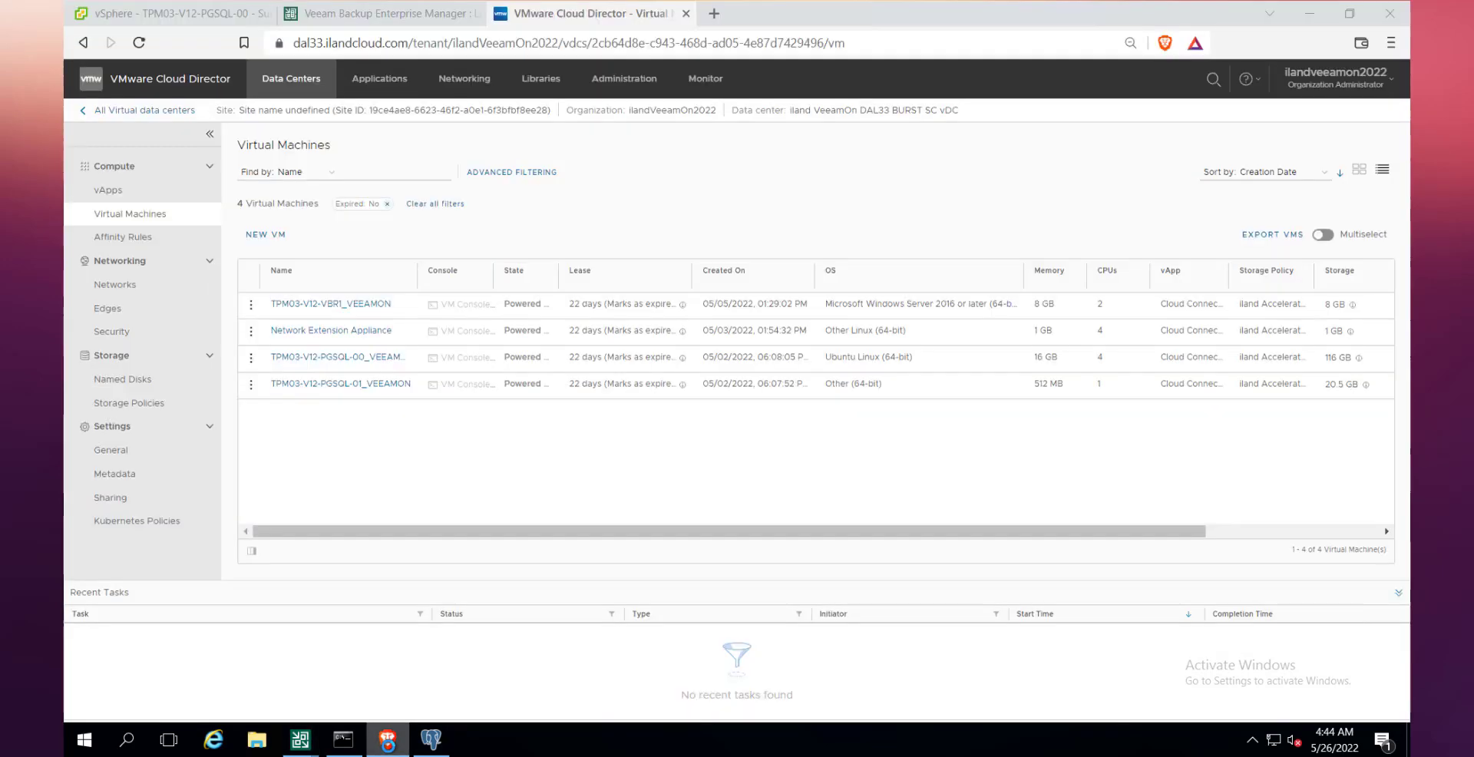
In vSphere Client, select TPM03-V12-VBR1 then TPM03-V12-PGSQL-01 to show the powered-on Debian VM's summary.
left_click(169, 13)
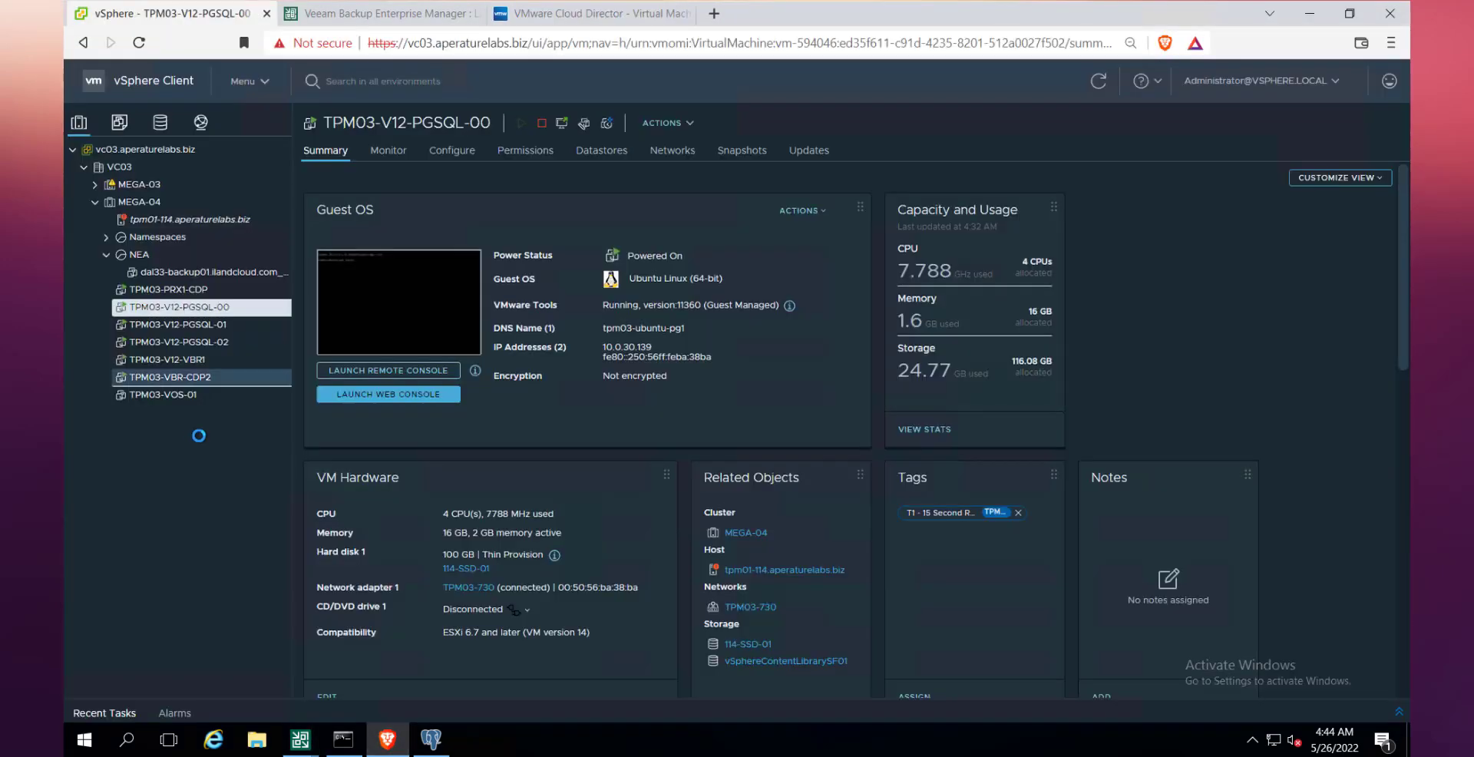
left_click(164, 394)
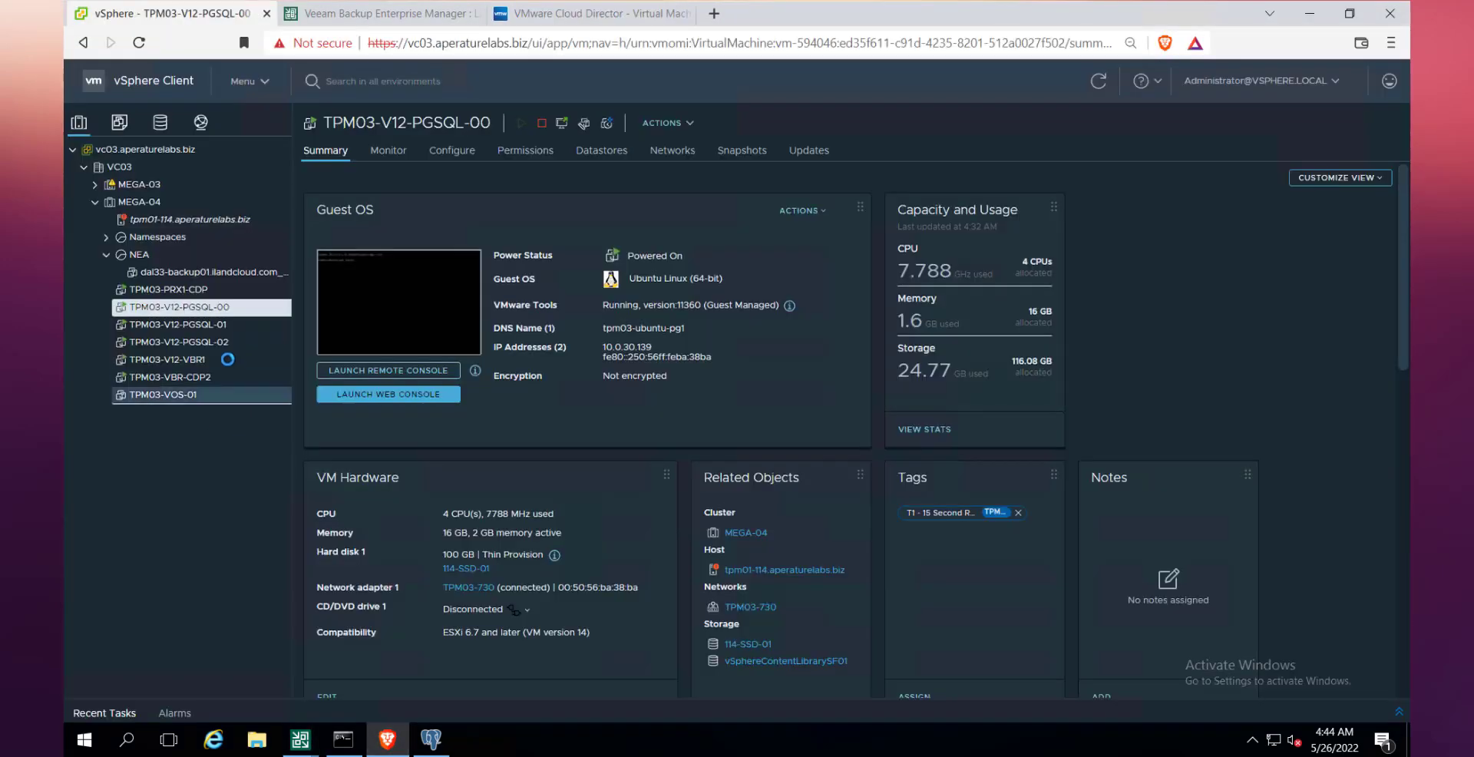
left_click(170, 359)
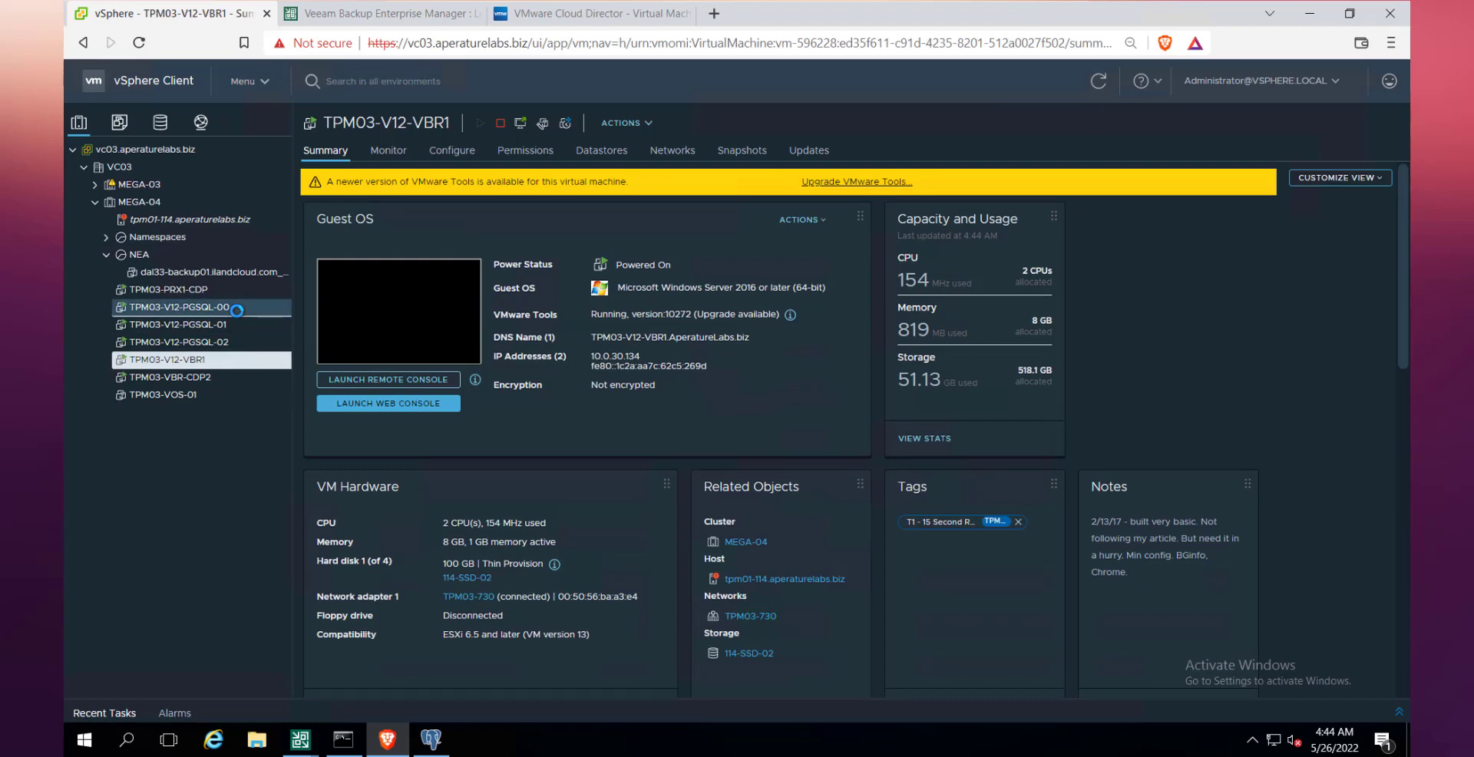
left_click(178, 324)
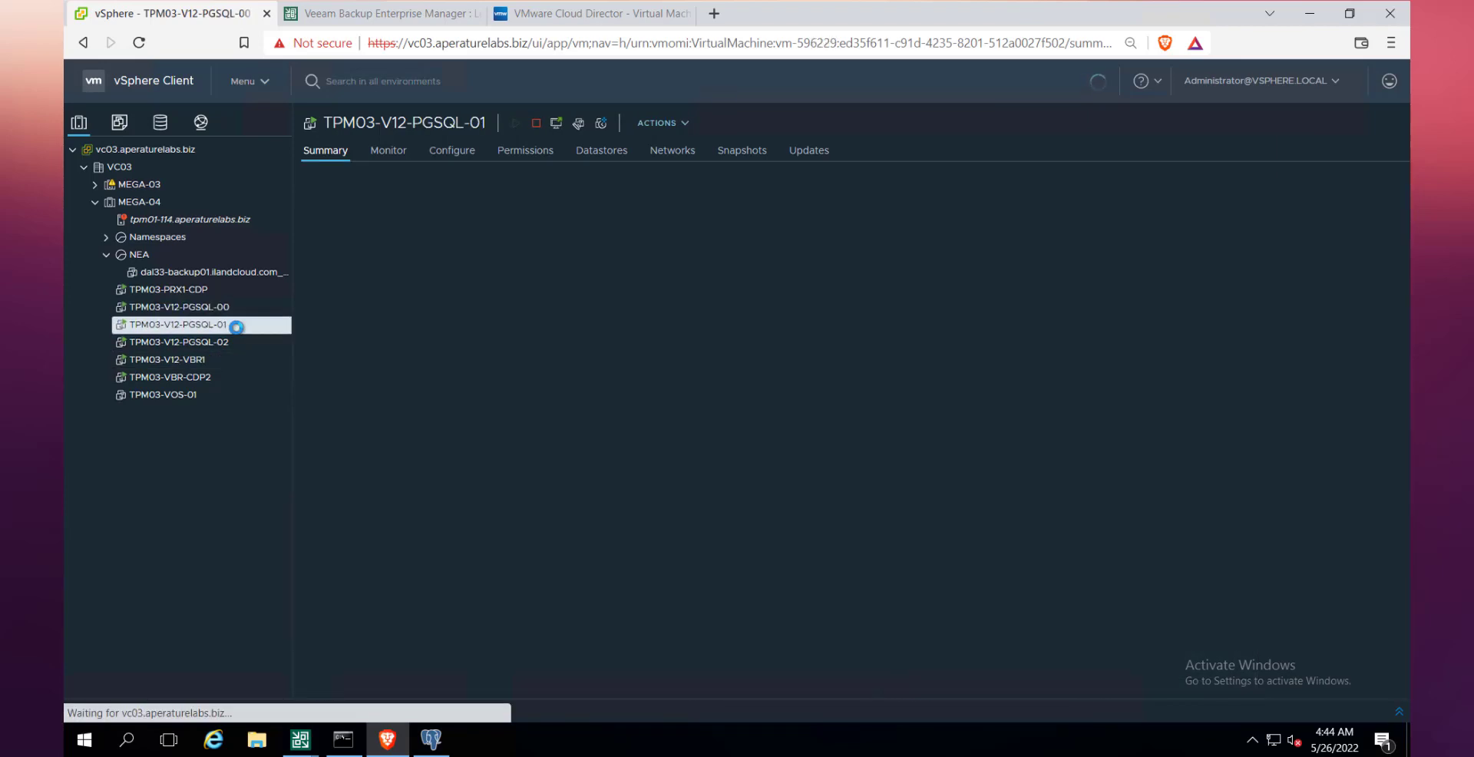
left_click(178, 324)
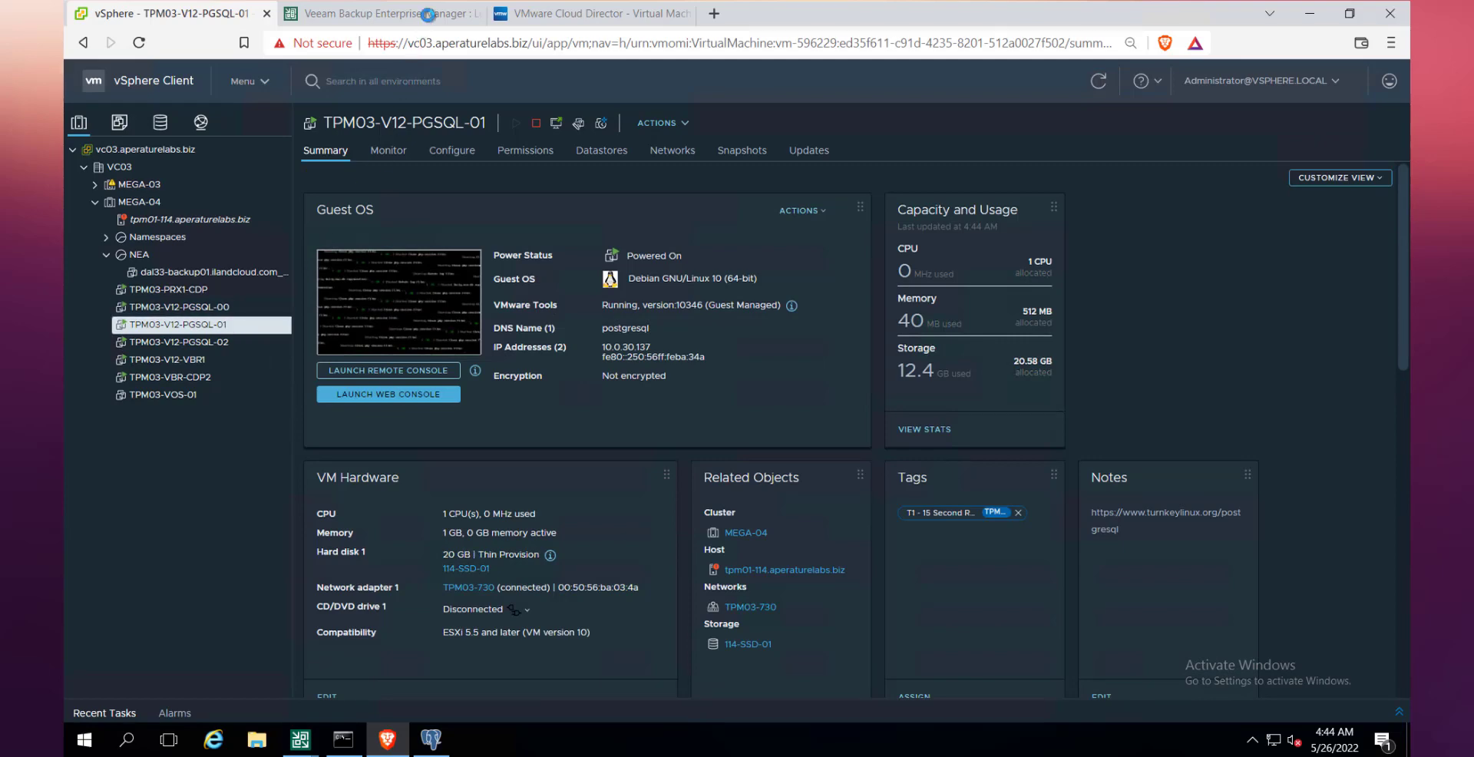
Sign in to the Veeam Backup Enterprise Manager web console with the saved credentials.
left_click(376, 14)
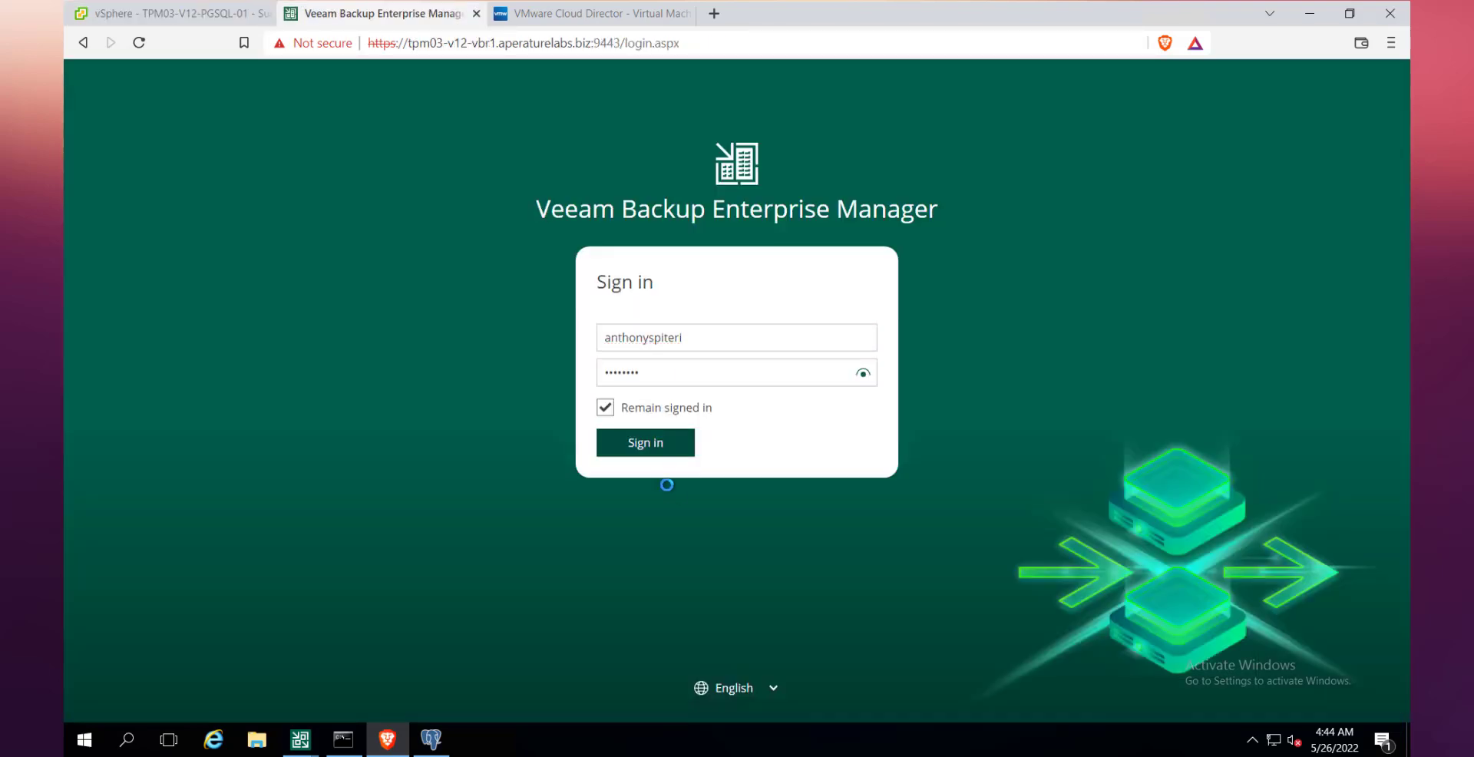
left_click(645, 442)
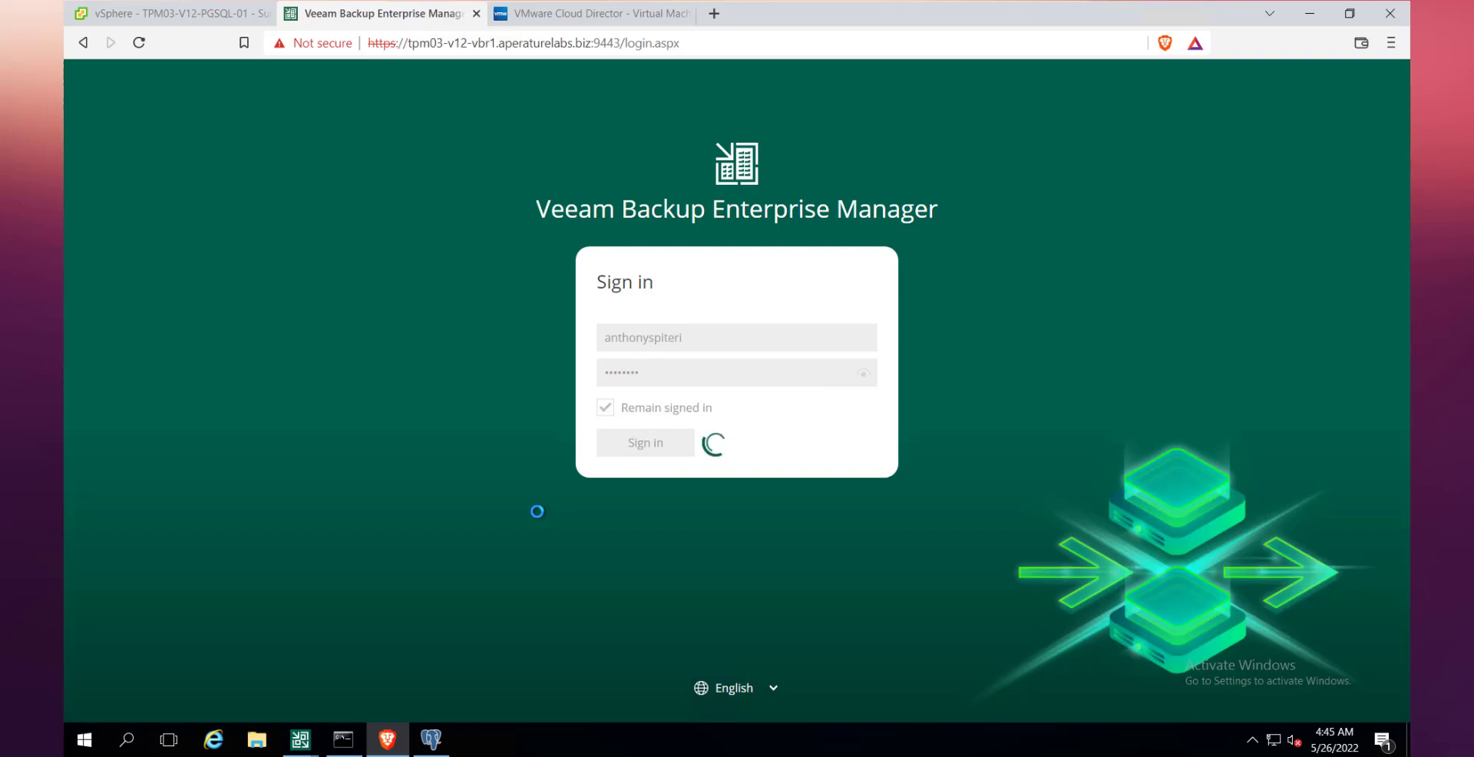
left_click(643, 442)
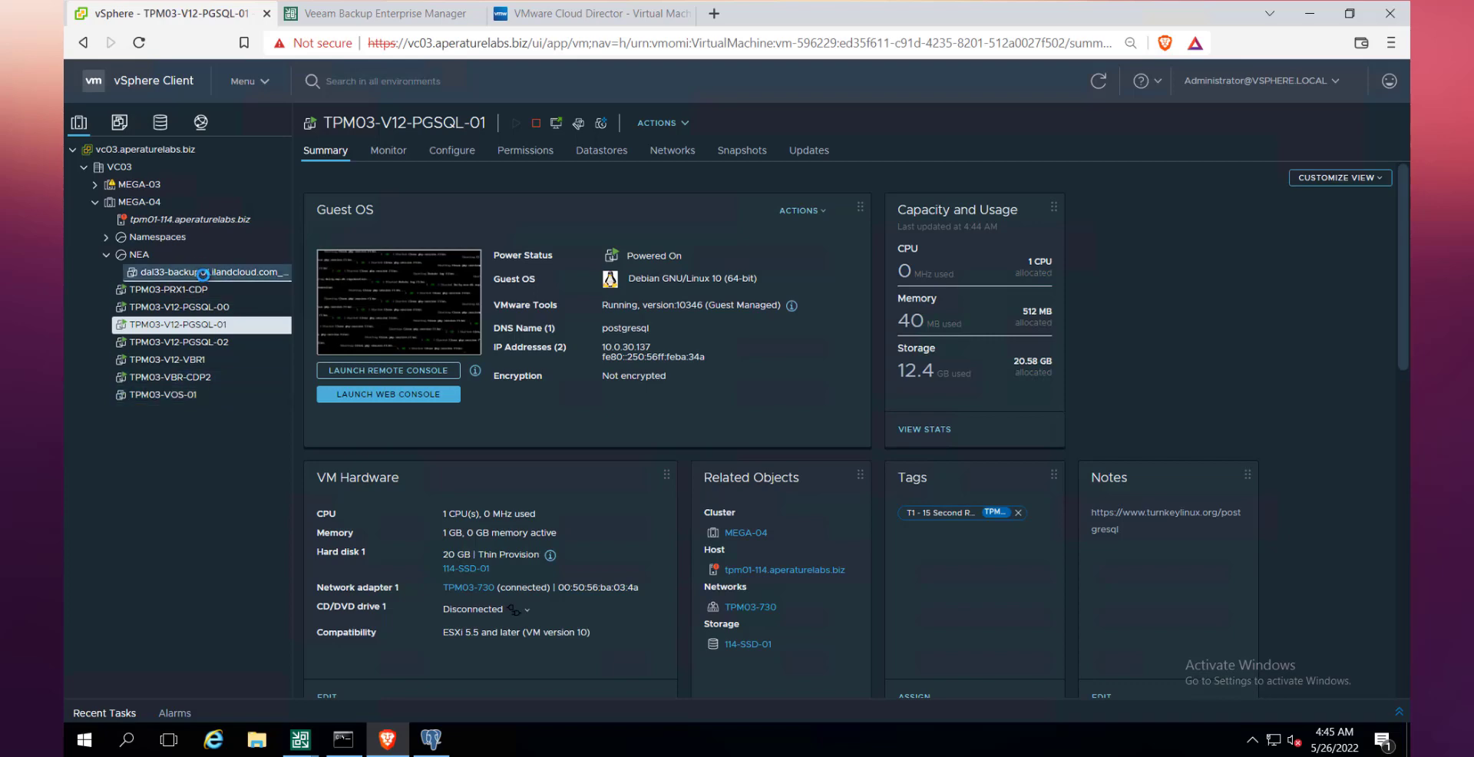
Show the MEGA-04 cluster's Configure > I/O Filters, with the veeamcdp filter active on host tpm01-114.
left_click(210, 272)
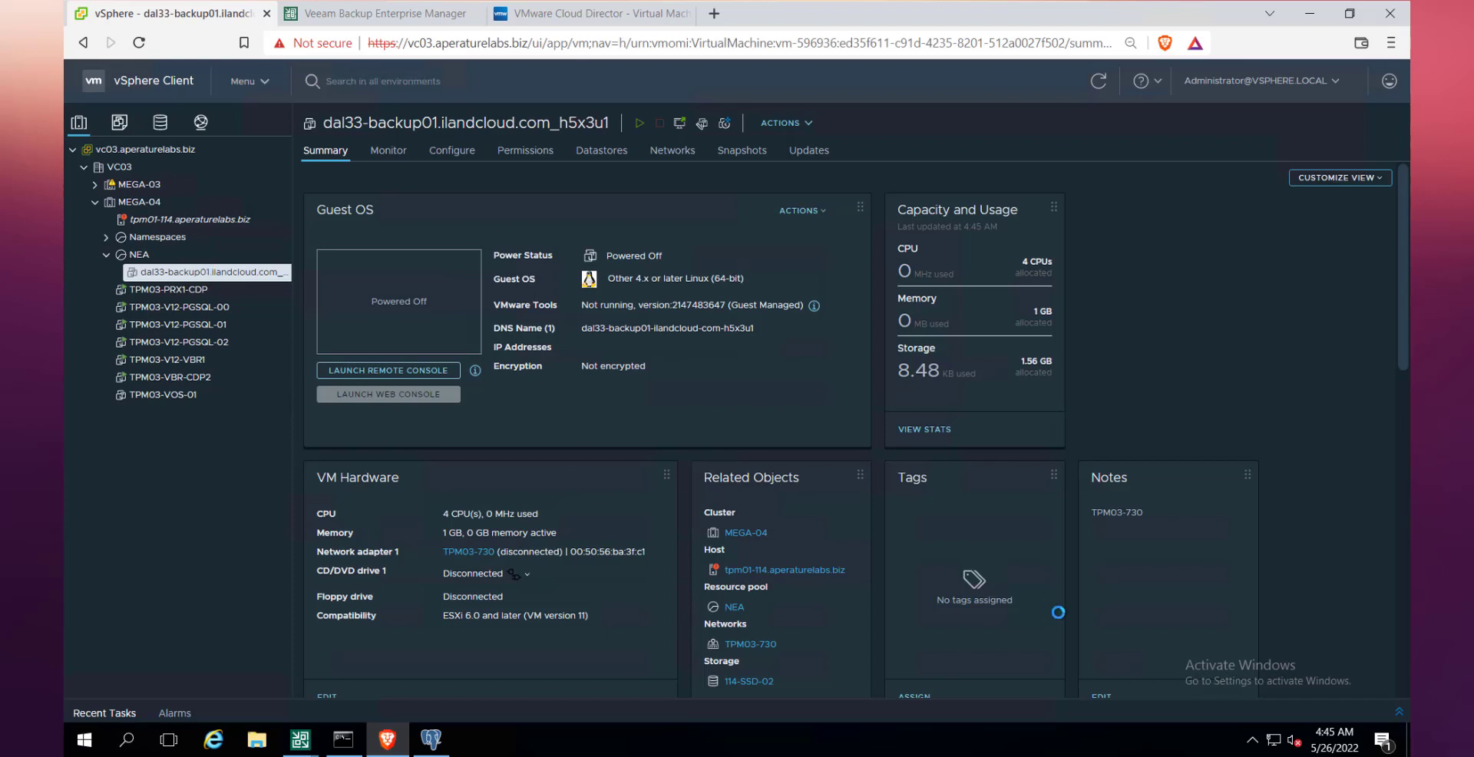
left_click(179, 307)
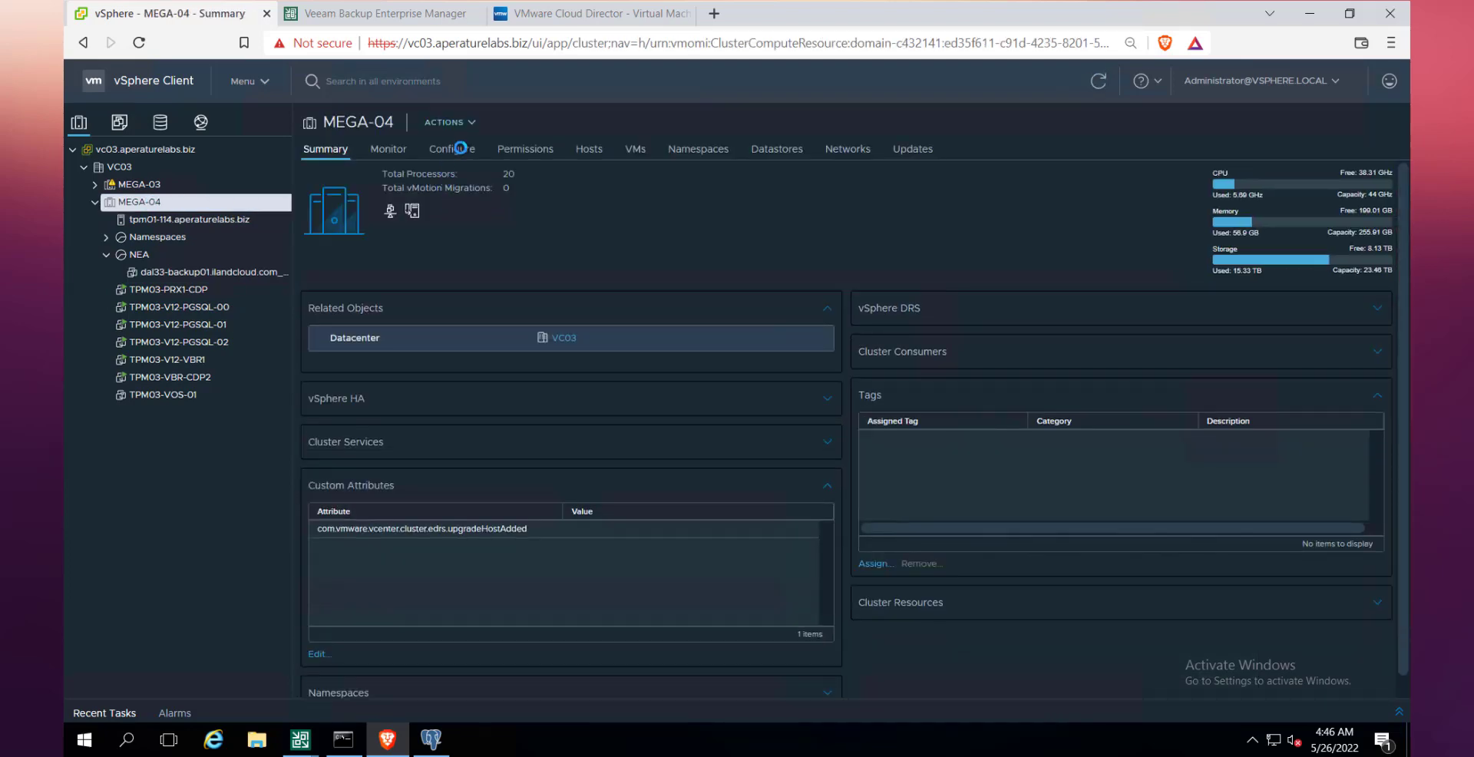
left_click(452, 149)
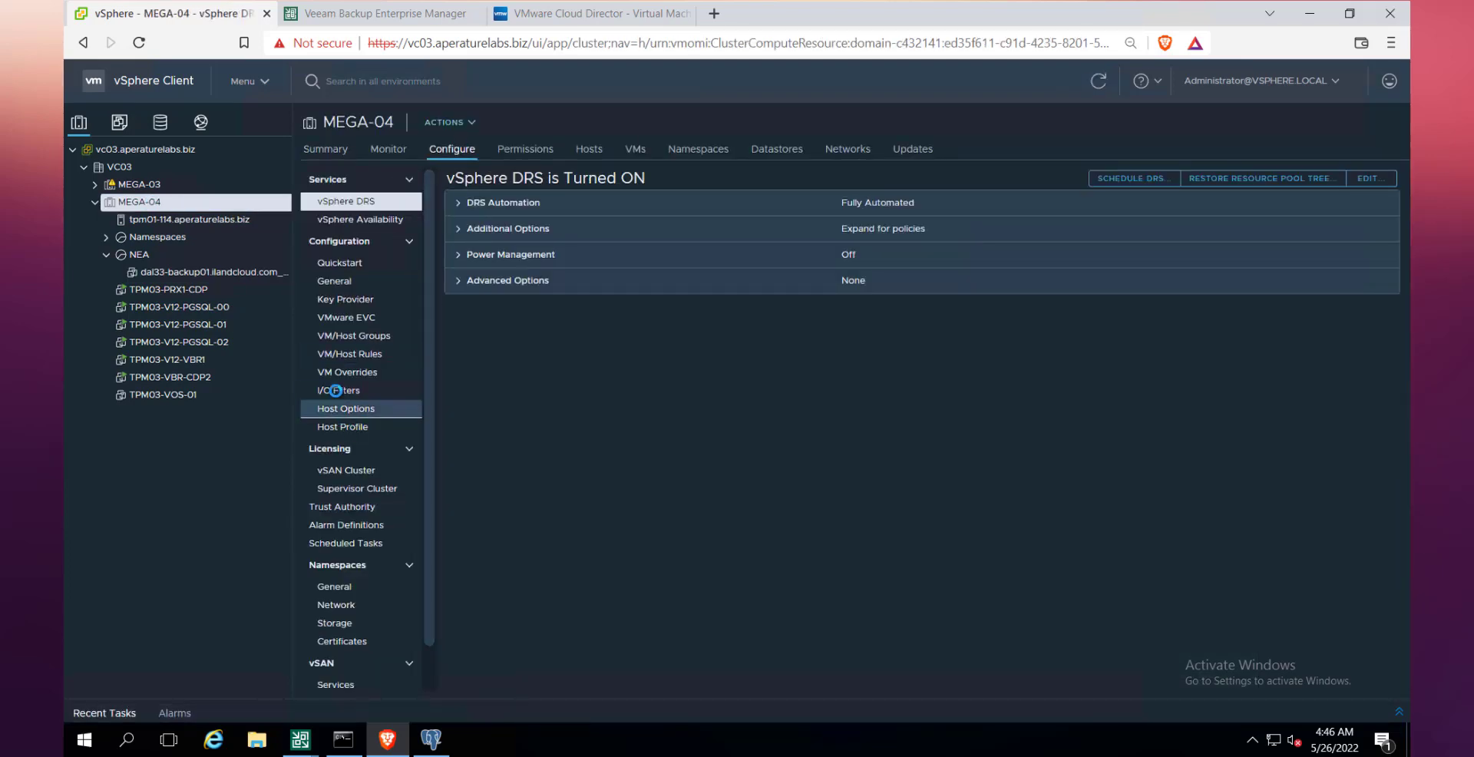
left_click(340, 390)
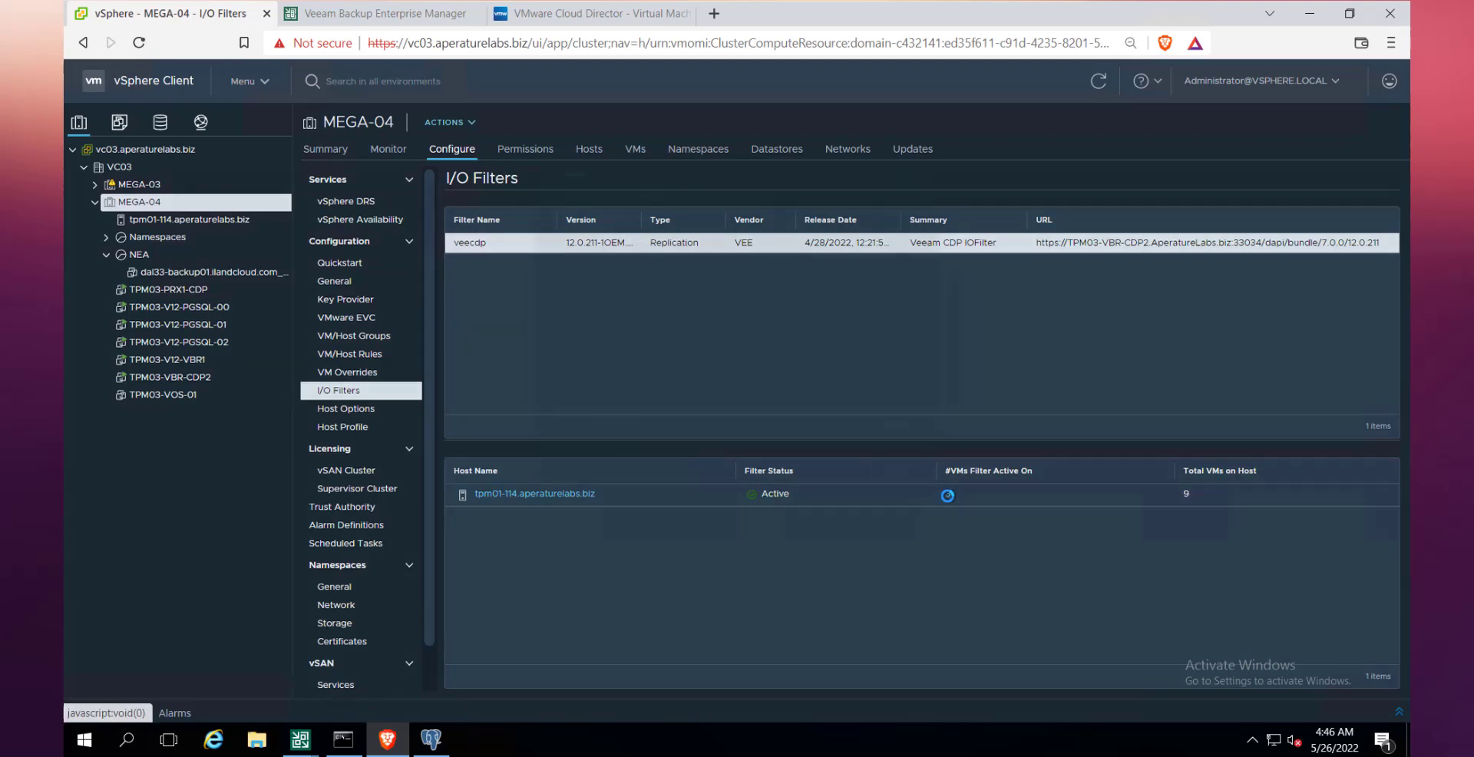
left_click(947, 495)
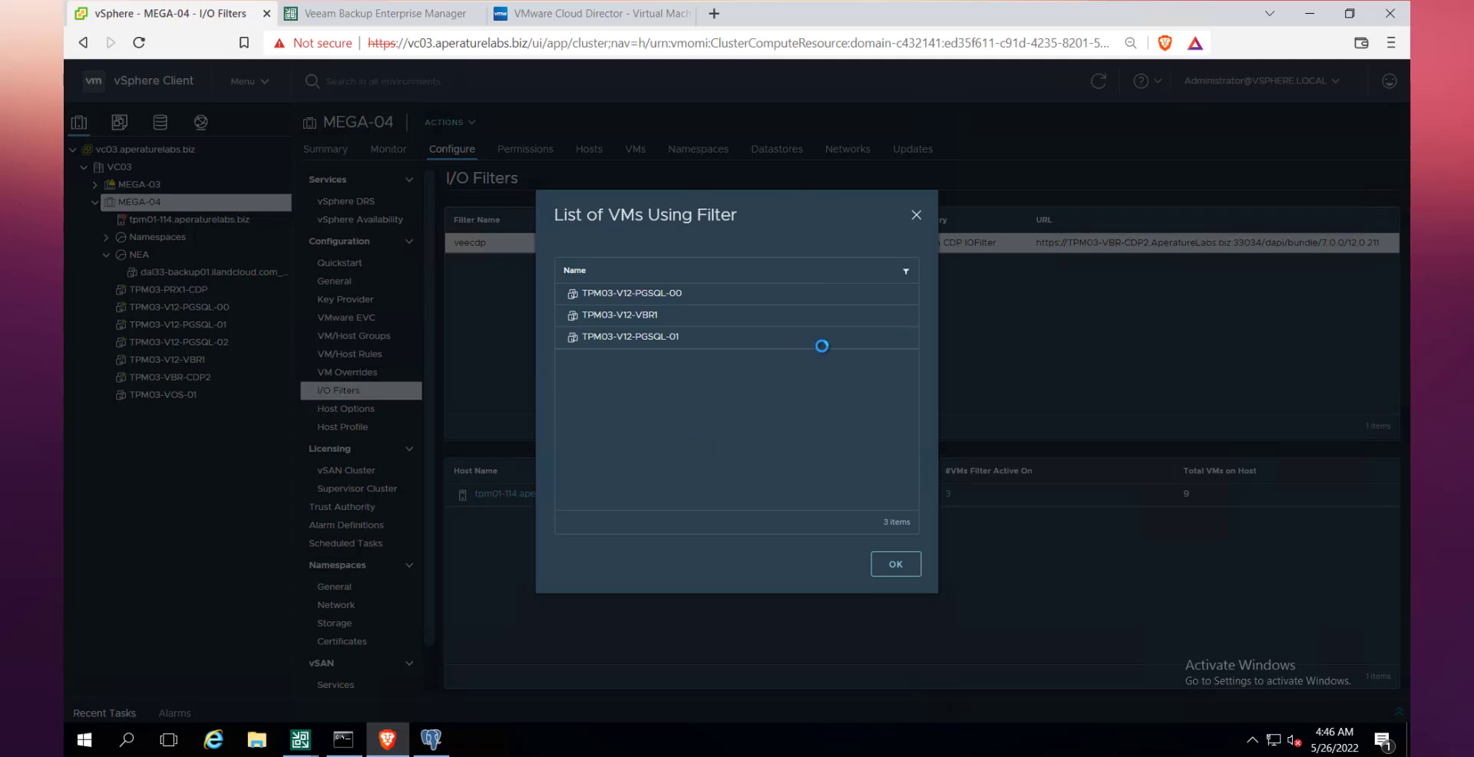
left_click(894, 563)
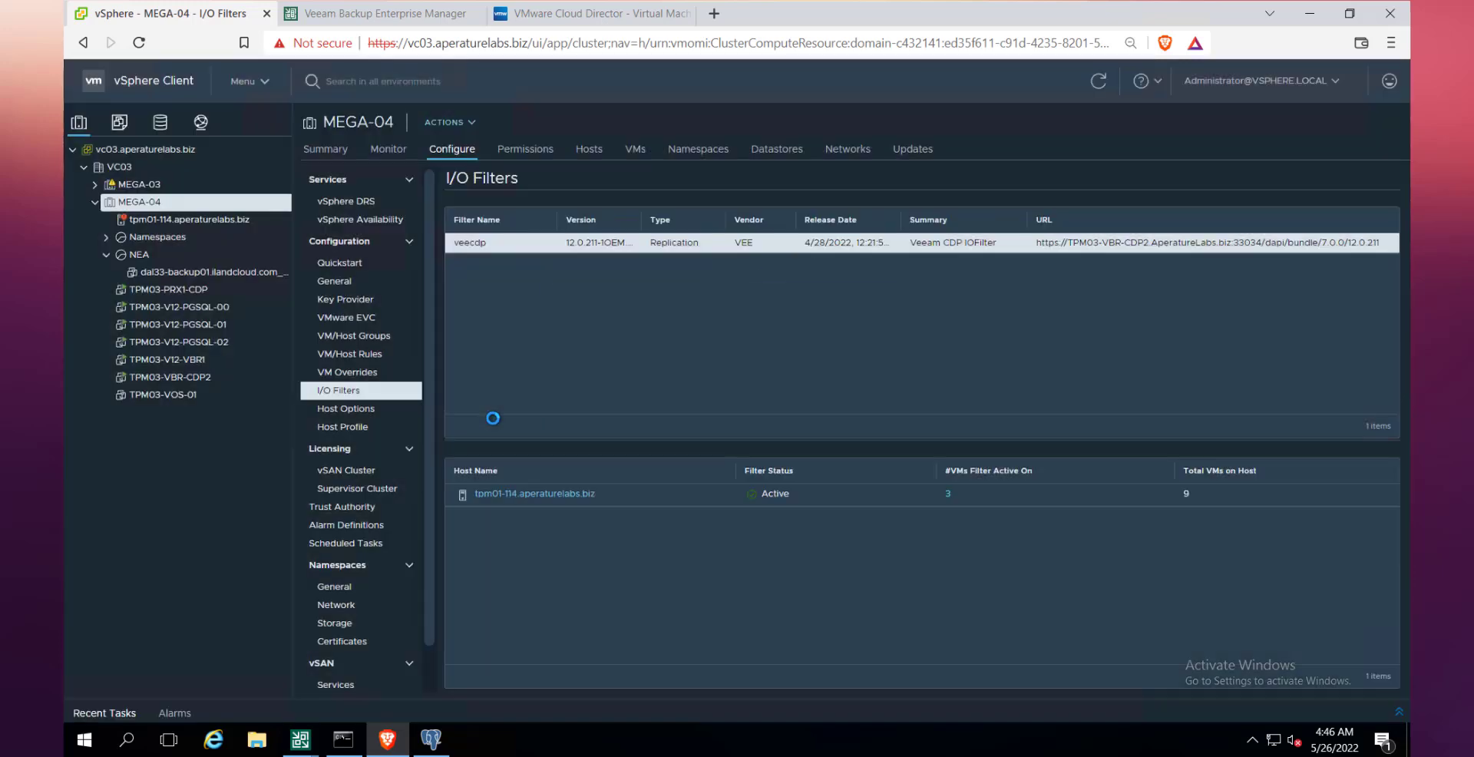
left_click(429, 738)
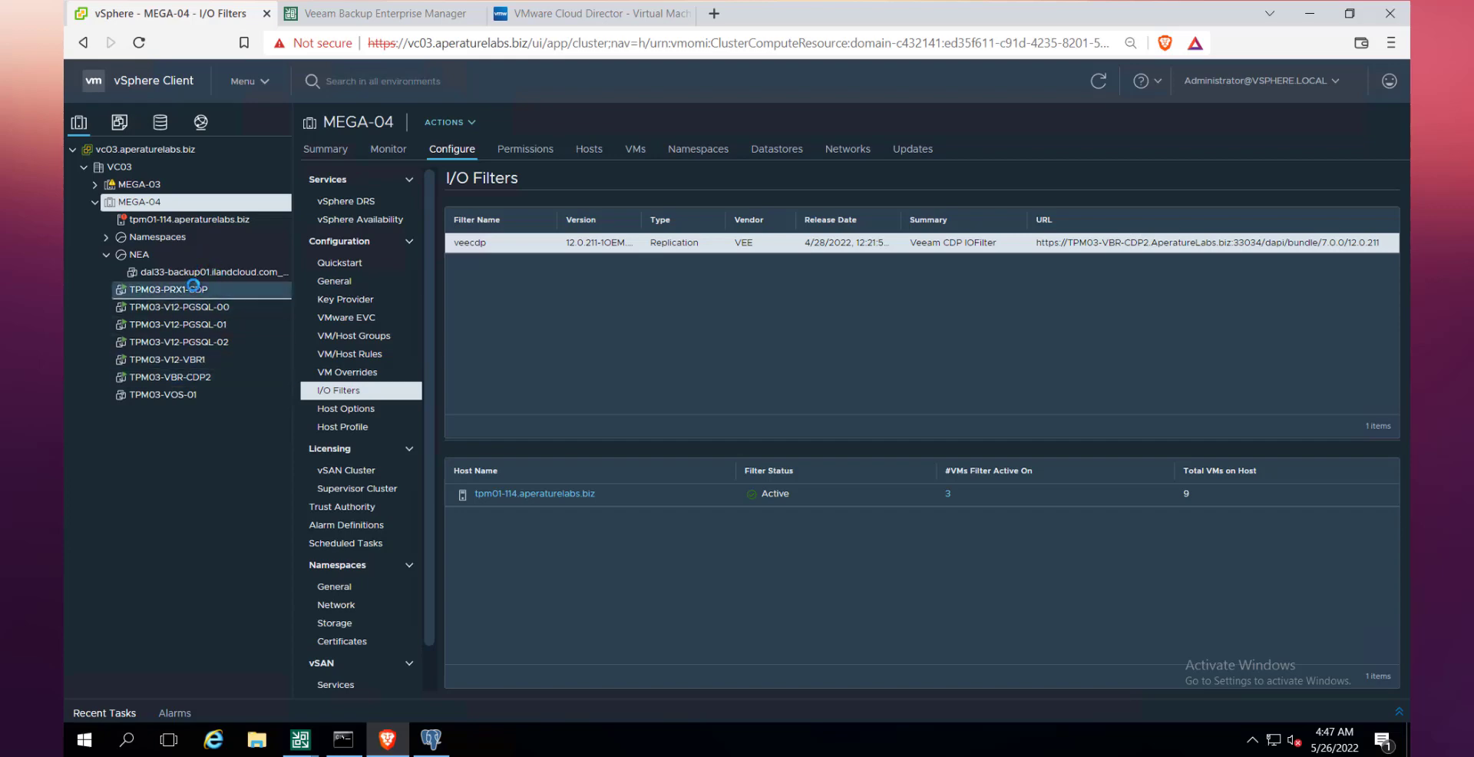
Shut down the guest OS of the TPM03-V12-PGSQL-00 database VM.
left_click(178, 307)
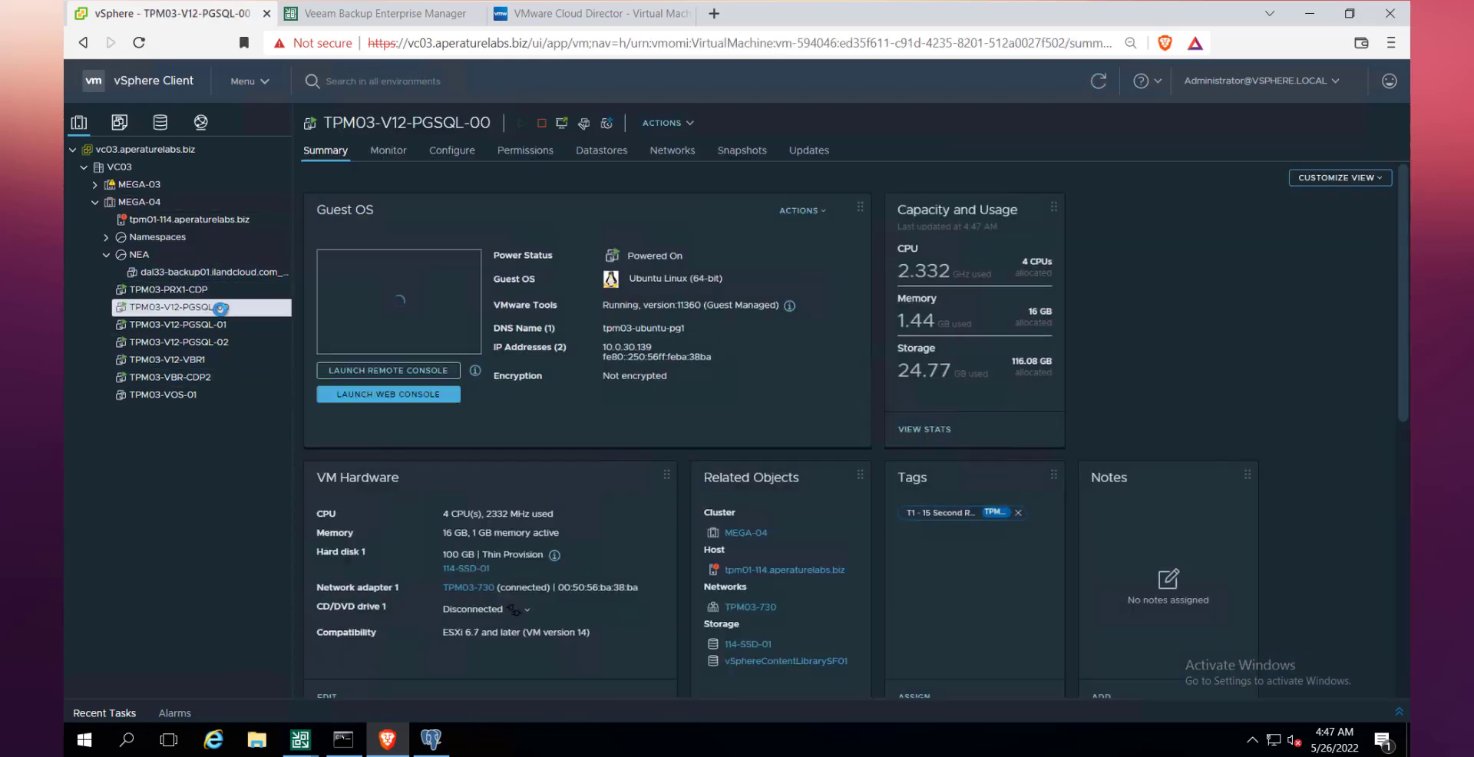
right_click(169, 307)
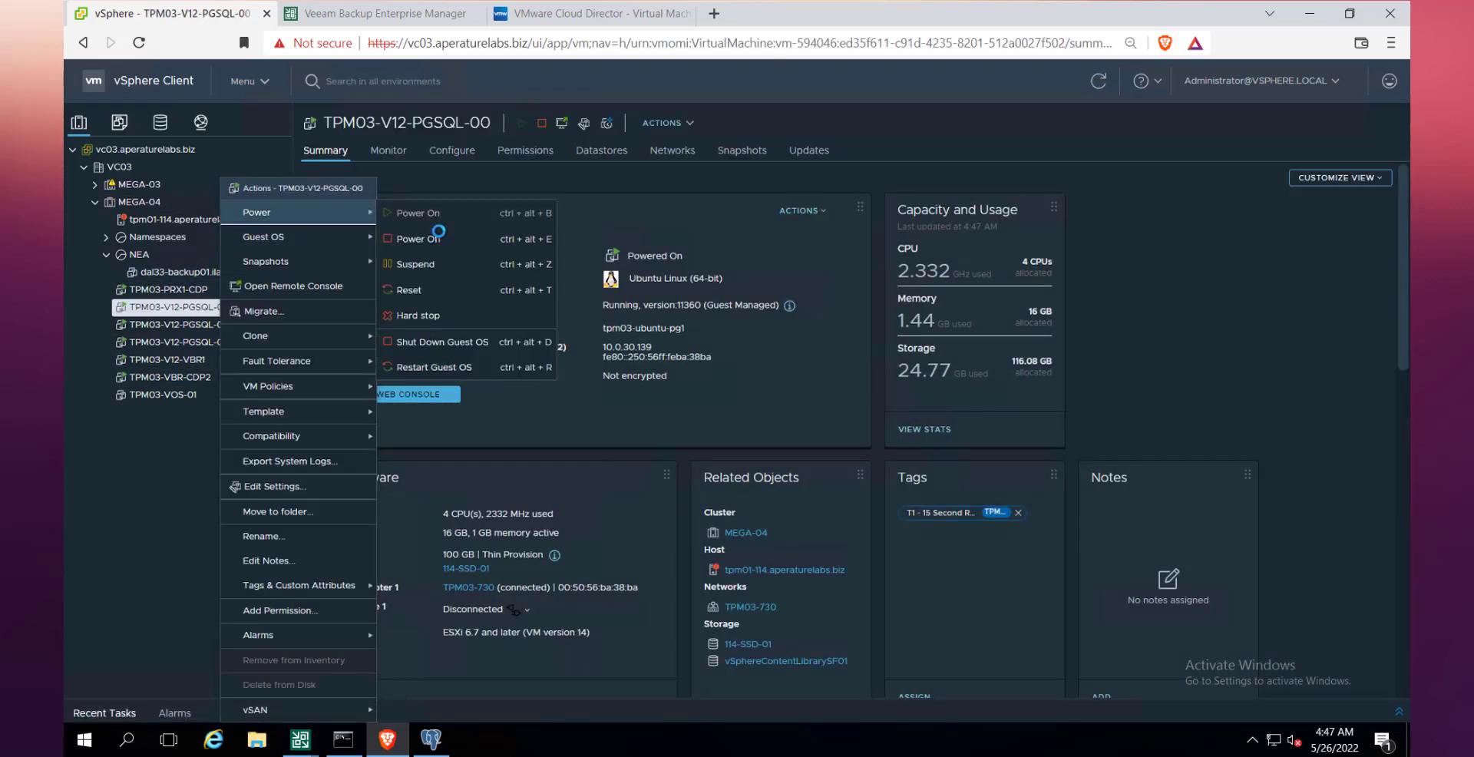
mouse_move(442, 341)
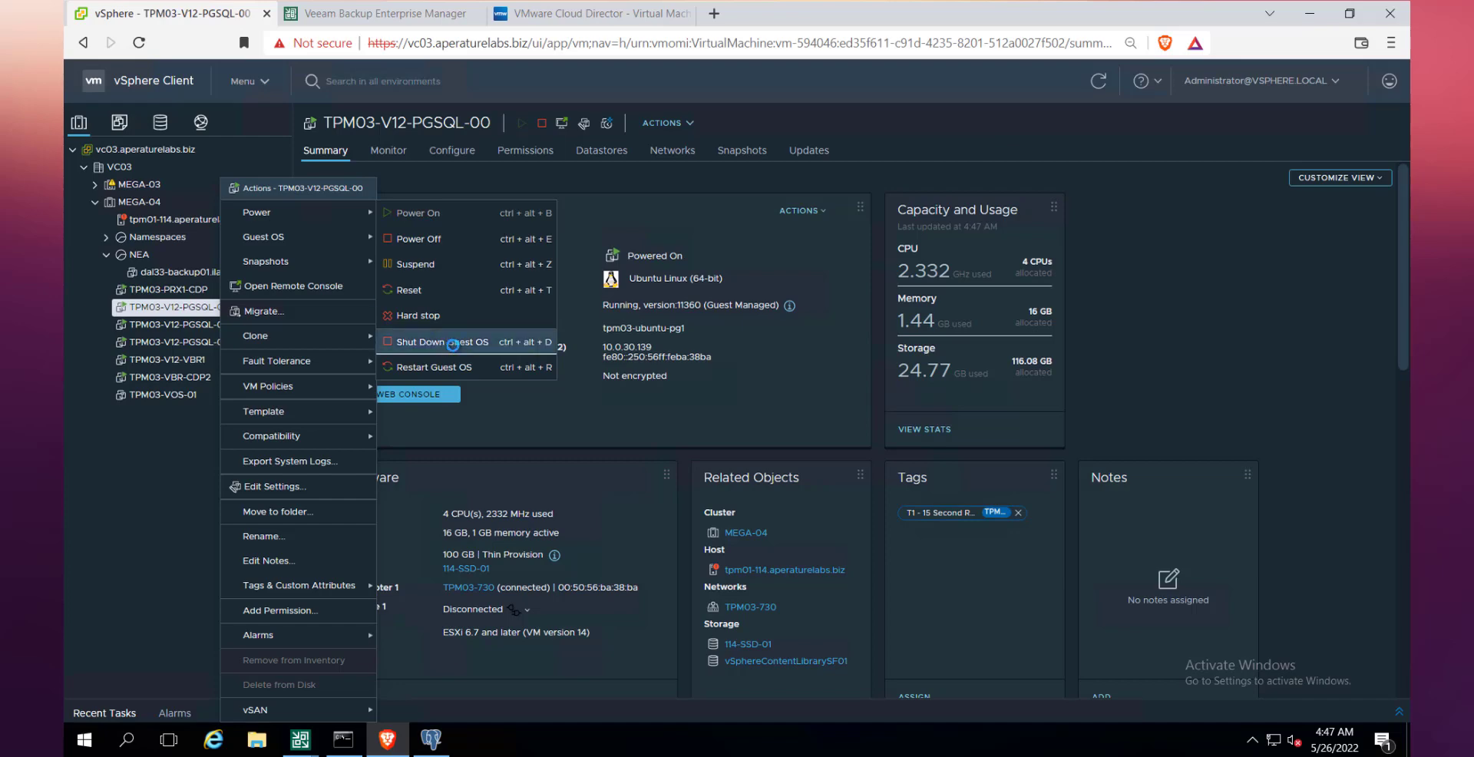
left_click(430, 342)
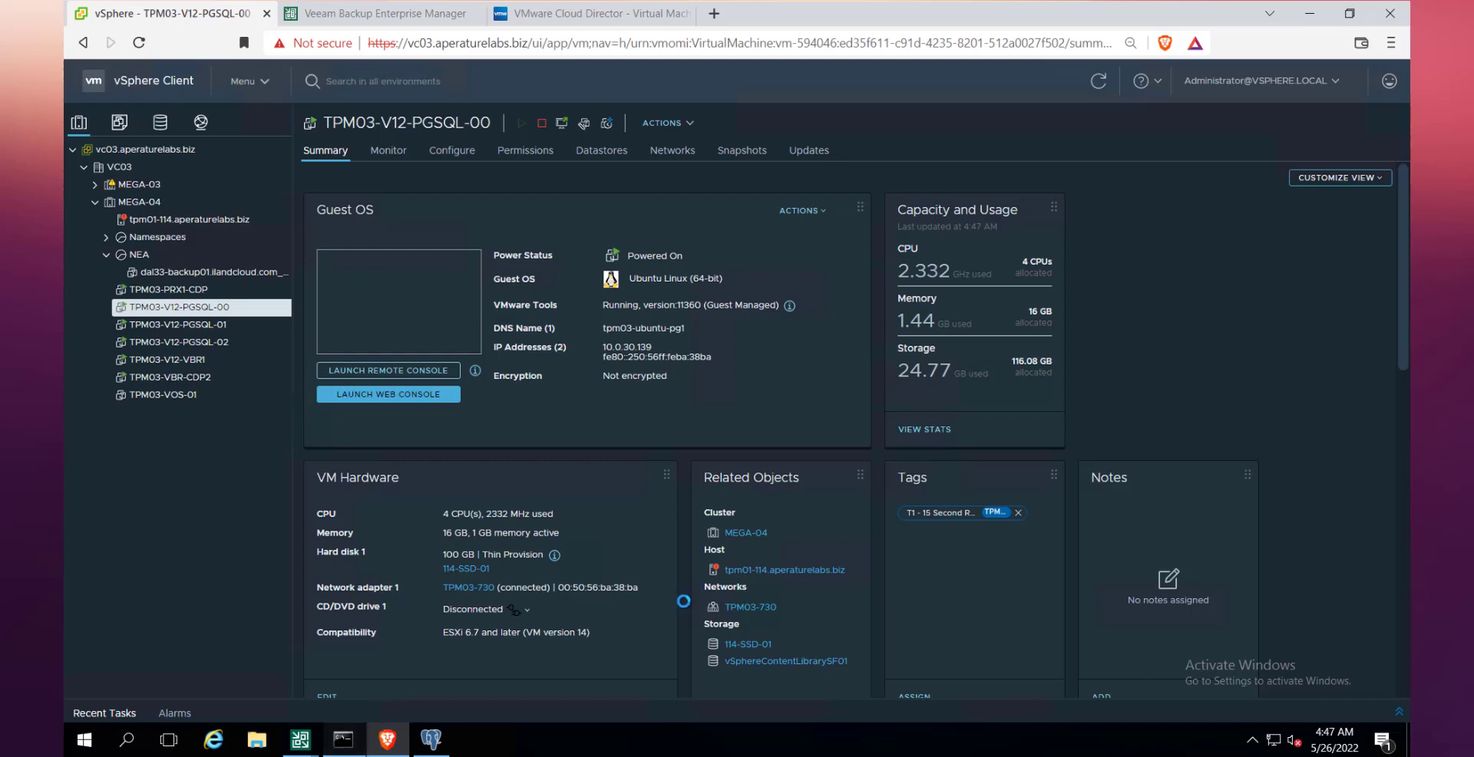
Watch the running ping to the database VM time out, then dismiss the ping window.
left_click(342, 739)
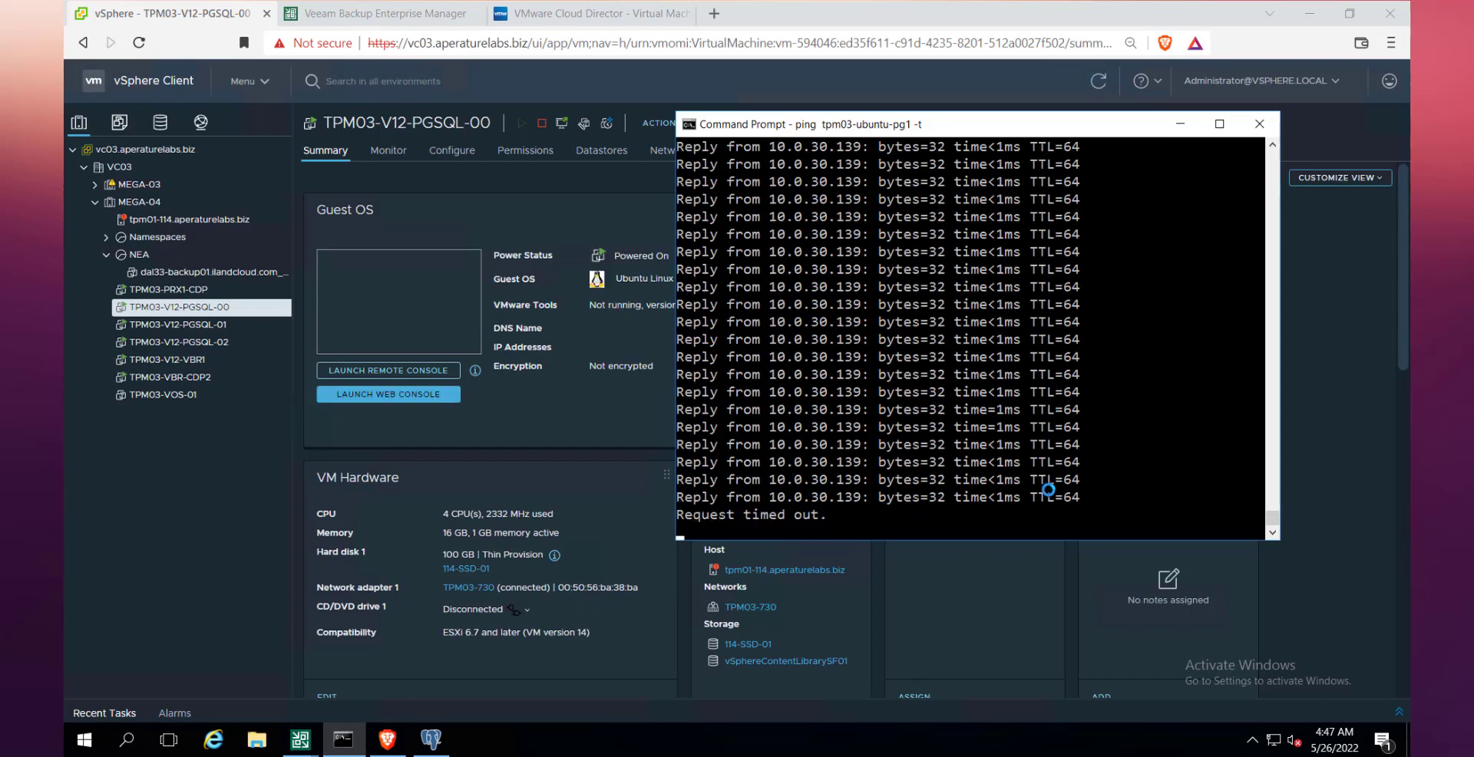
left_click(973, 392)
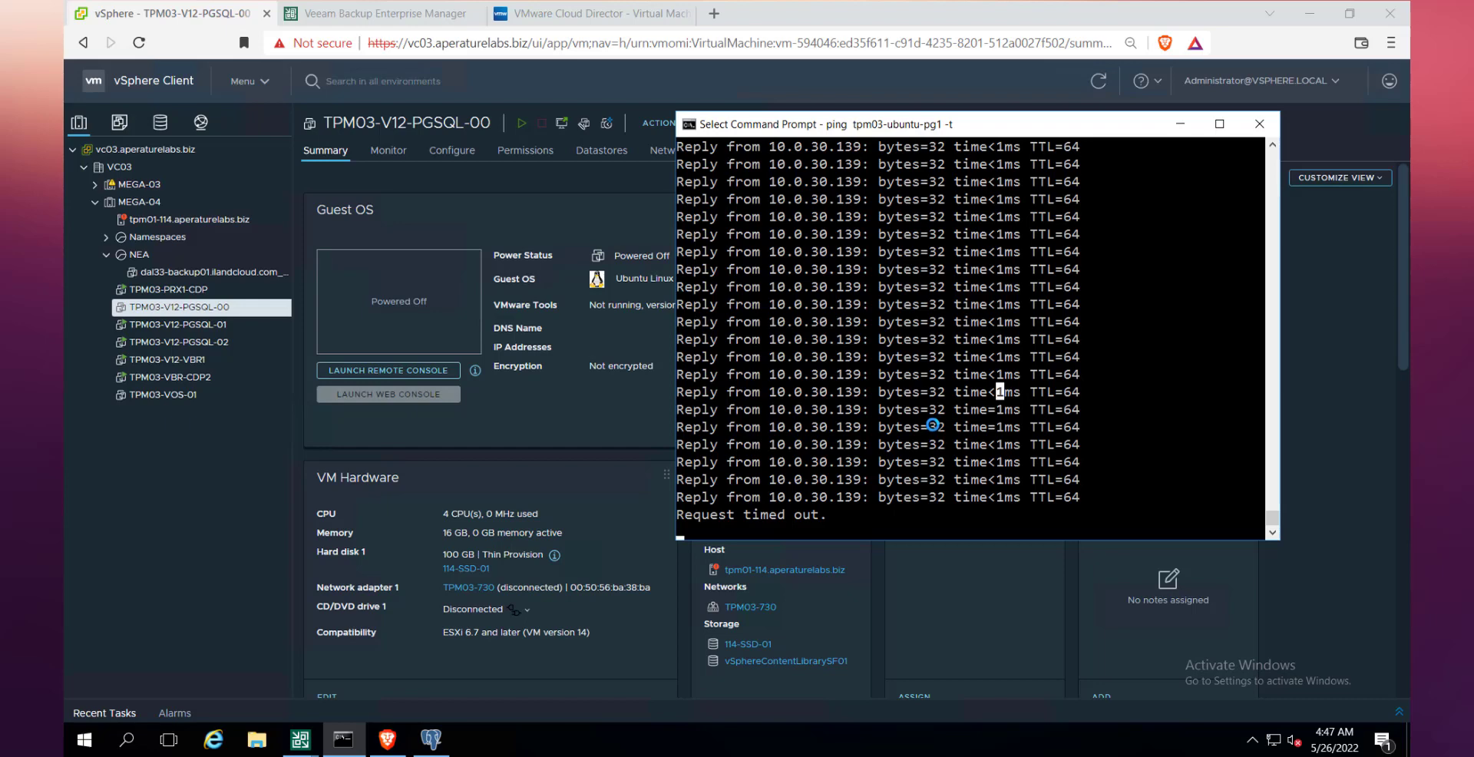
mouse_move(906, 448)
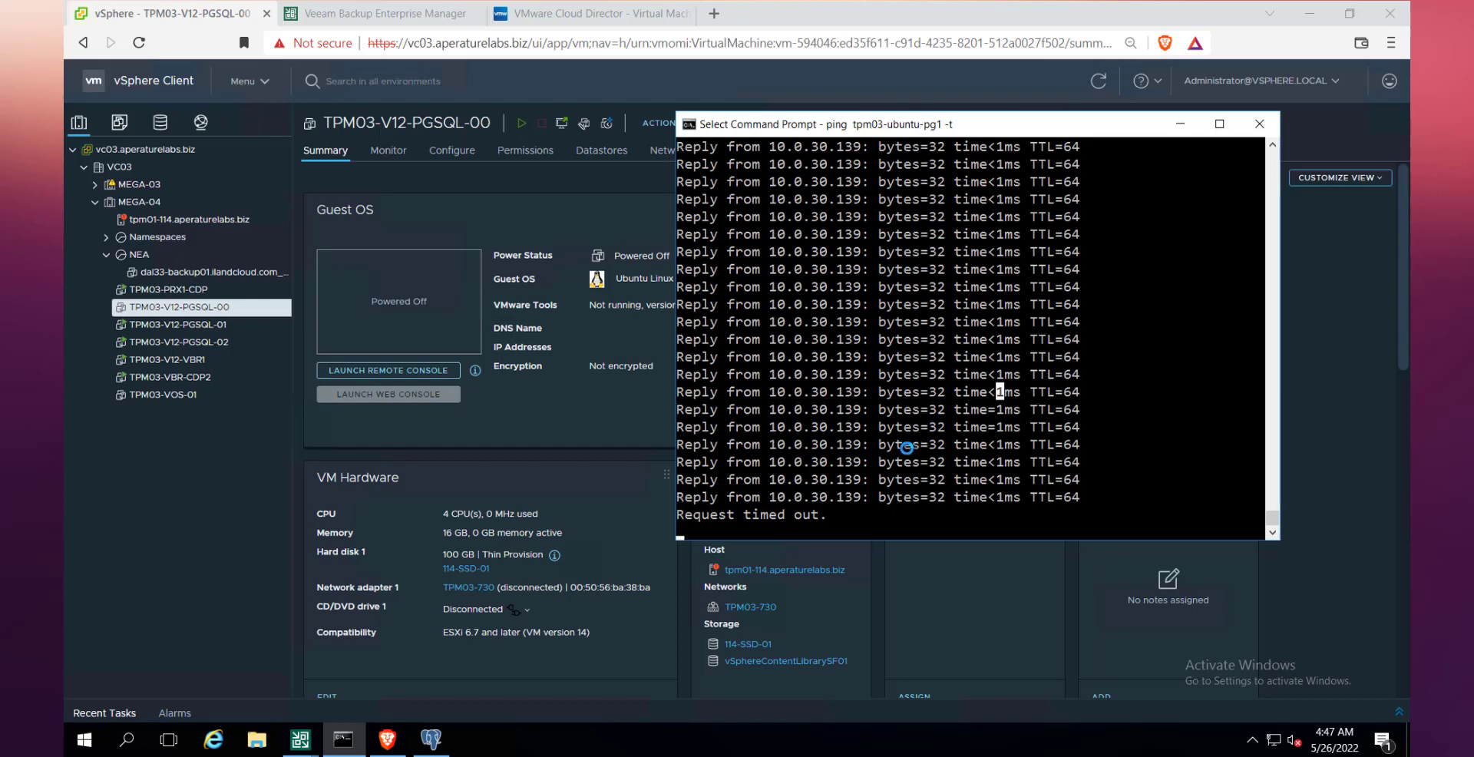
left_click(184, 341)
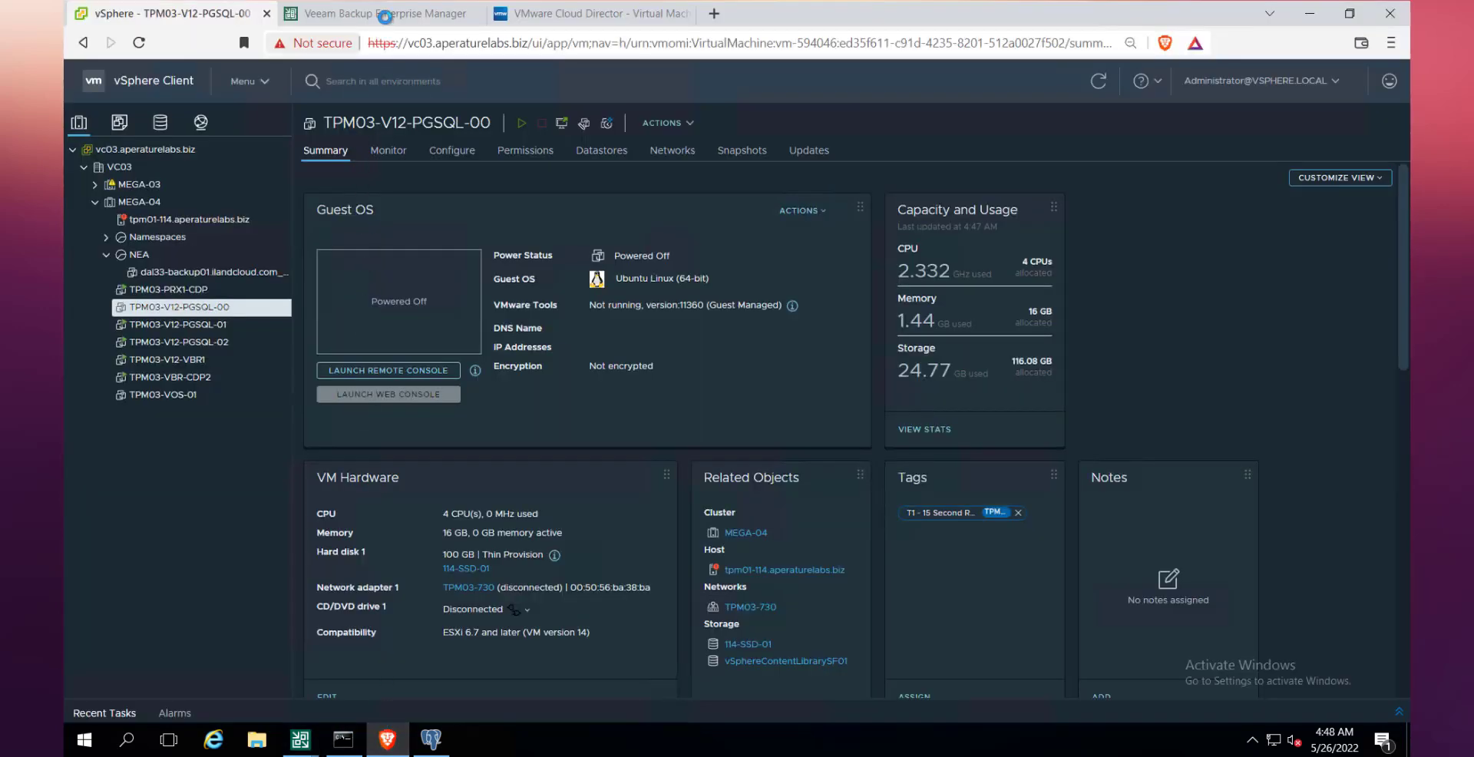
Check Enterprise Manager, which now reports 'SQL server is not available'.
left_click(380, 14)
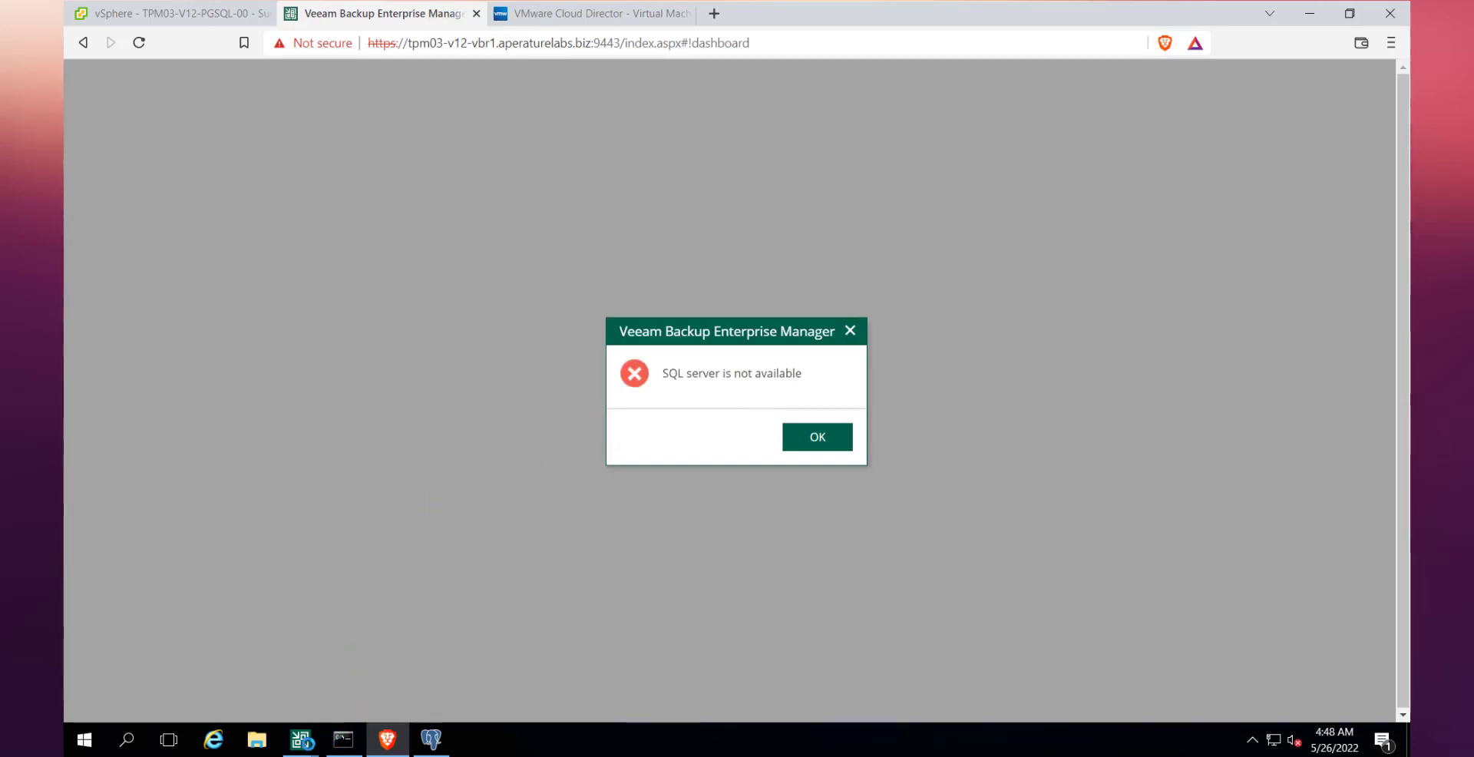
mouse_move(301, 740)
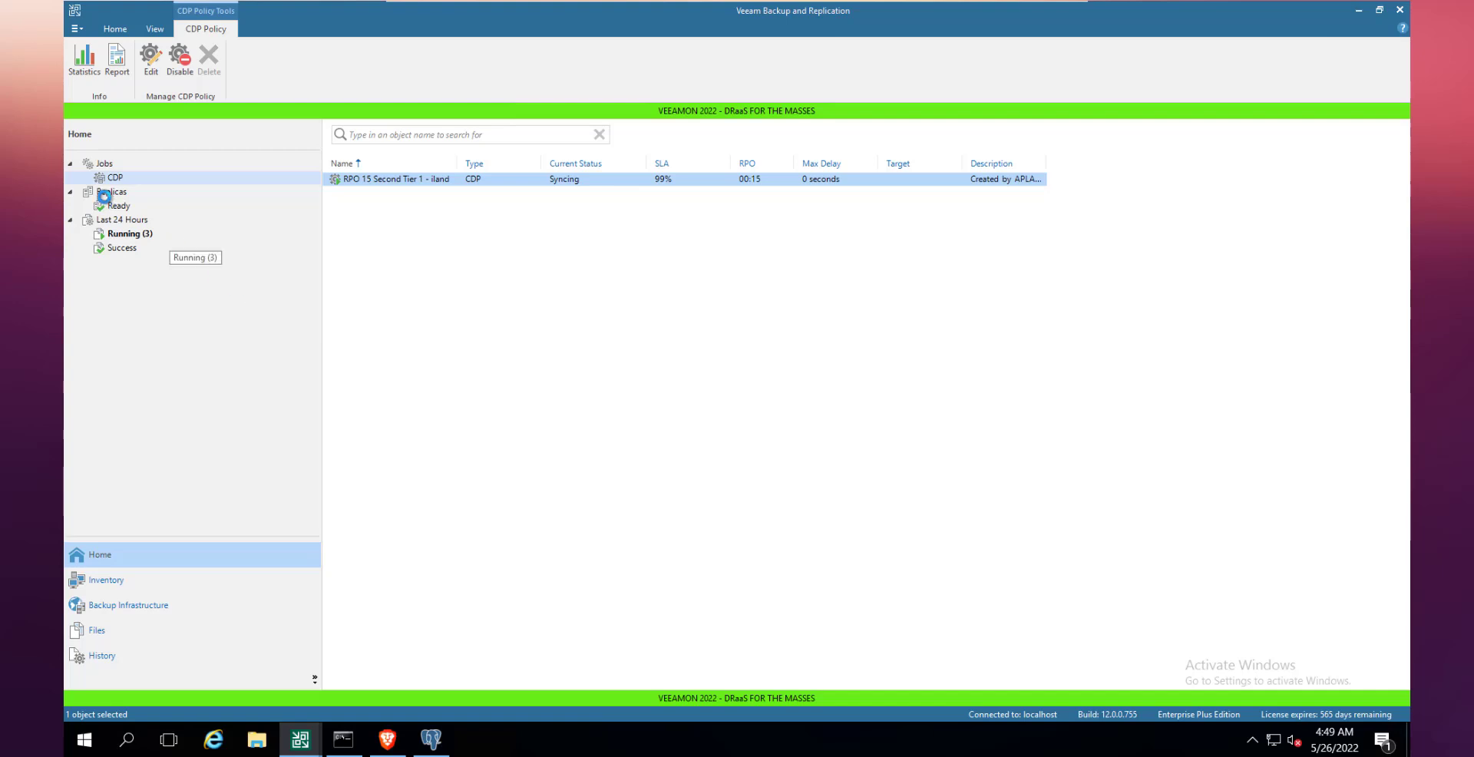
Start Failover Now for the TPM03-V12-PGSQL-00 CDP replica and select it in the failover list.
left_click(110, 191)
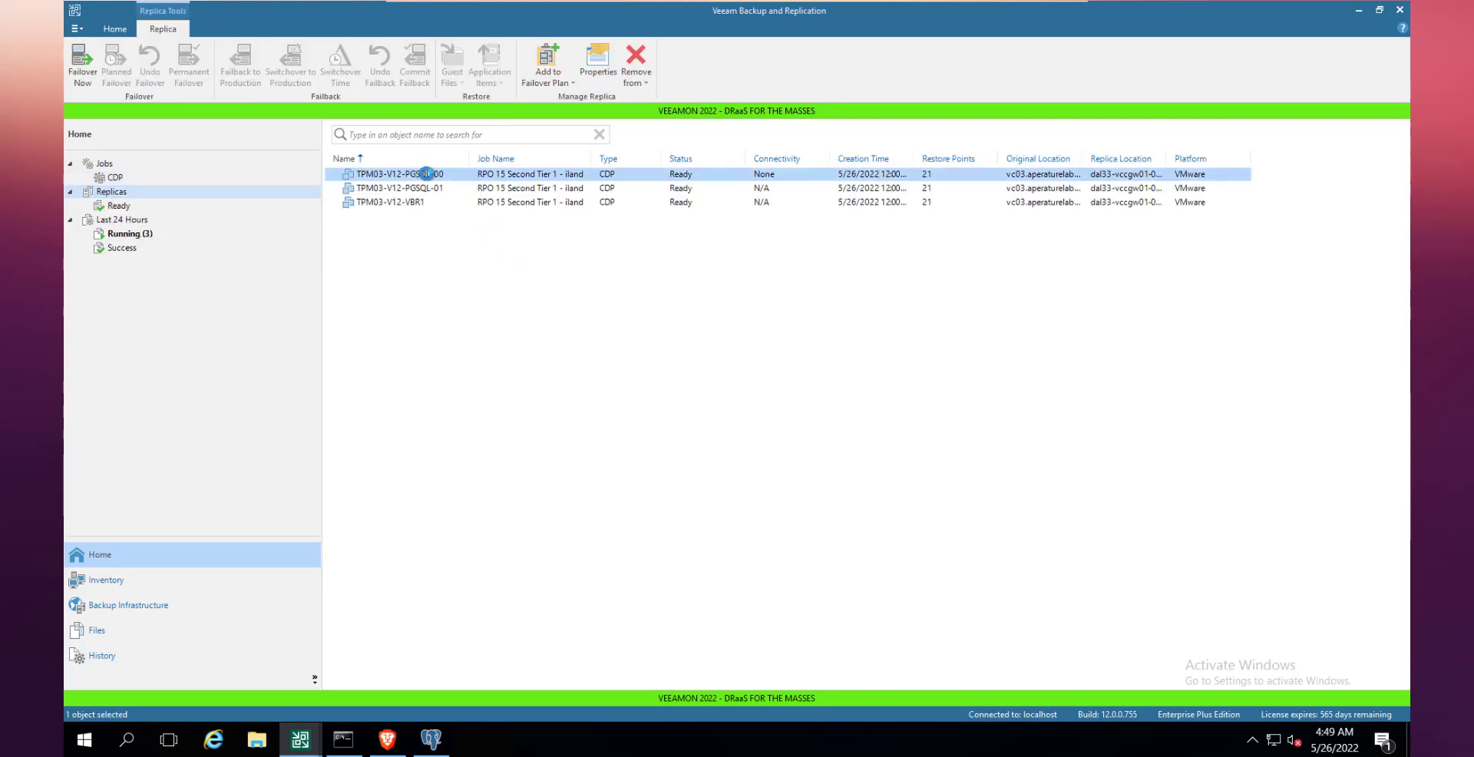
right_click(404, 173)
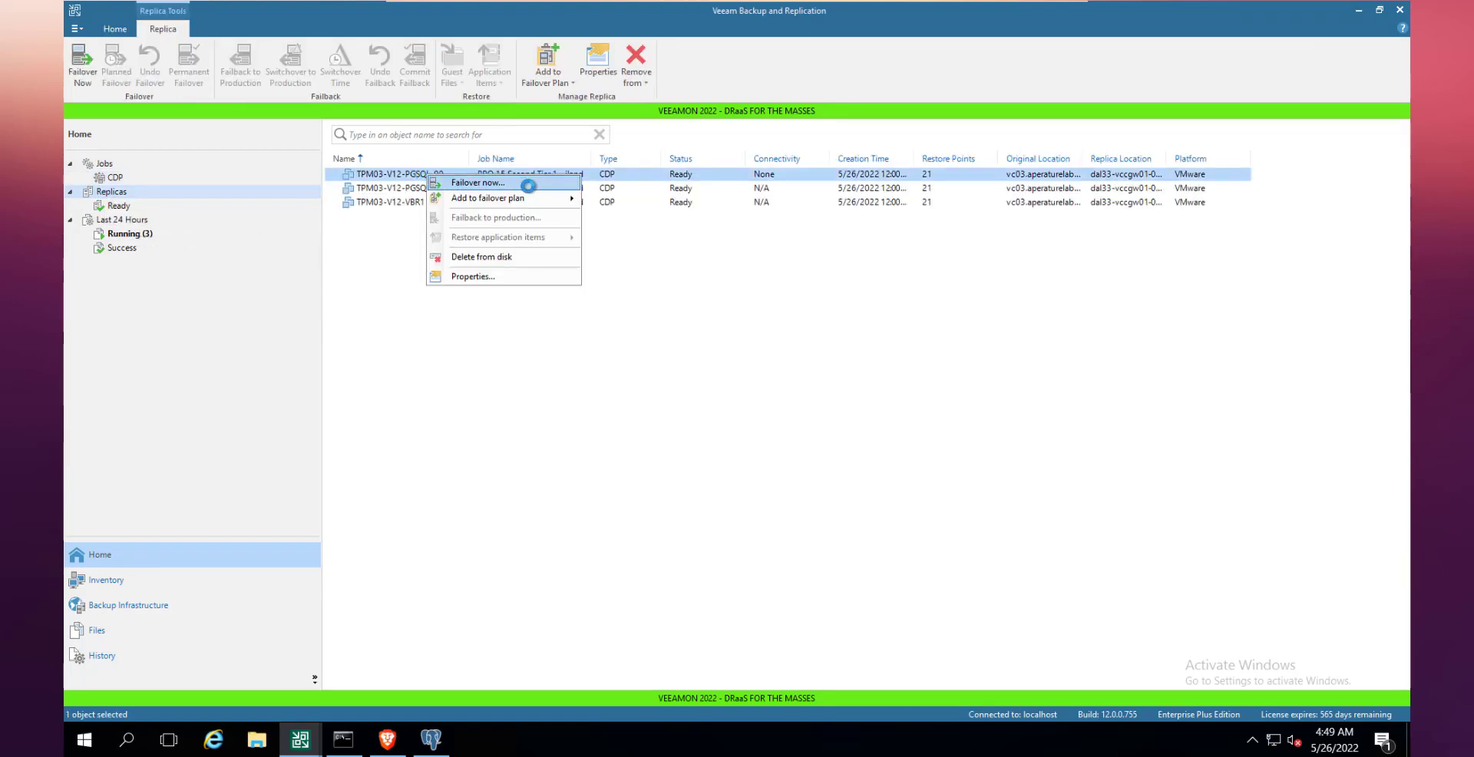
left_click(476, 183)
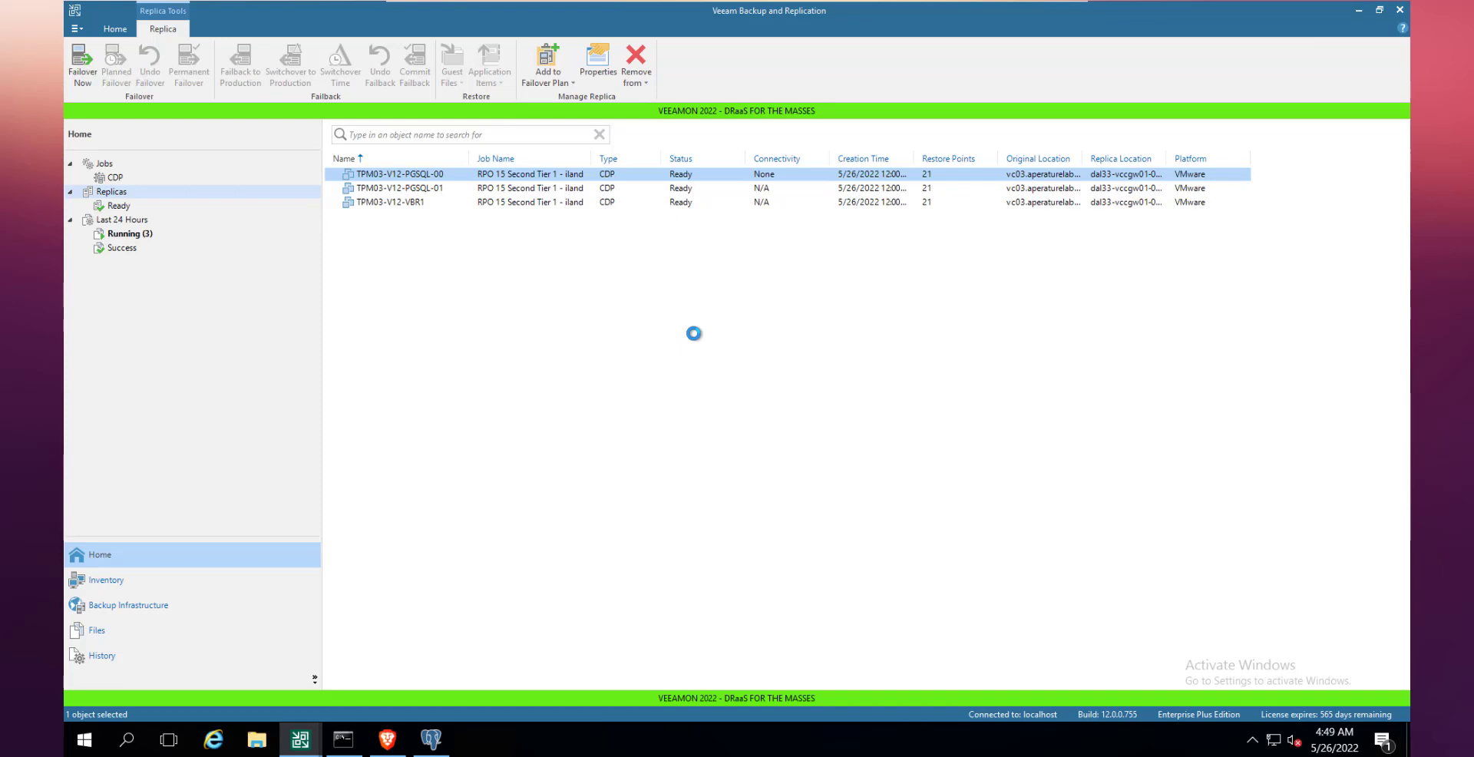
left_click(81, 66)
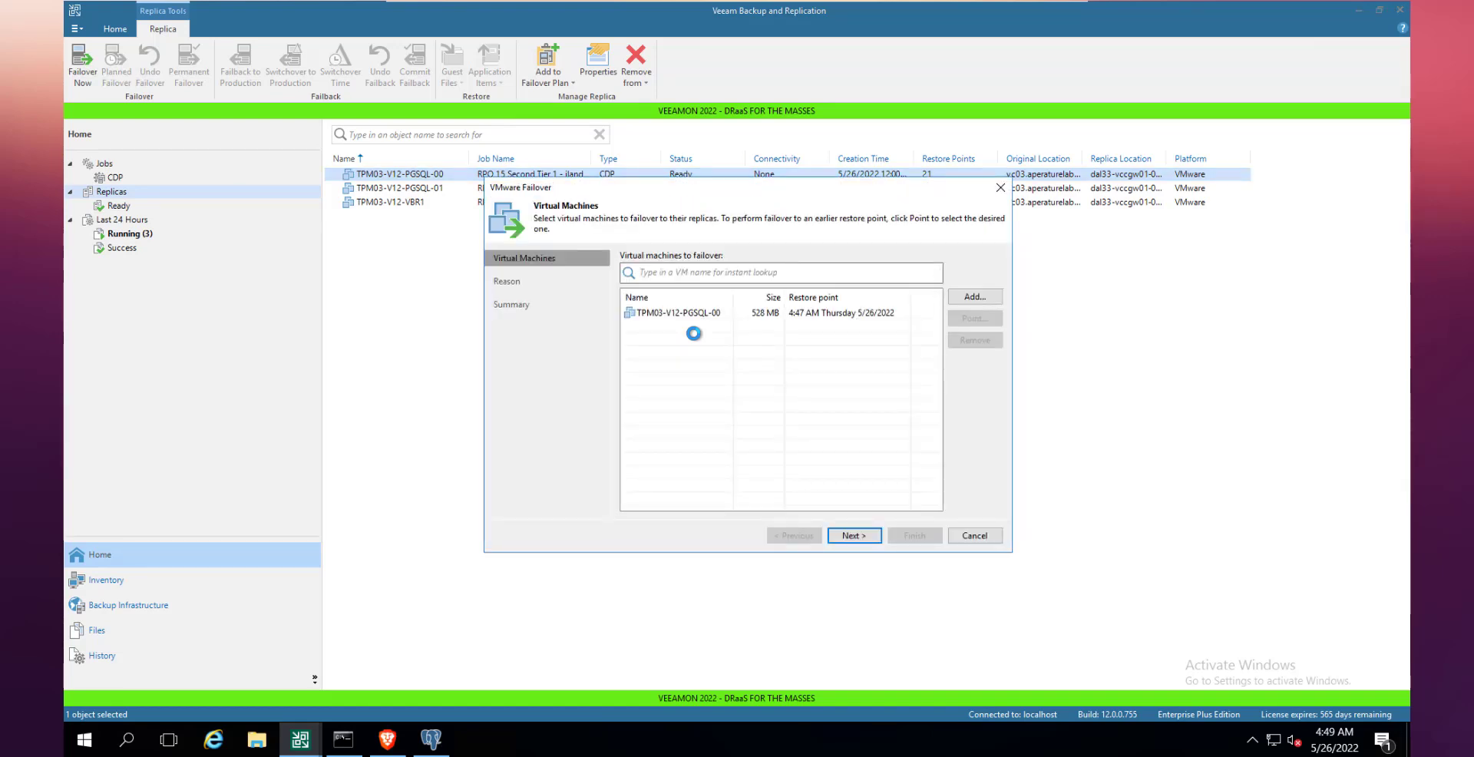
left_click(677, 311)
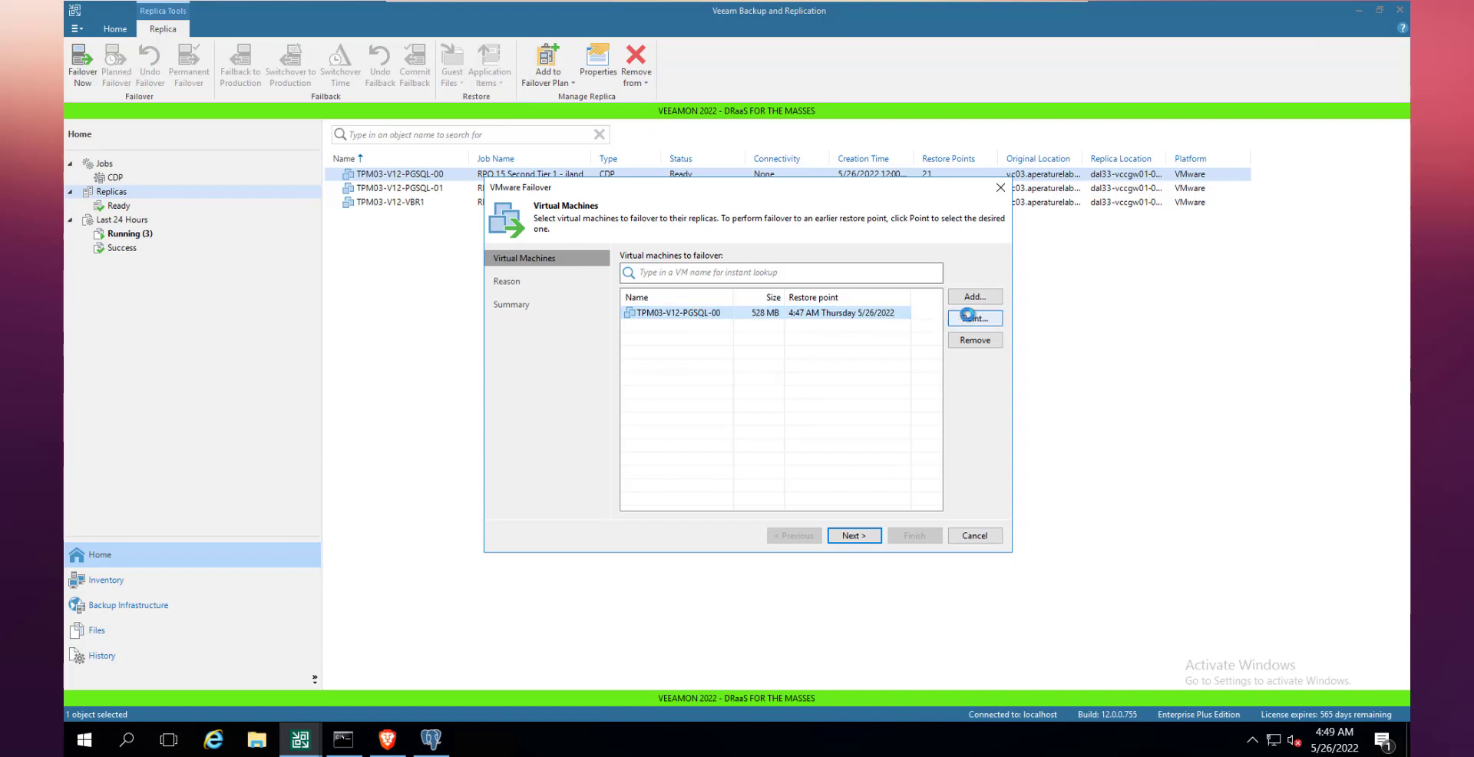
Set the restore point to 4:47:15 AM on the timeline and continue past the Reason step with it blank.
left_click(974, 318)
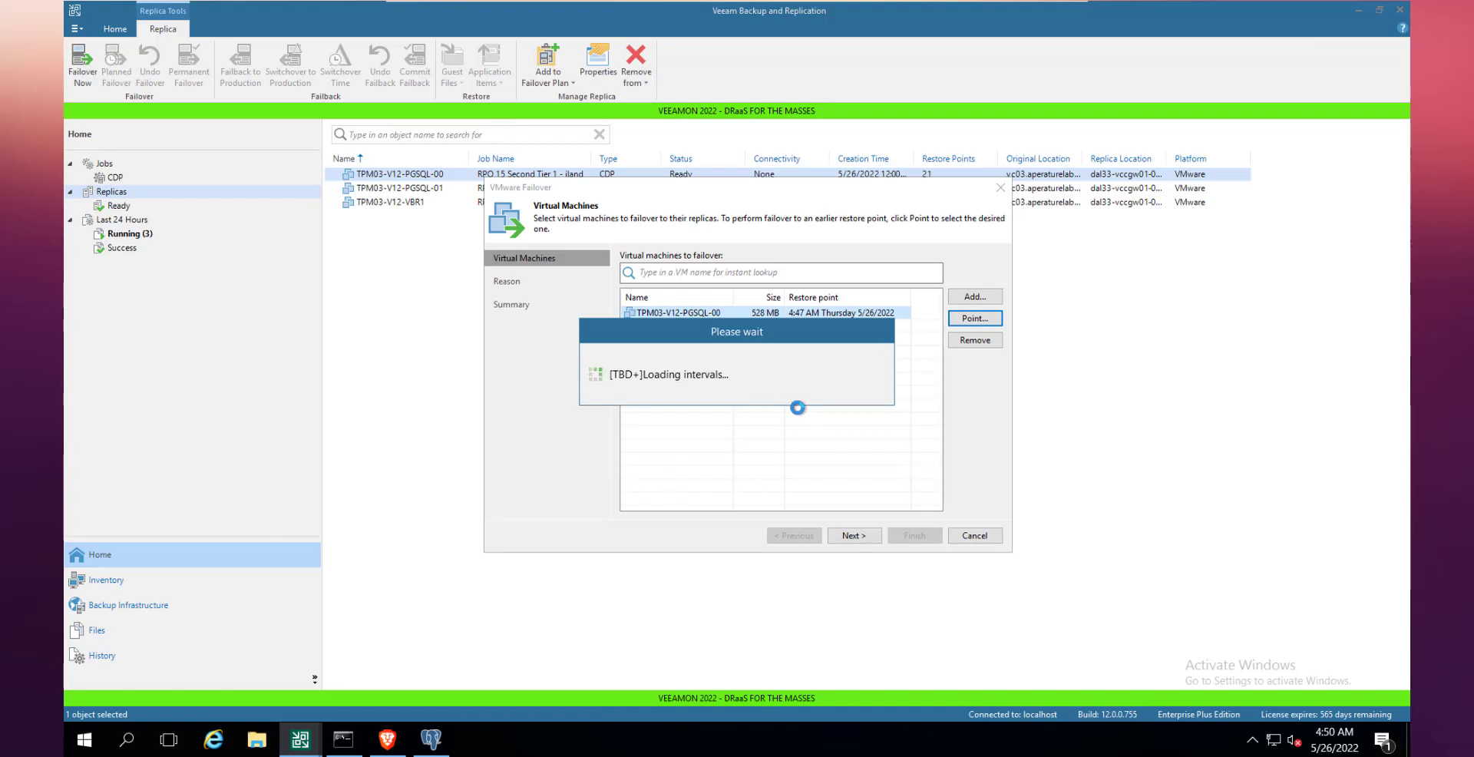
left_click(975, 318)
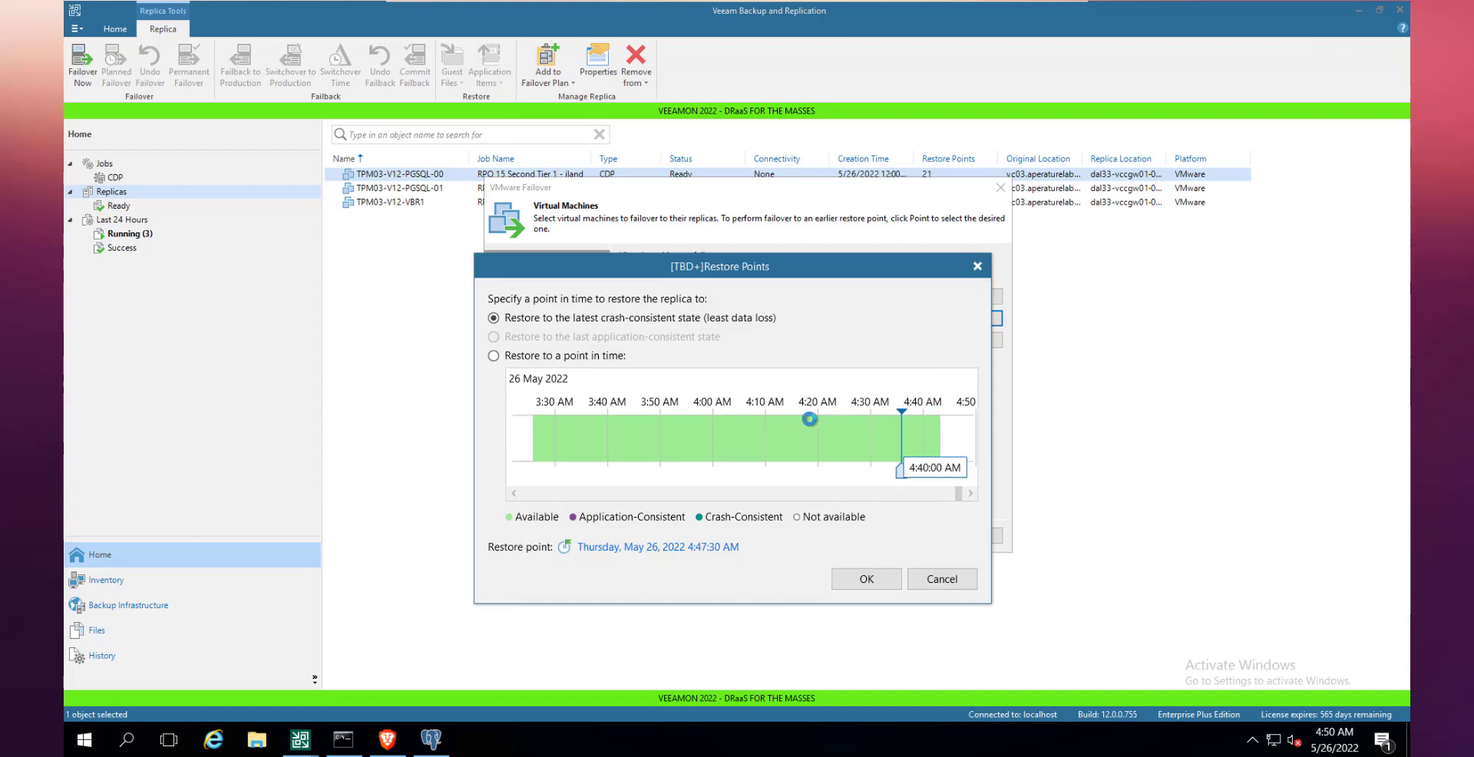
left_click_drag(809, 419, 561, 429)
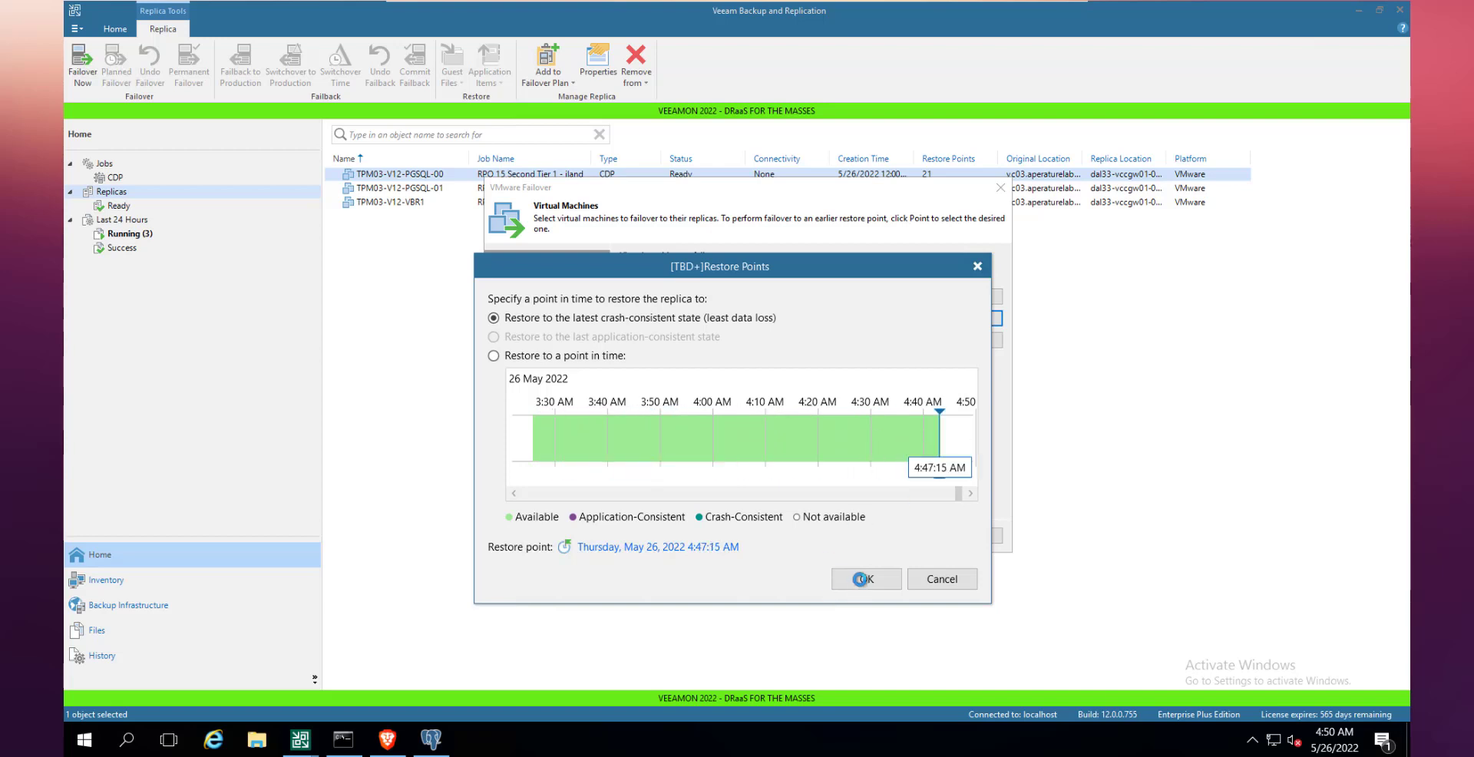
left_click(864, 579)
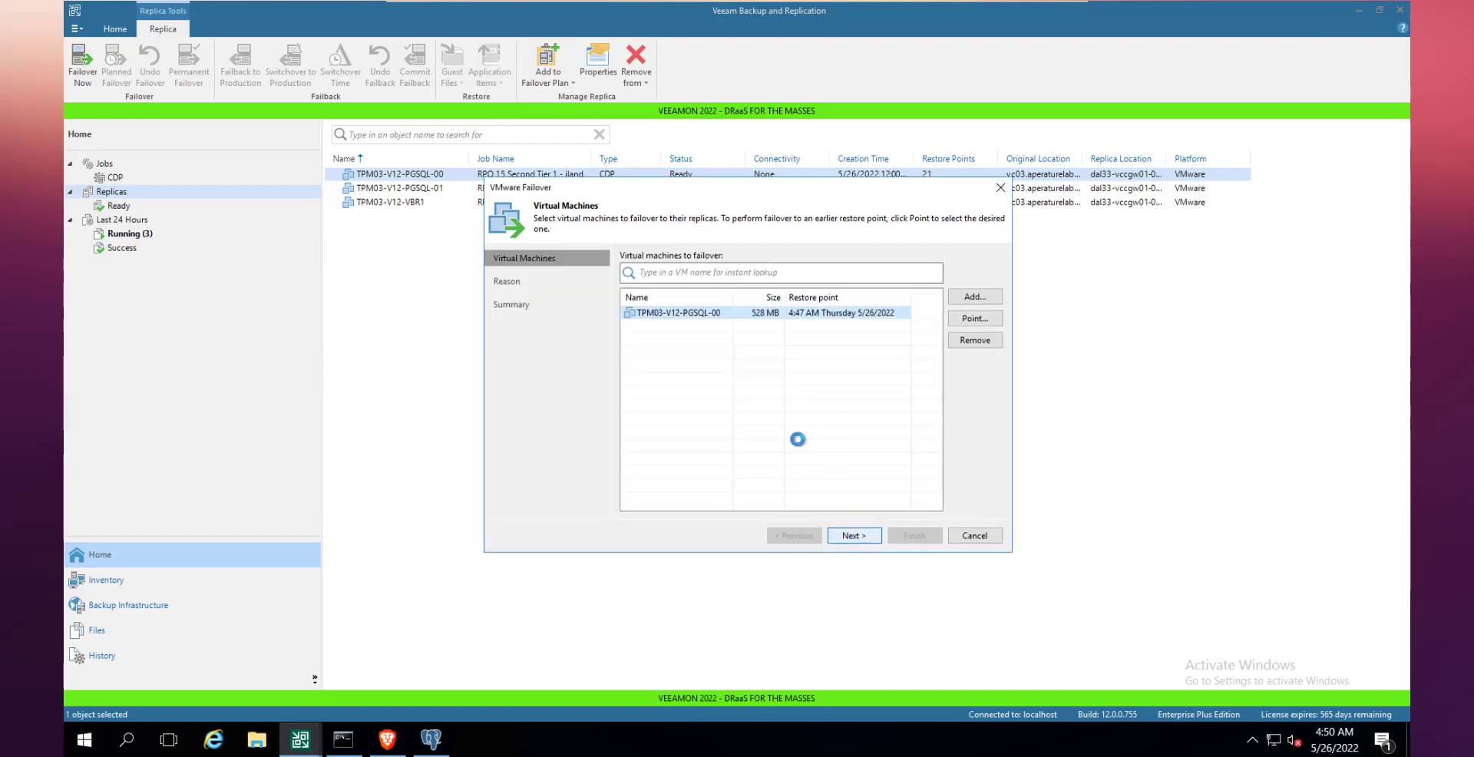
left_click(852, 534)
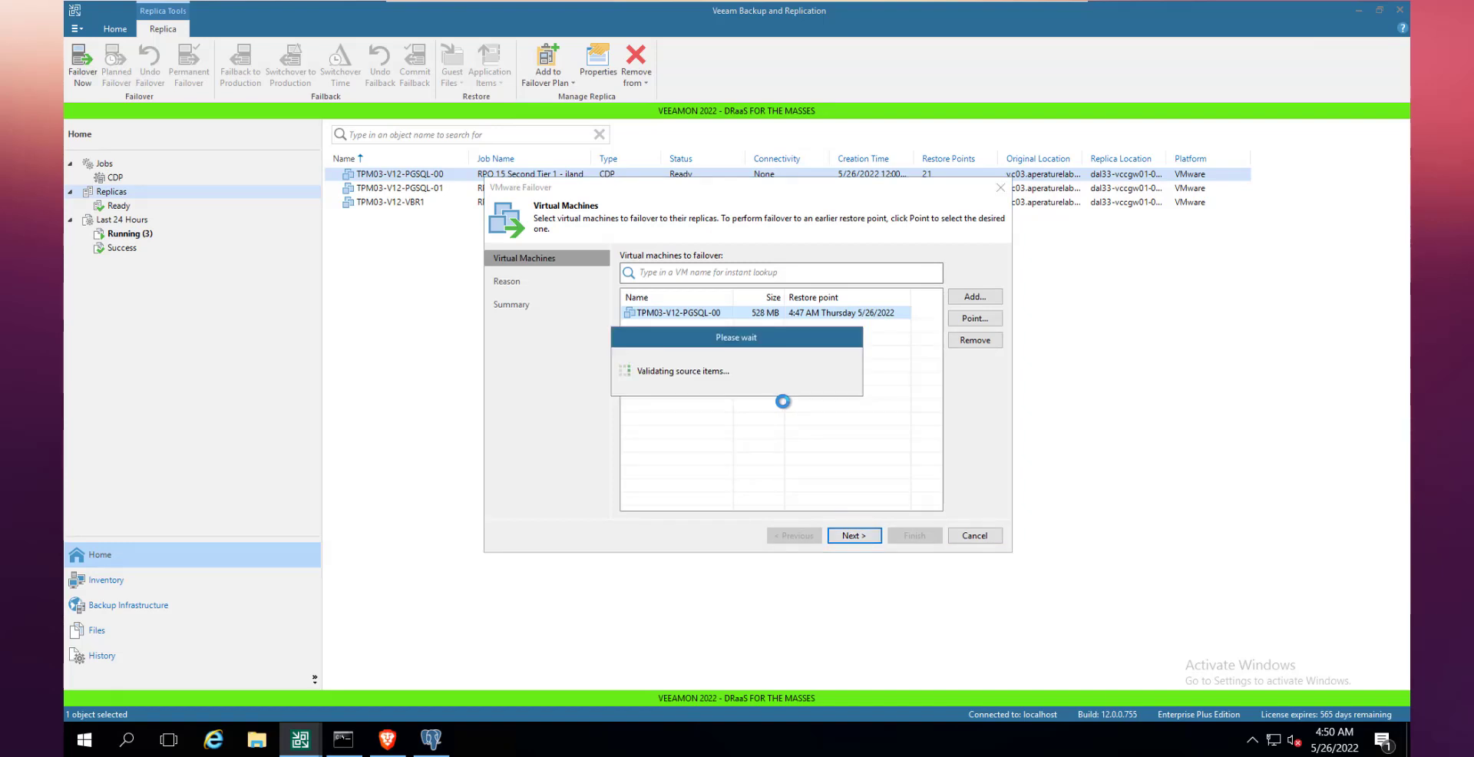
left_click(852, 534)
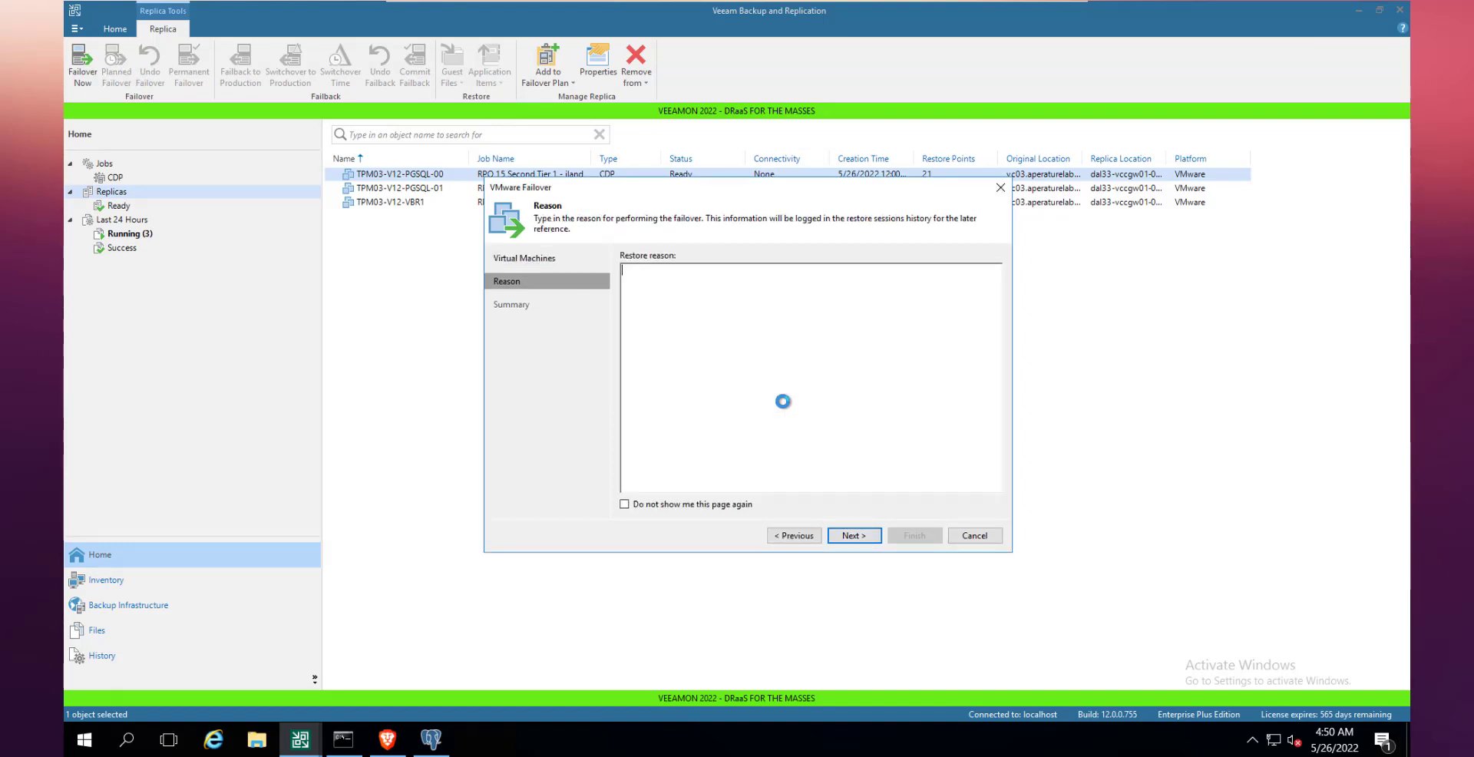
left_click(853, 534)
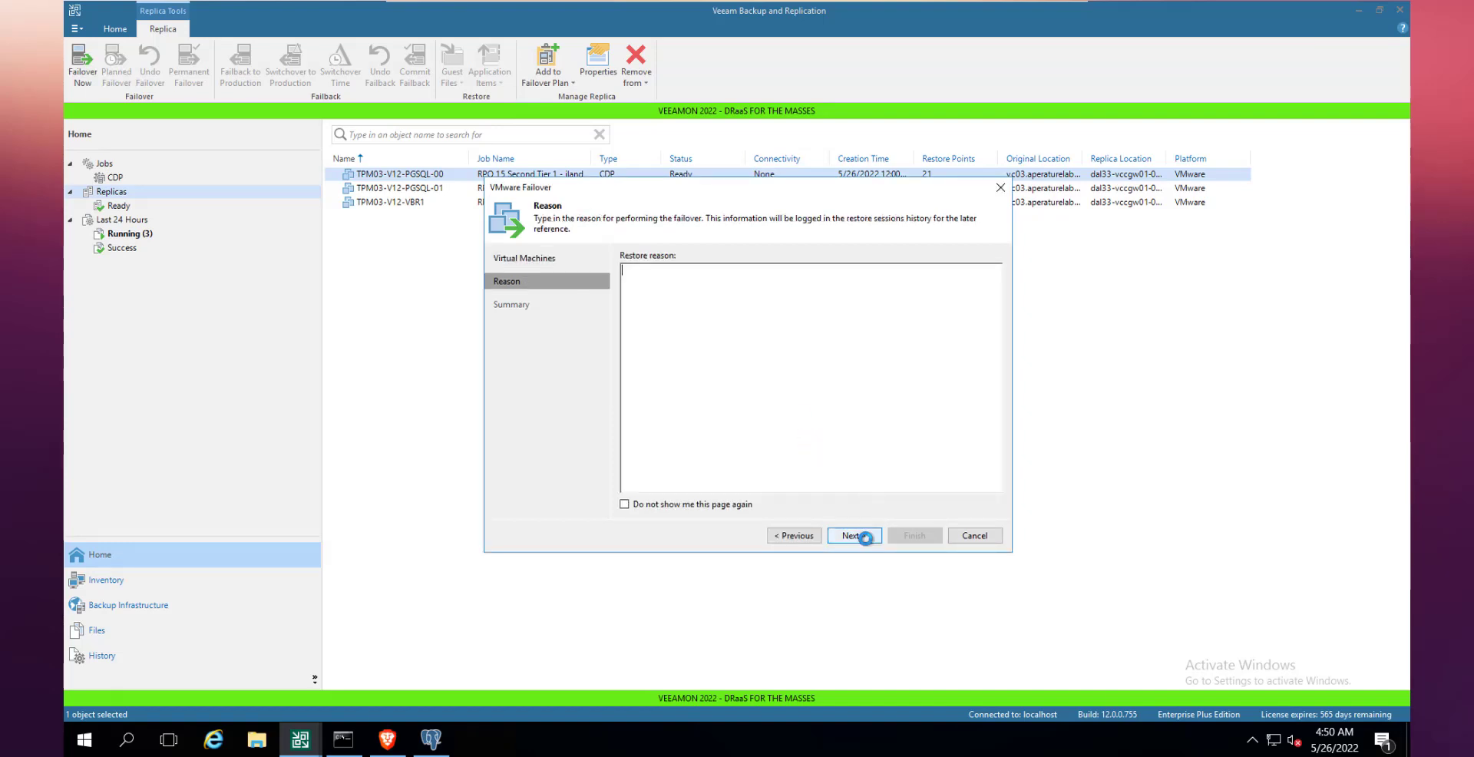
Finish the wizard to launch the failover, then watch the tenant's Virtual Machines list in Cloud Director.
left_click(912, 535)
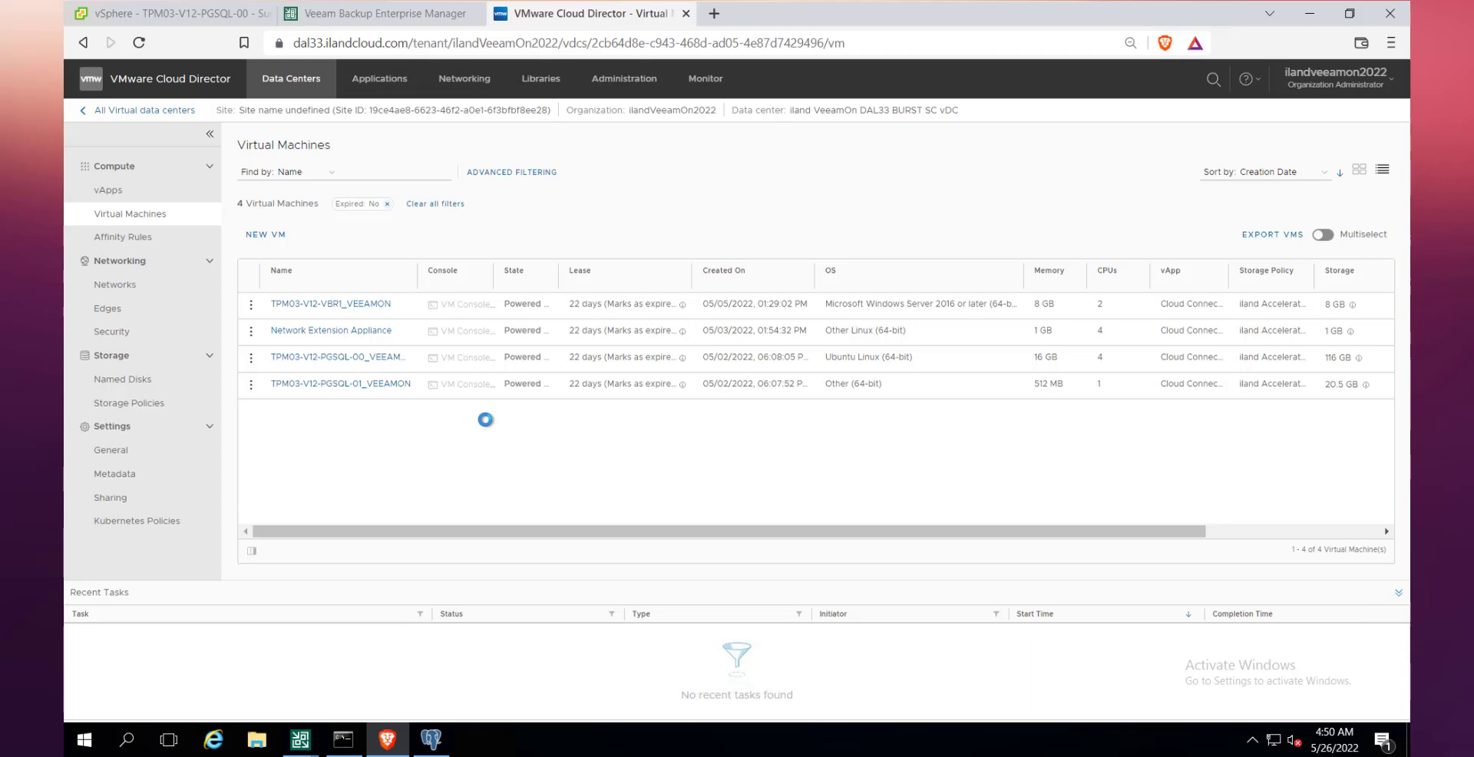
mouse_move(340, 382)
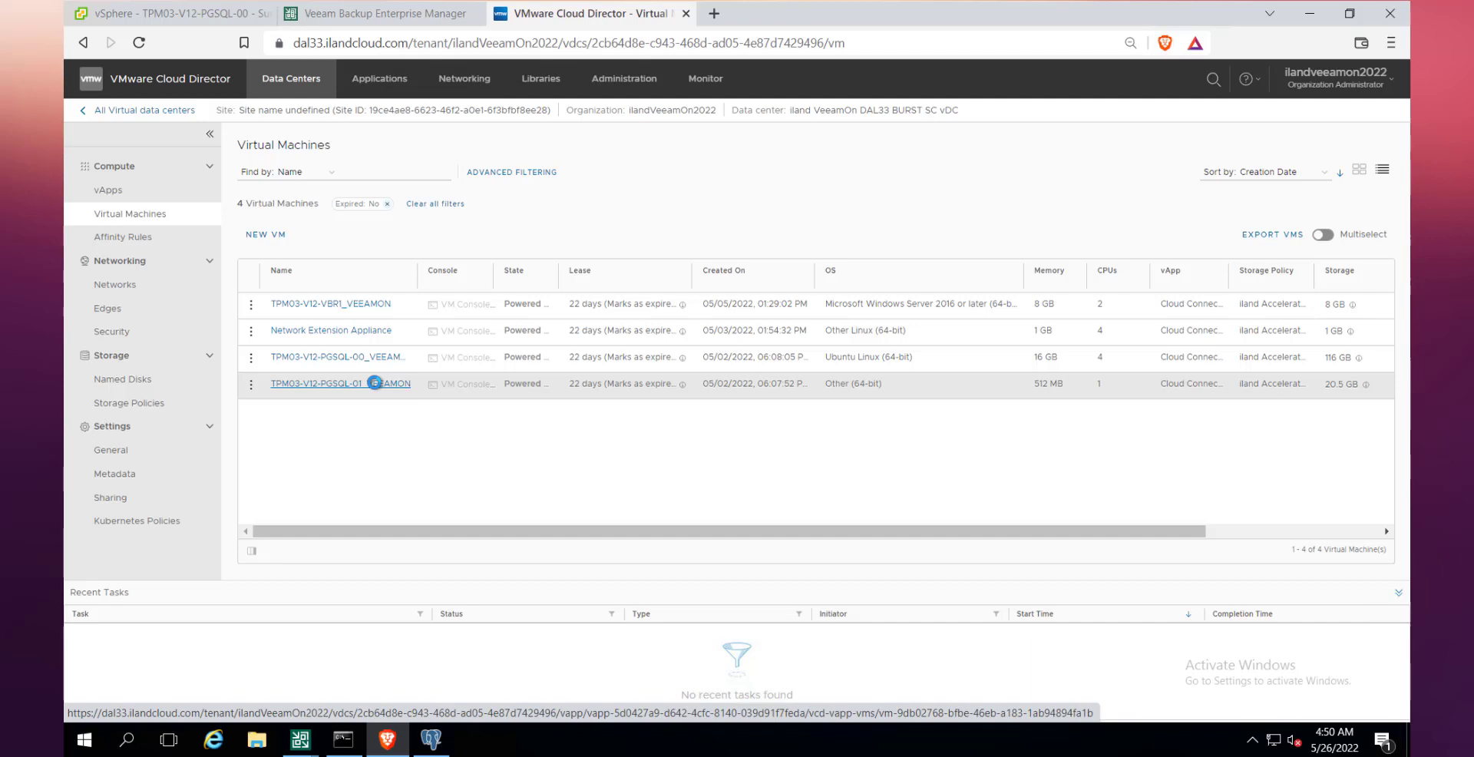
left_click(341, 384)
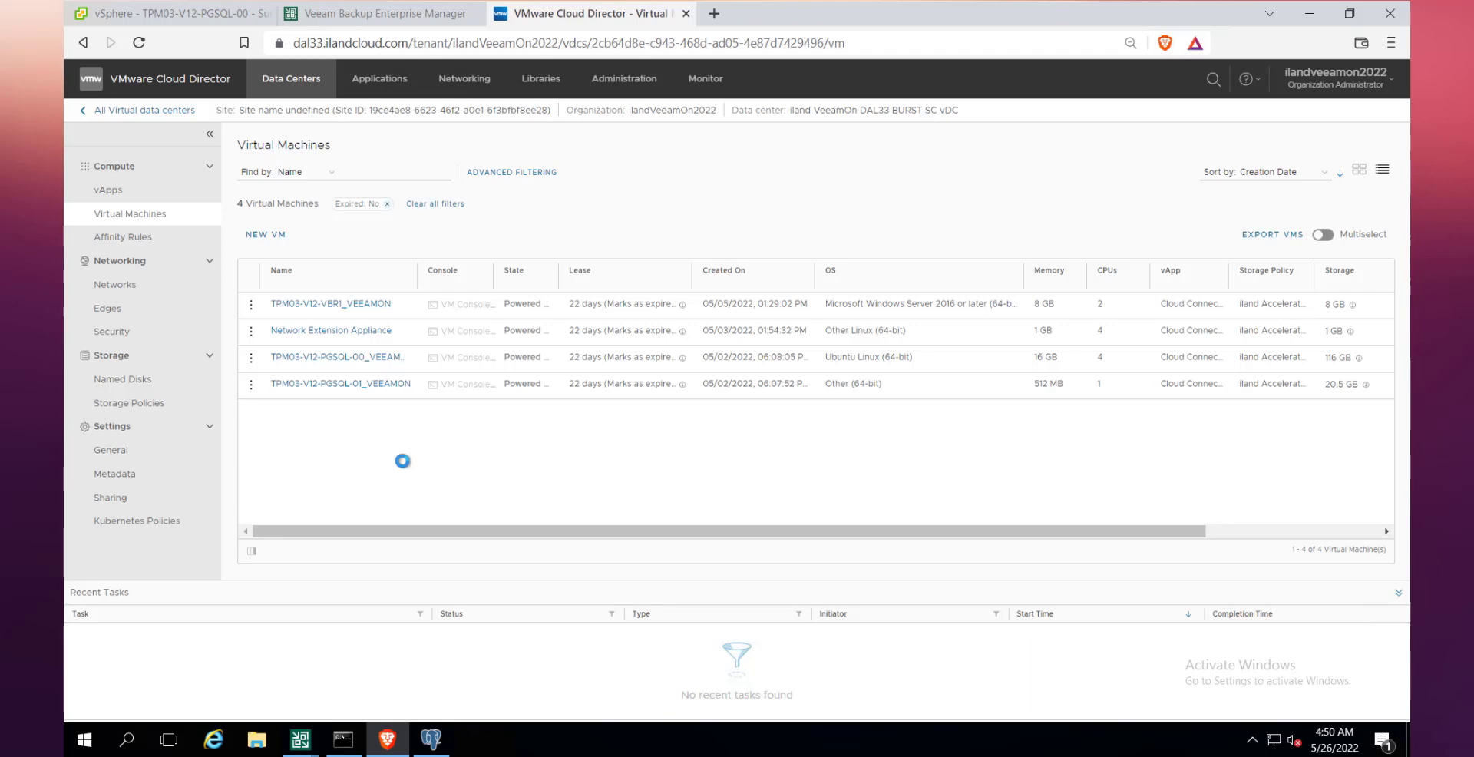
mouse_move(299, 738)
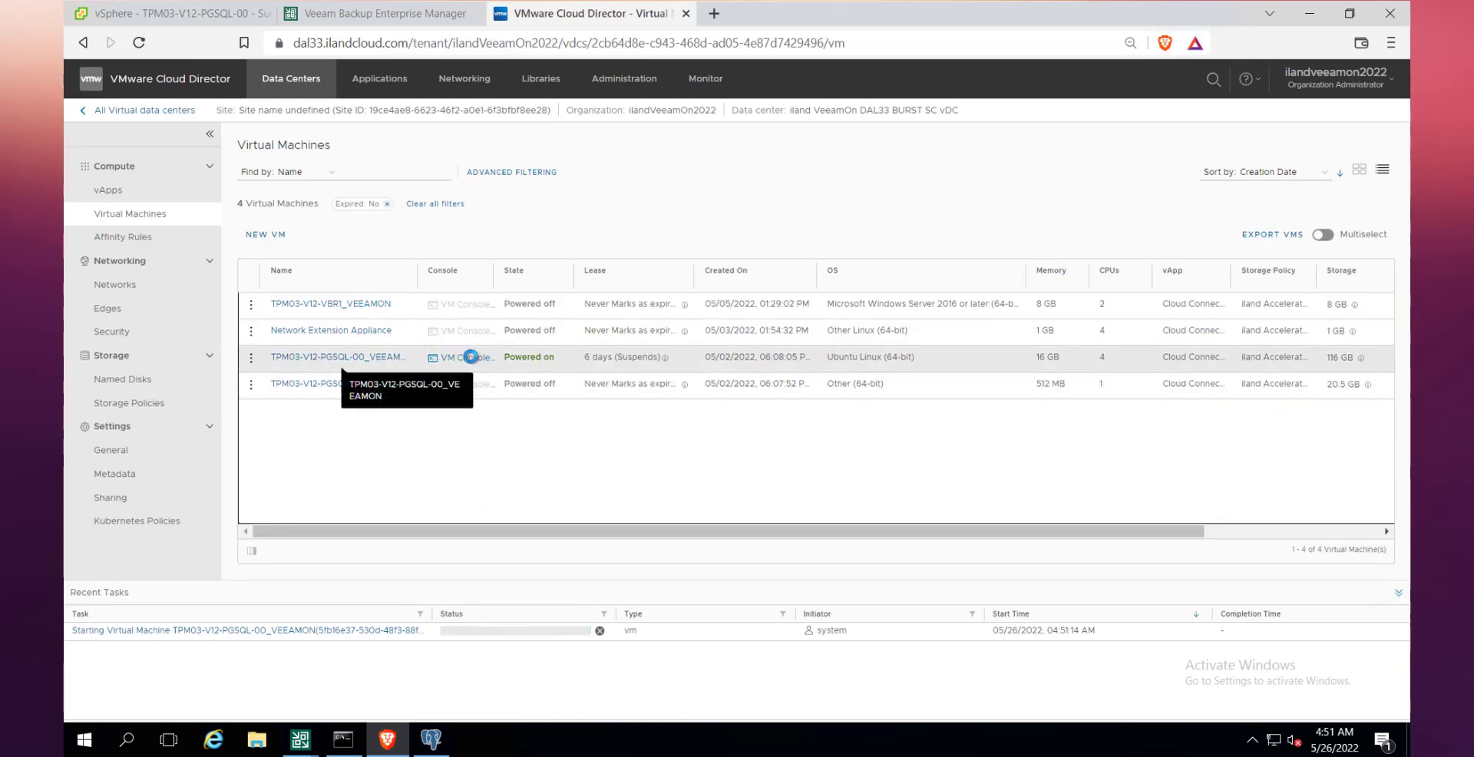
left_click(461, 357)
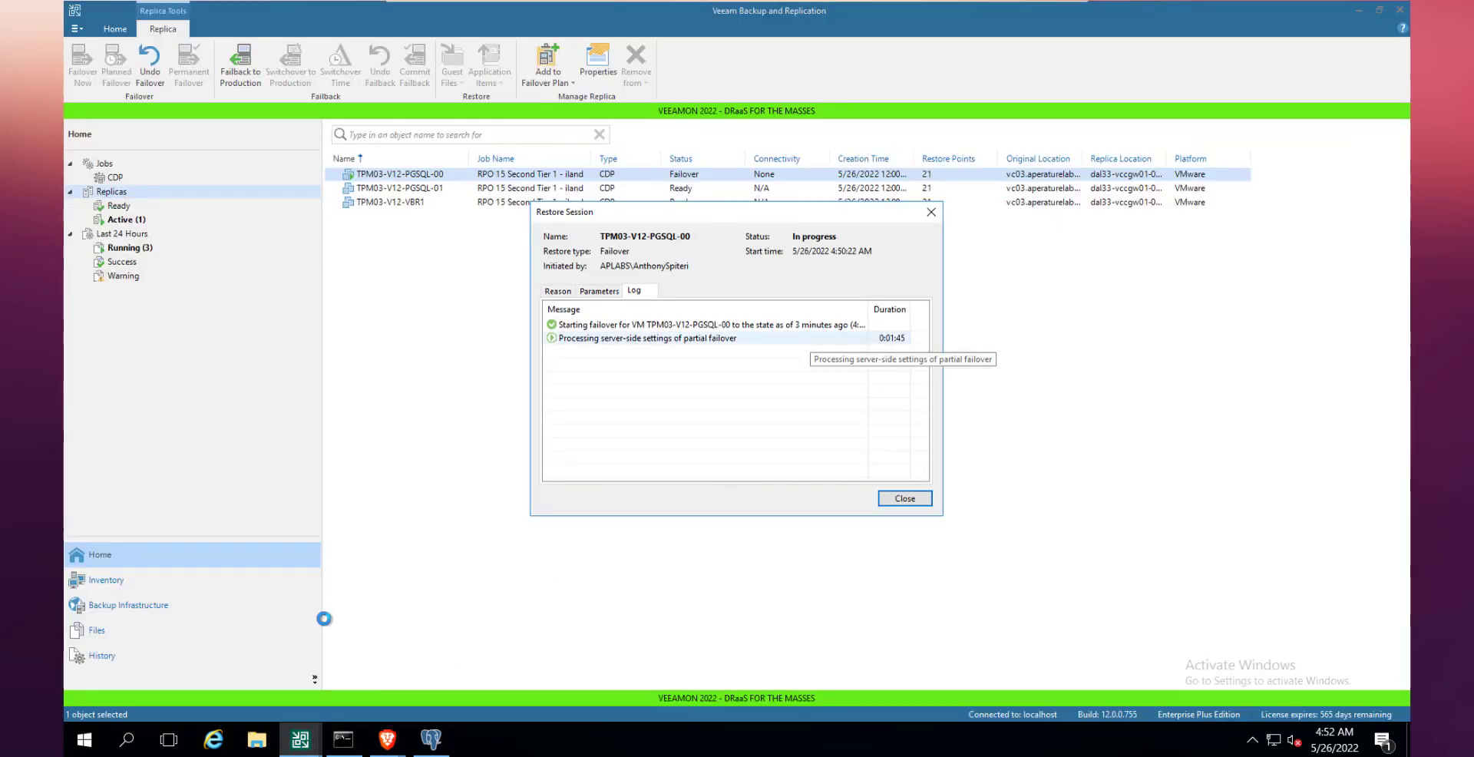
Bring up the failover restore session log for TPM03-V12-PGSQL-00 while it runs.
left_click(342, 738)
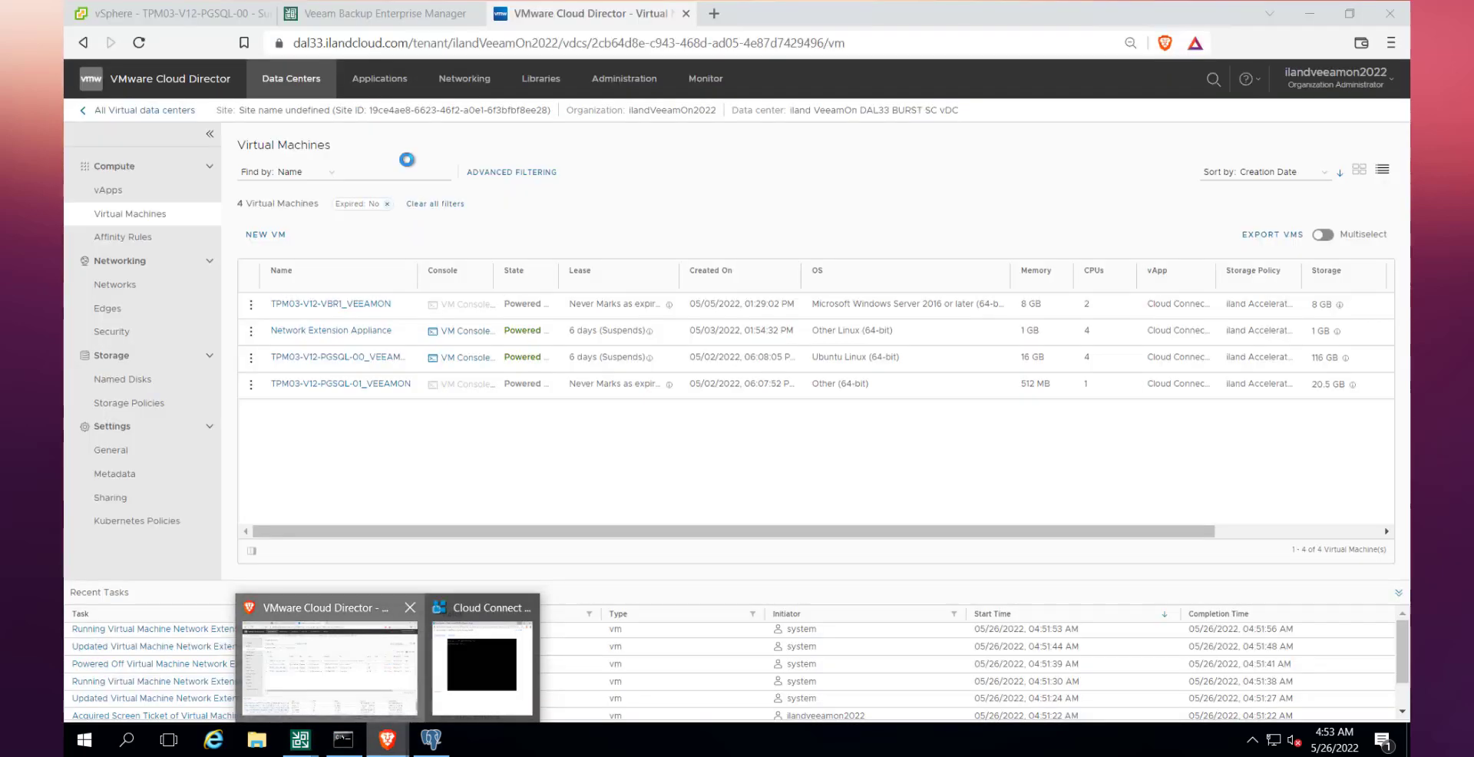
Switch to the tpm03-v12-vbr1 Veeam console, which reports a connection failure.
left_click(382, 14)
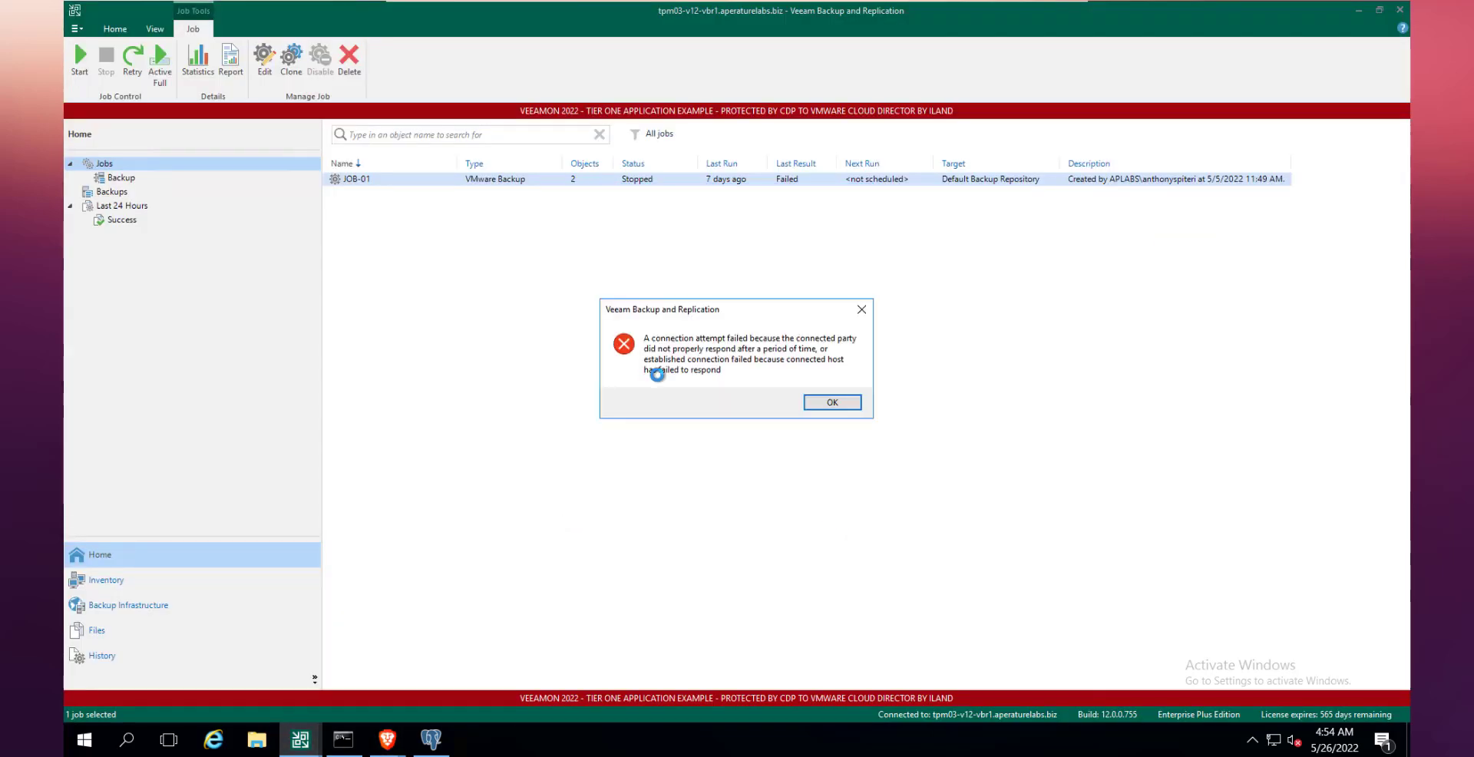
Dismiss the error, check the pgAdmin 4 dashboard, then return to the PGSQL-00 VM in Cloud Director.
left_click(830, 402)
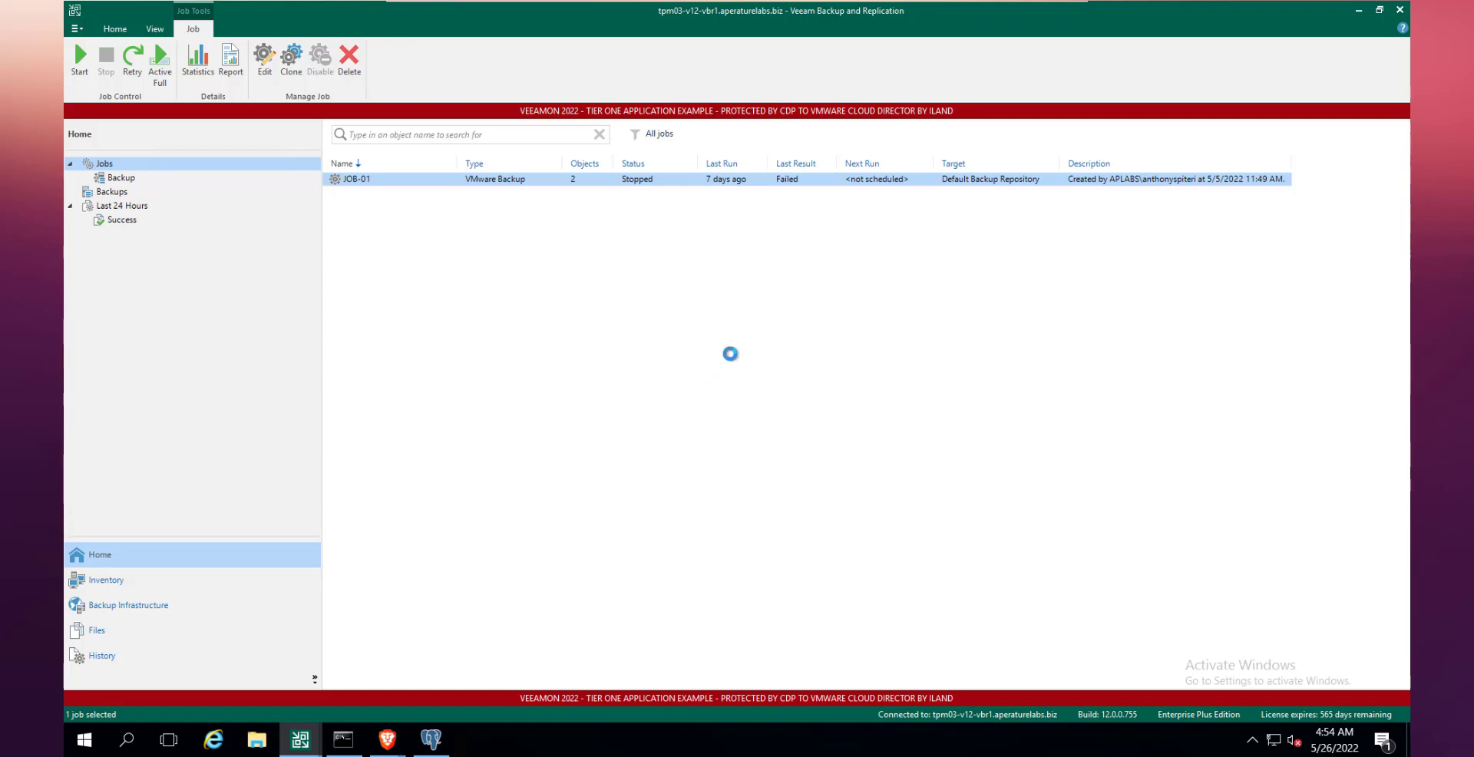
left_click(264, 59)
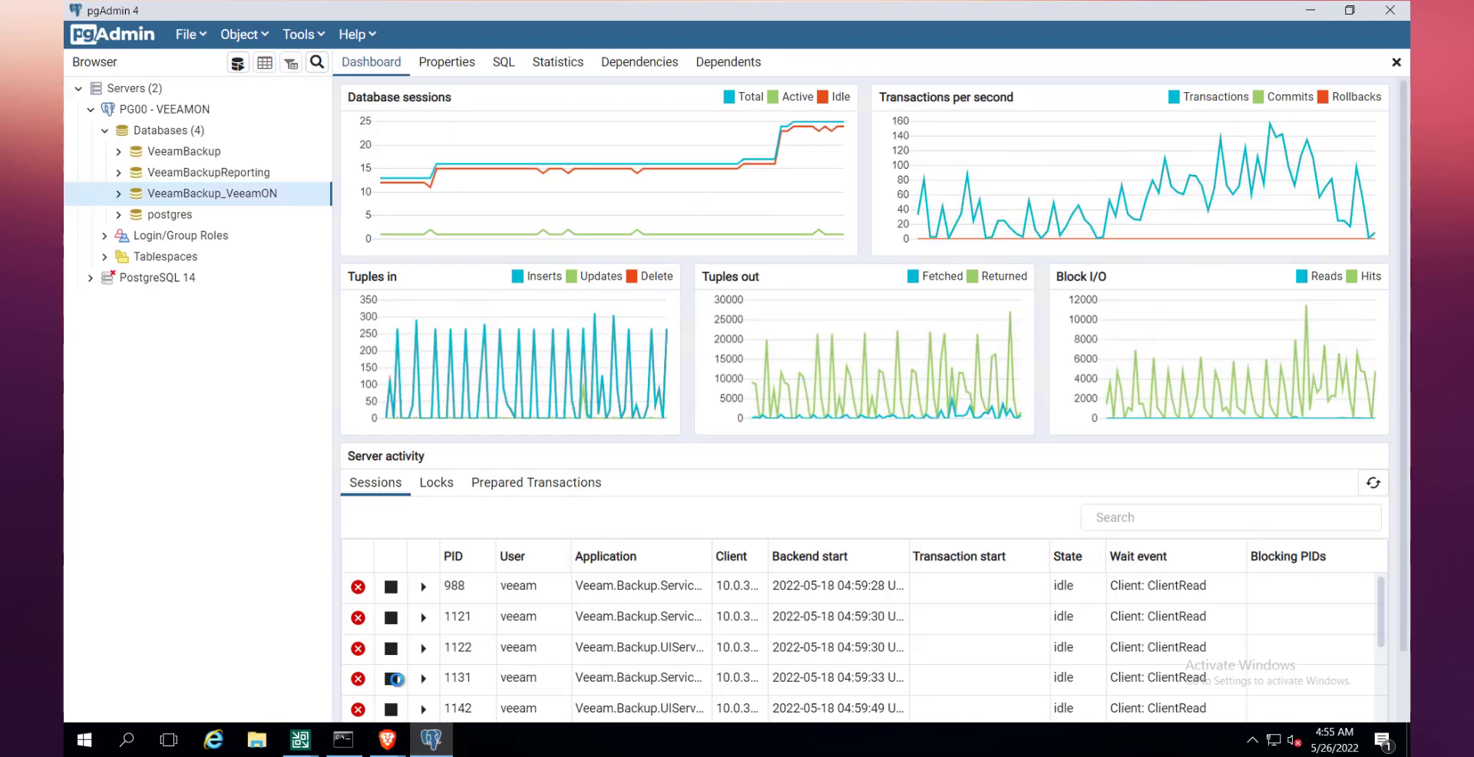
mouse_move(385, 740)
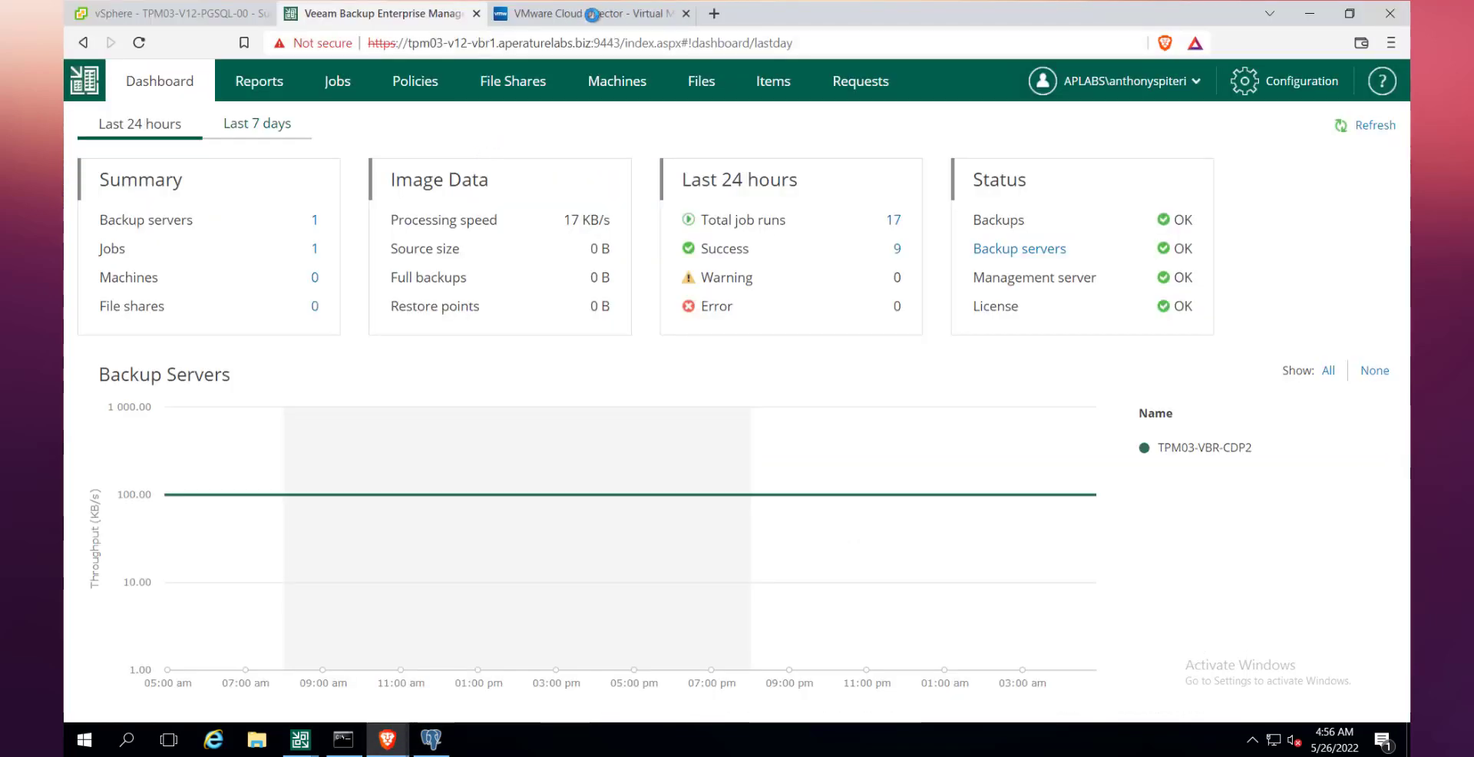
left_click(592, 14)
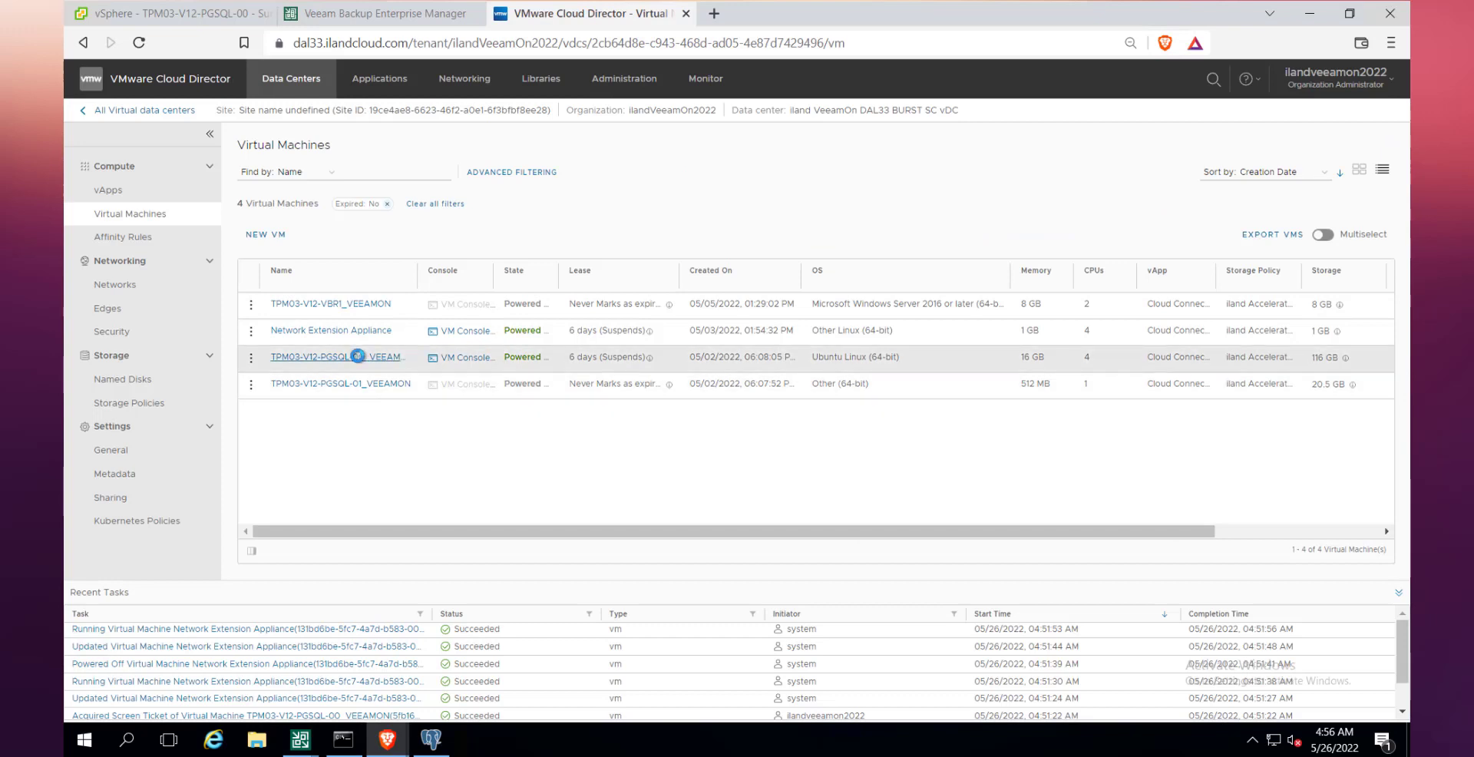